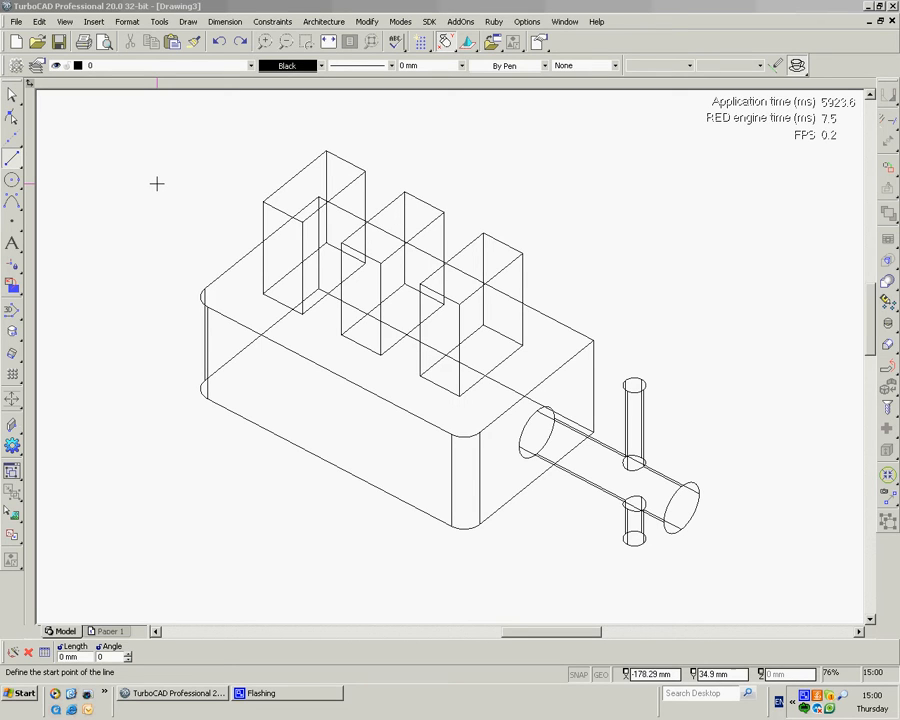
mouse_move(224, 132)
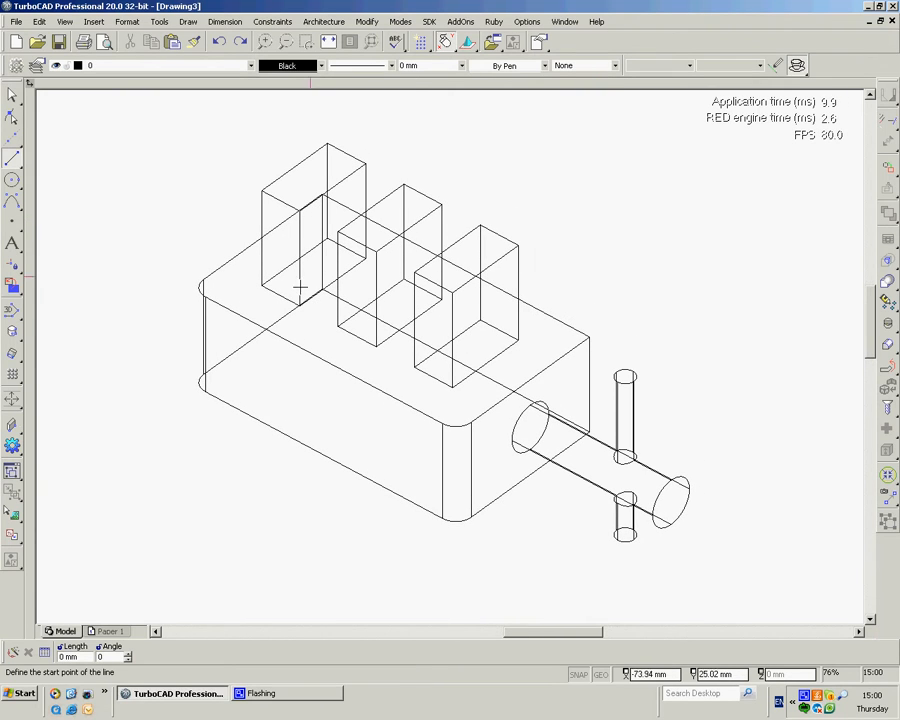
mouse_move(610, 456)
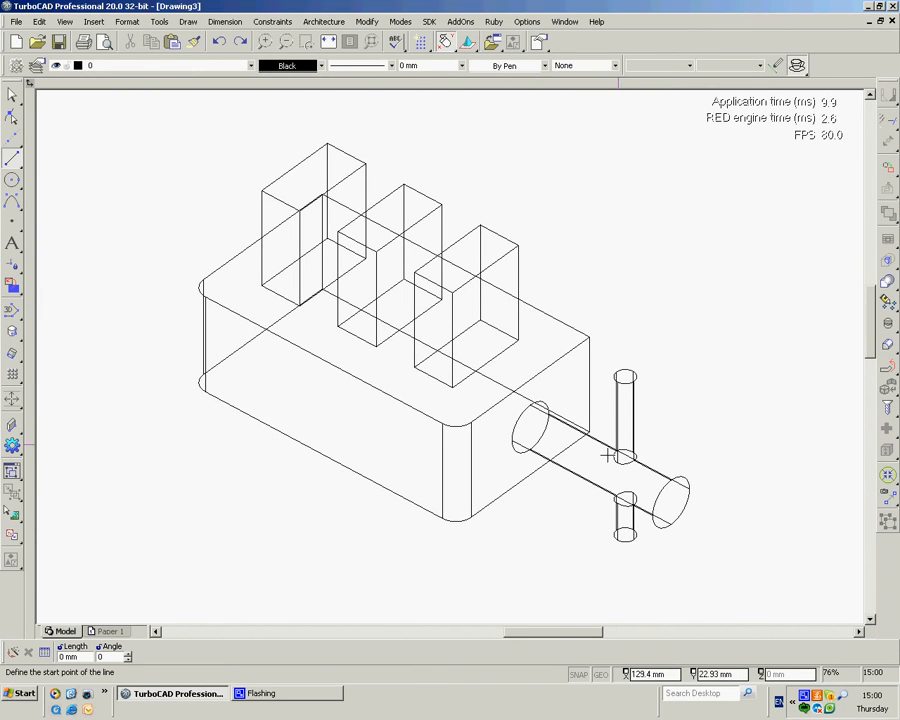
mouse_move(330, 332)
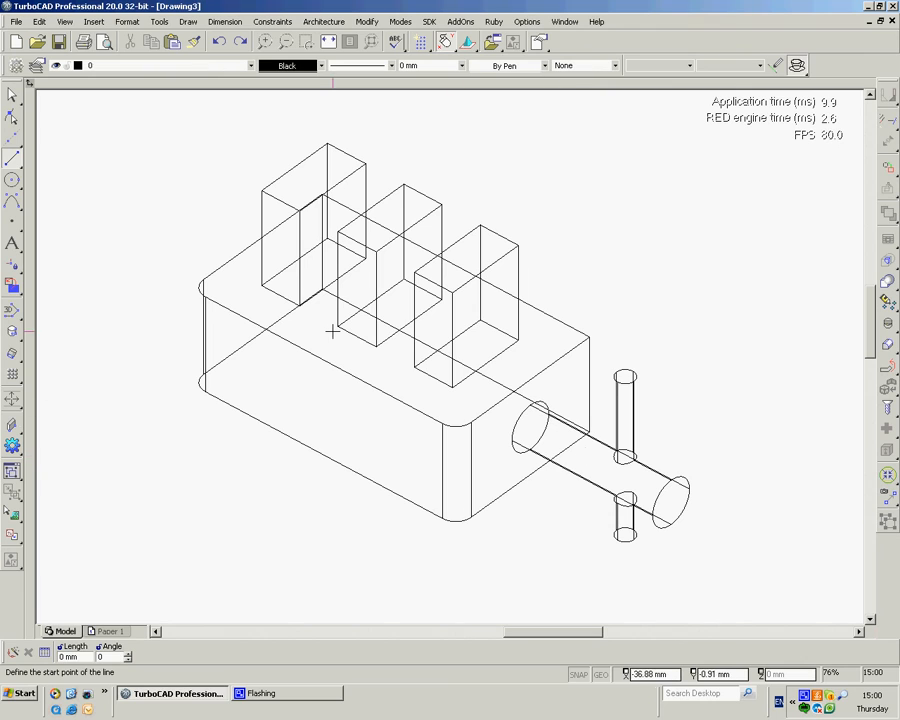
mouse_move(516, 348)
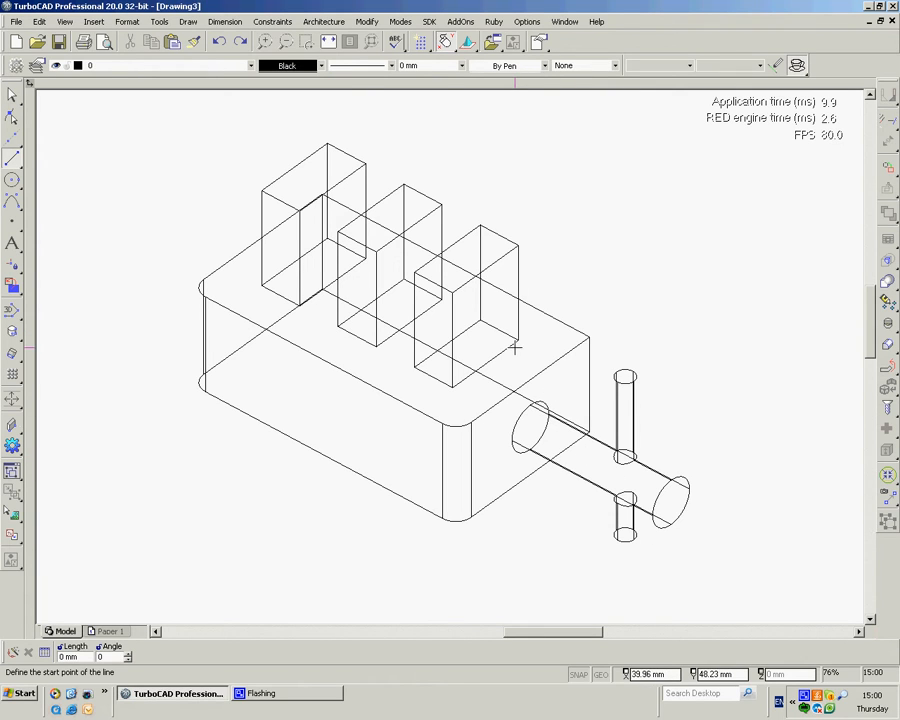
mouse_move(300, 104)
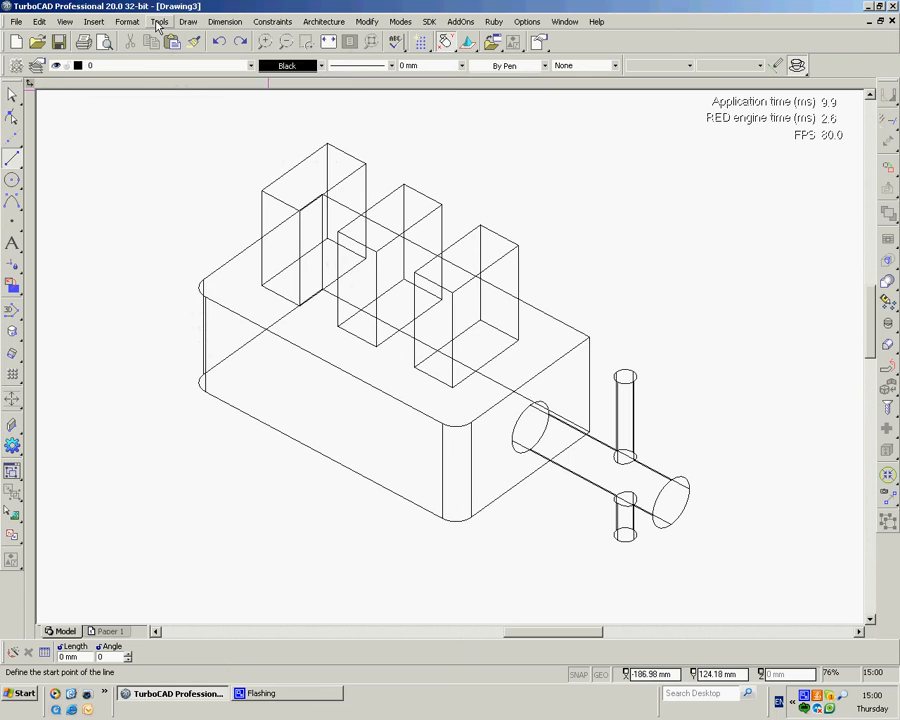
Step: Dock the Drafting palette via Tools > Palettes and return to the Select tool
click(160, 20)
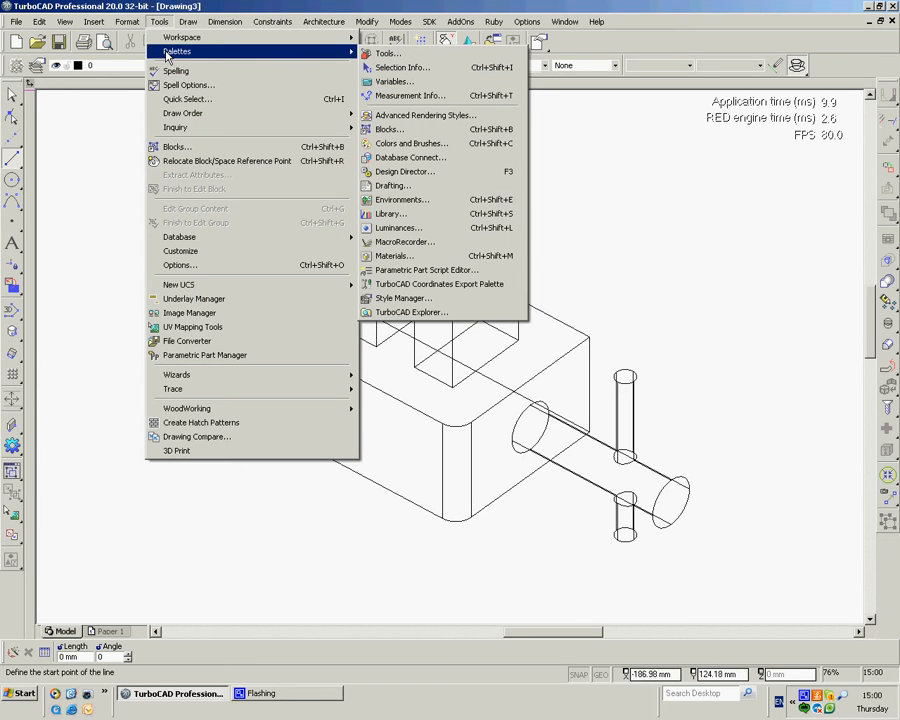
mouse_move(392, 186)
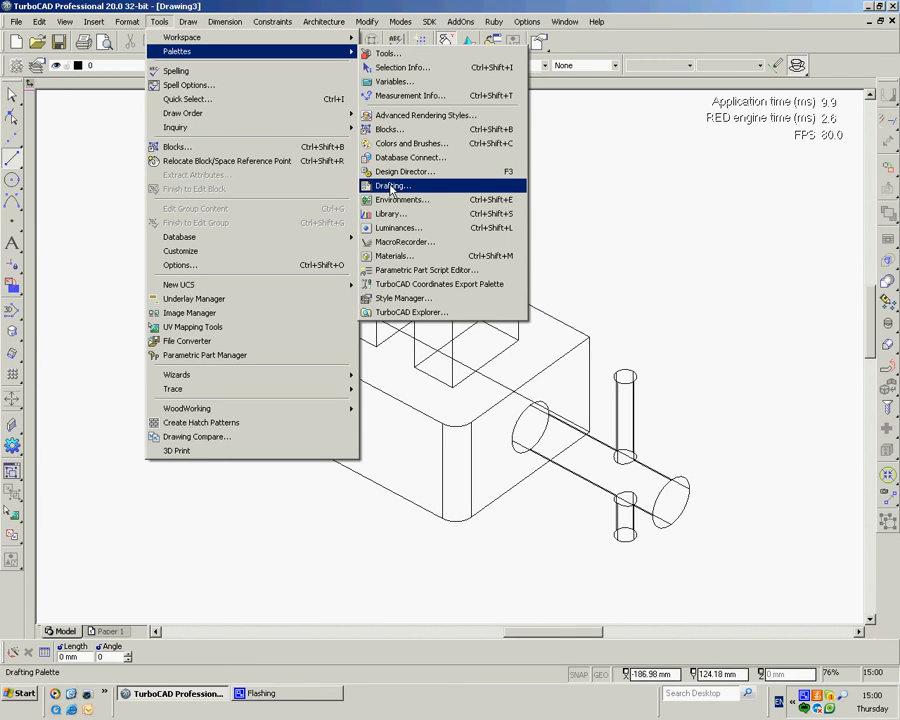
click(392, 186)
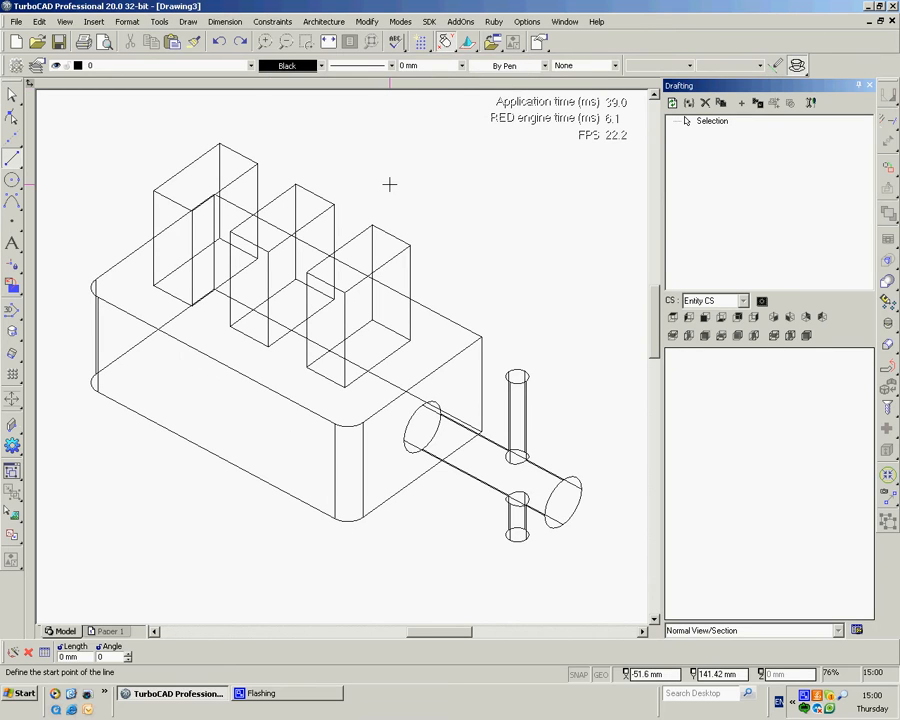
mouse_move(402, 184)
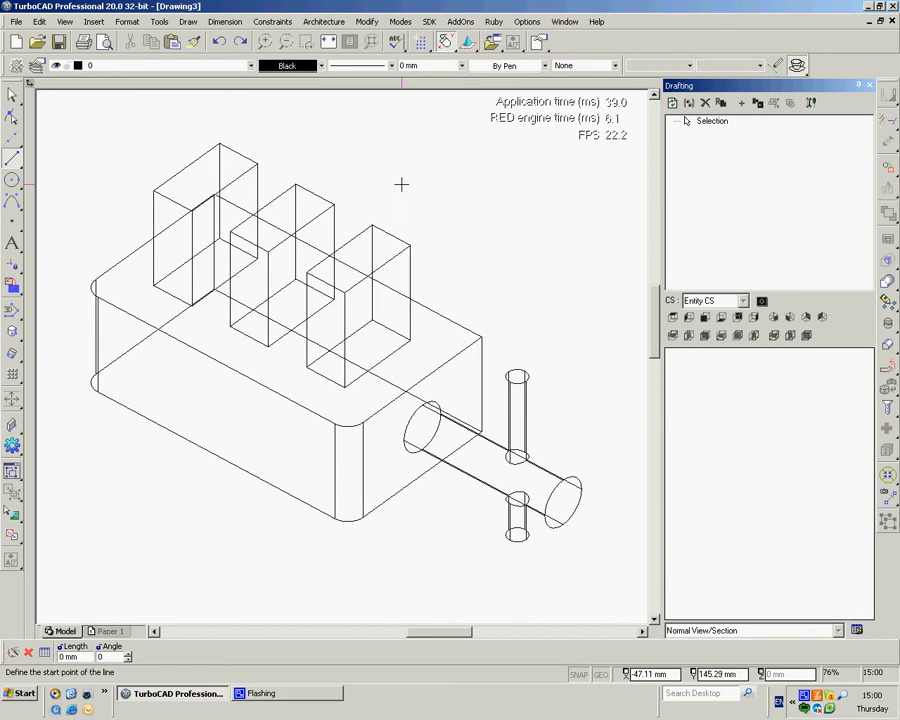
click(16, 94)
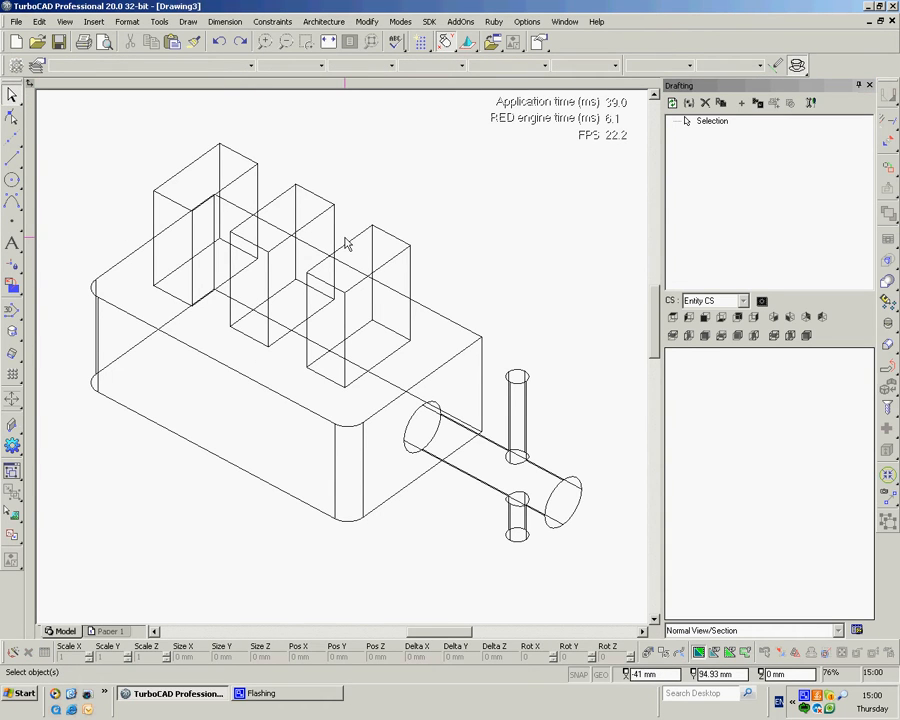
mouse_move(444, 468)
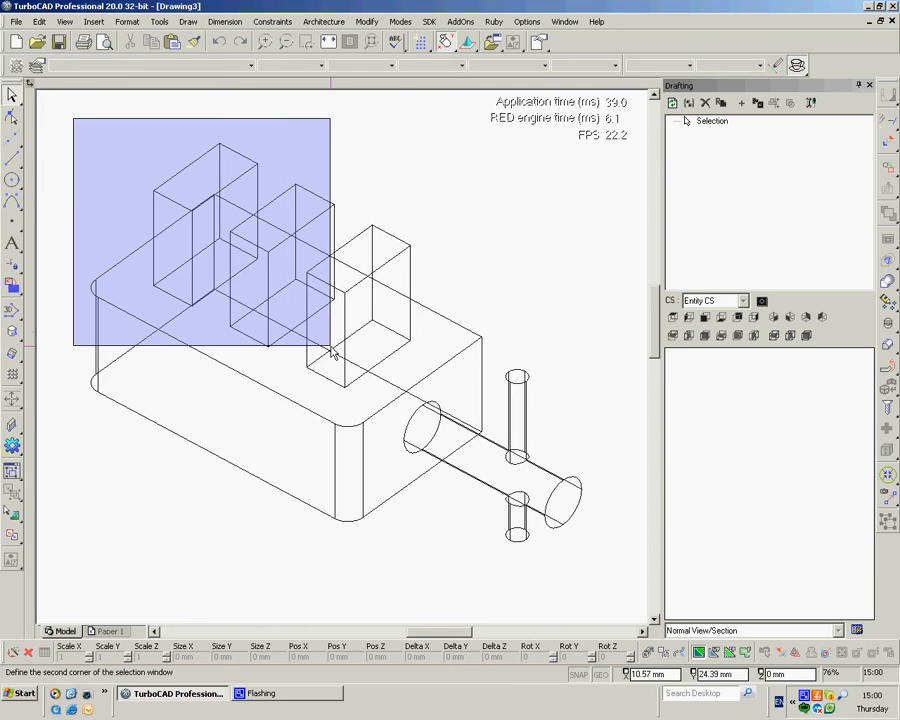
Step: Window-select the whole block model and create a drafting assembly renamed 'All'
drag(330, 350, 612, 564)
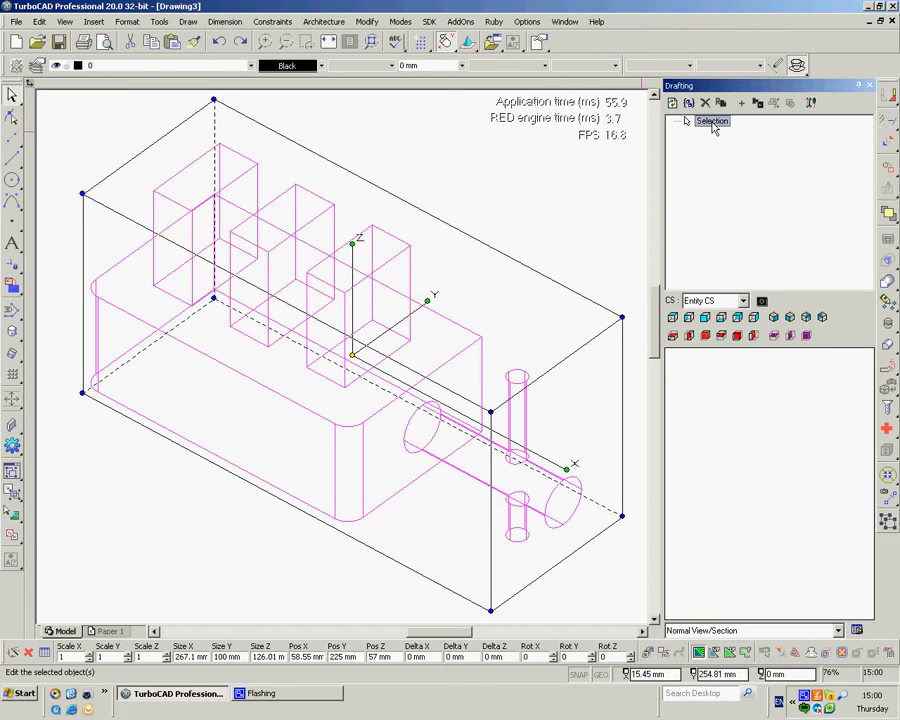
mouse_move(720, 104)
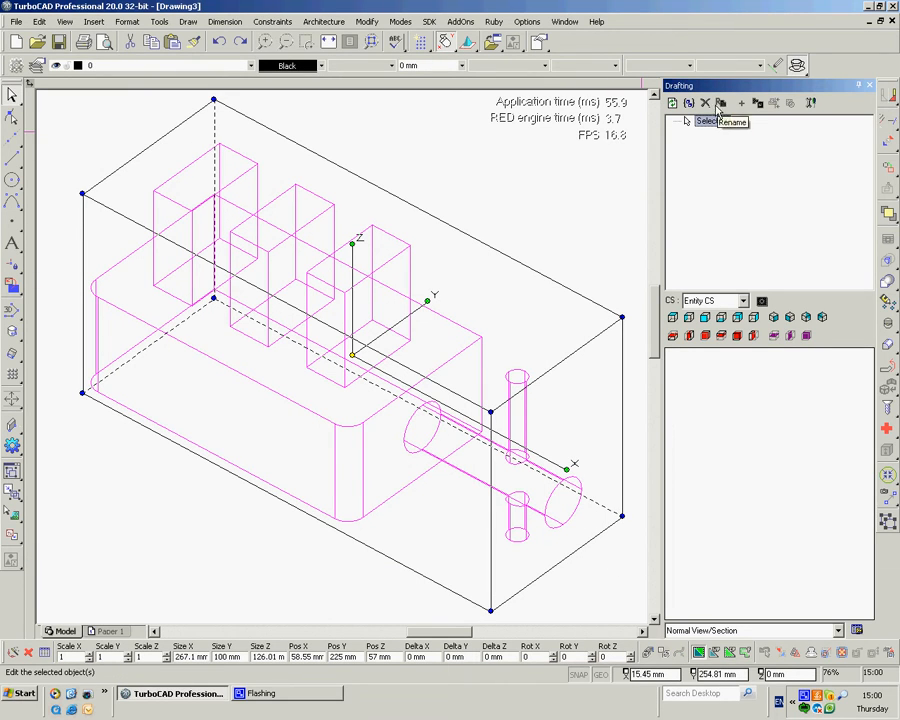
click(688, 104)
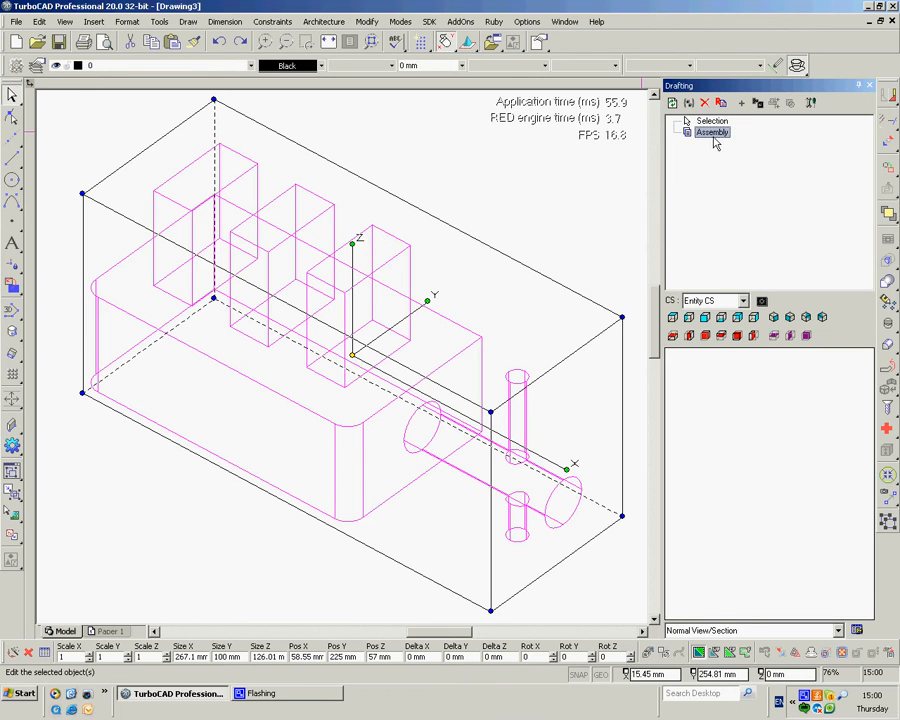
mouse_move(710, 140)
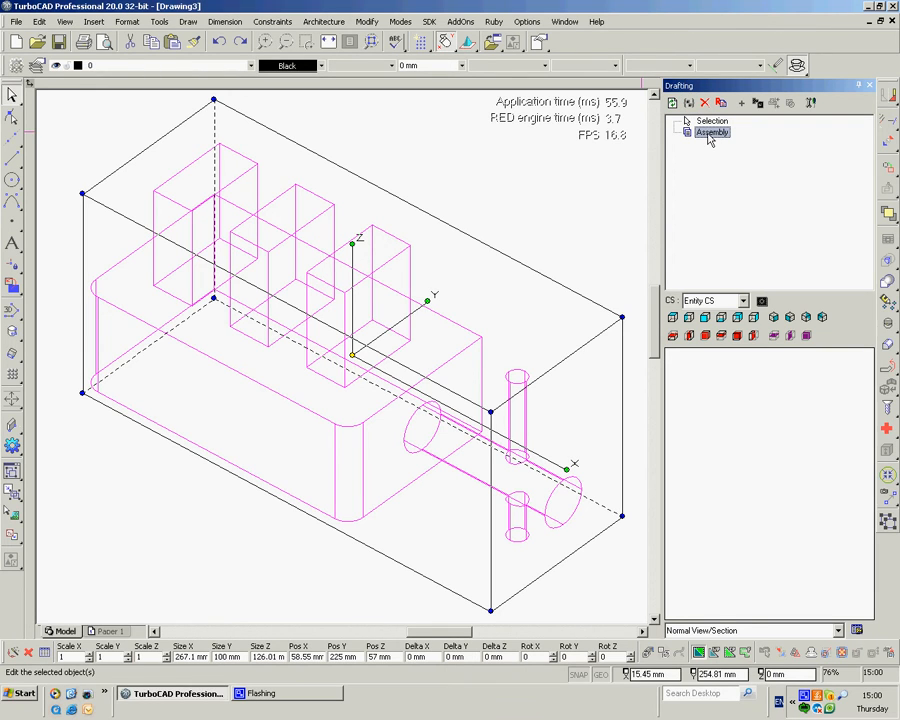
click(720, 104)
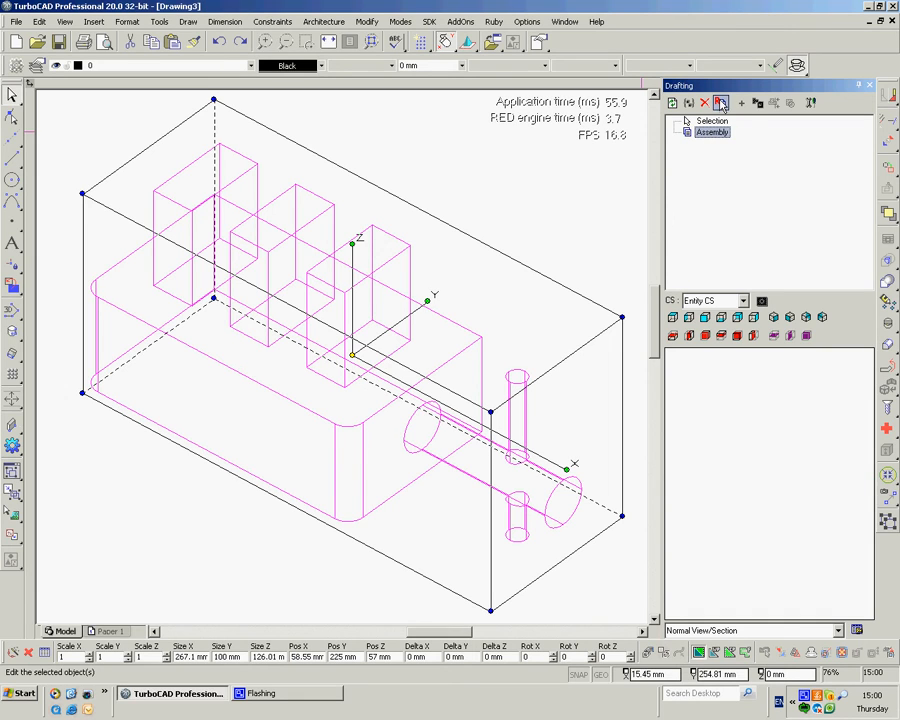
mouse_move(720, 104)
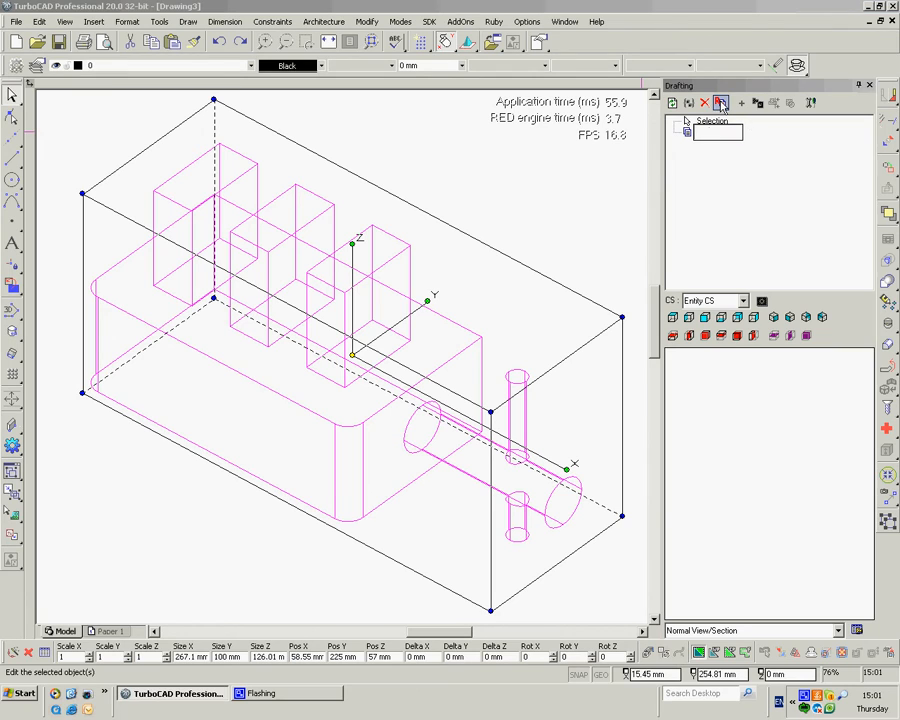
mouse_move(510, 296)
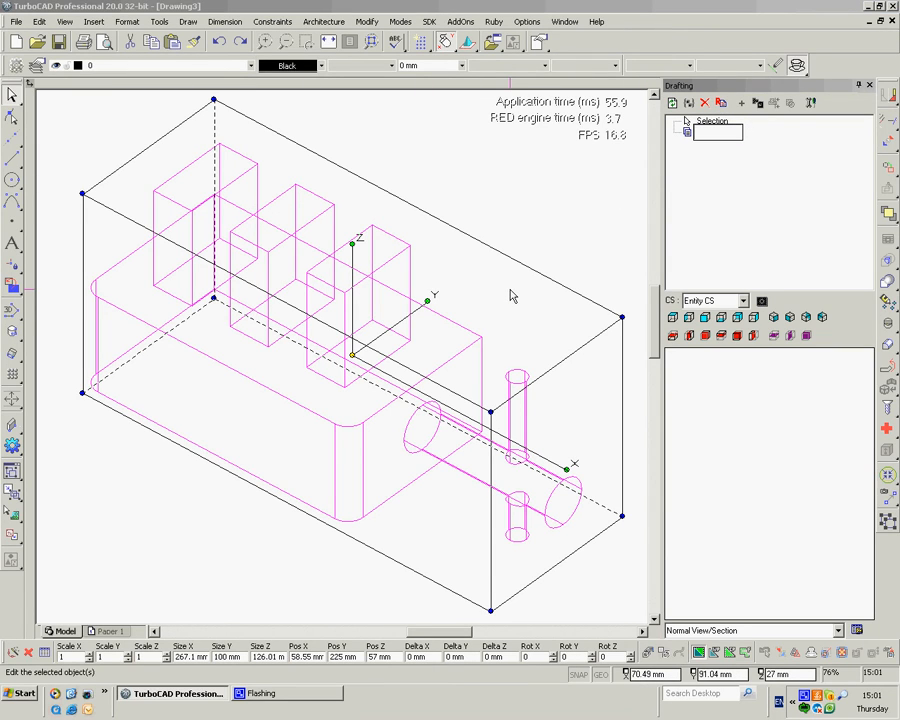
text(All)
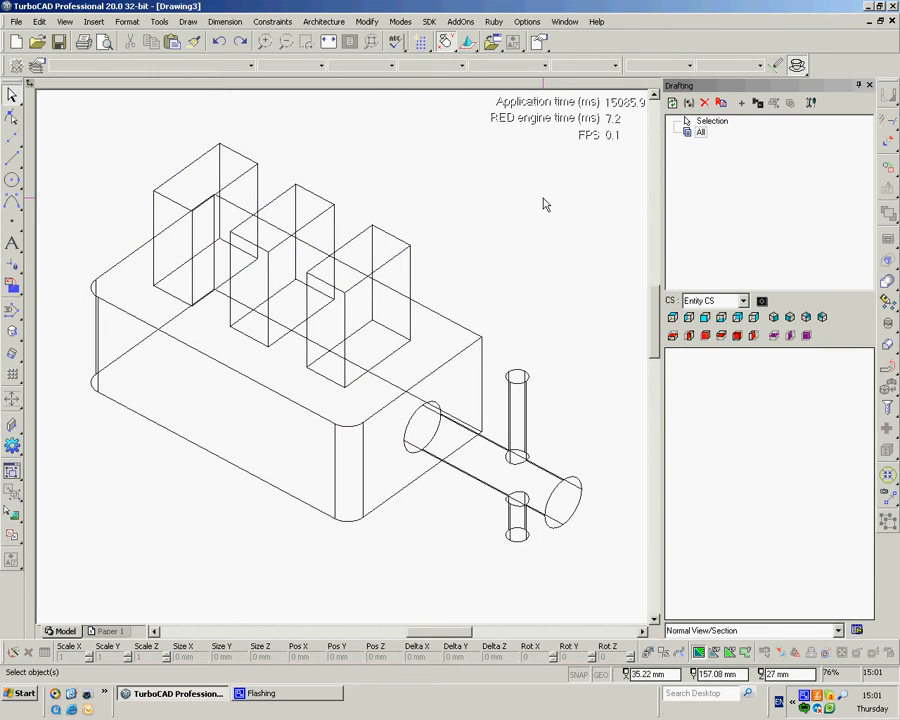
mouse_move(536, 476)
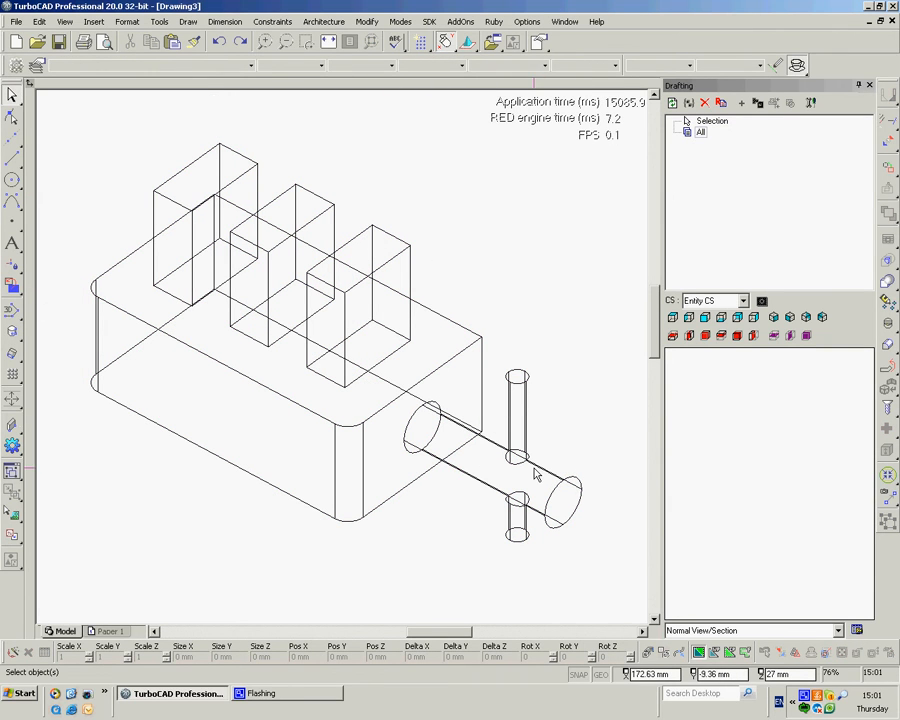
click(520, 460)
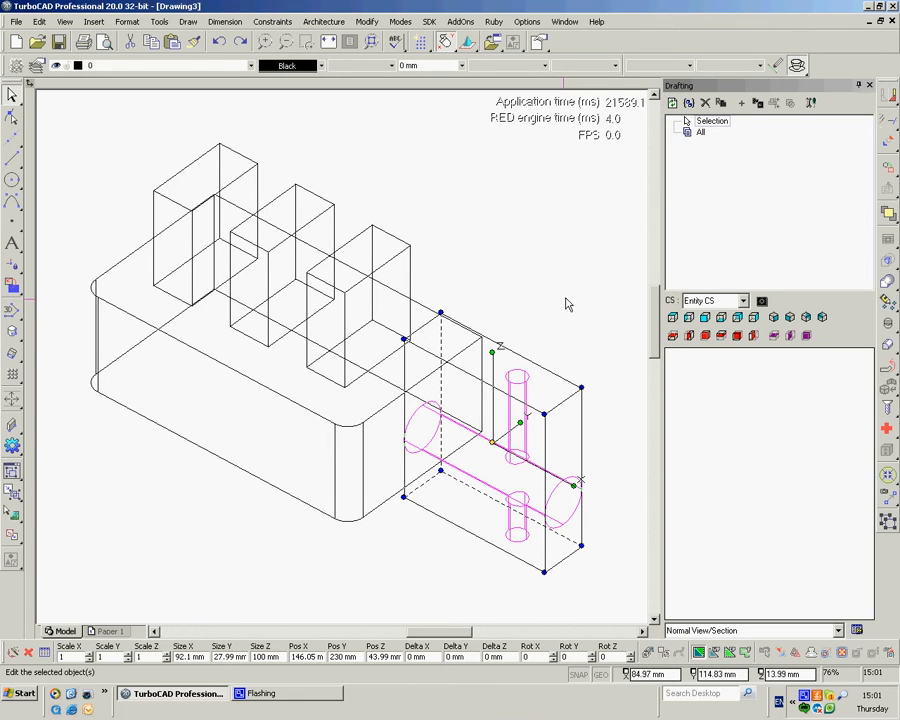
click(688, 104)
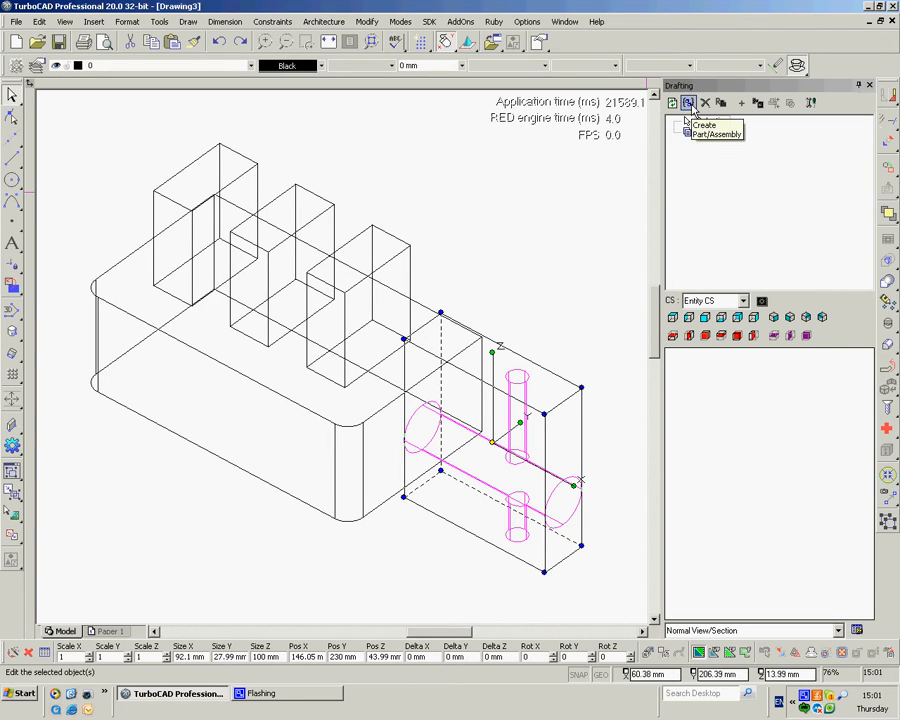
click(688, 104)
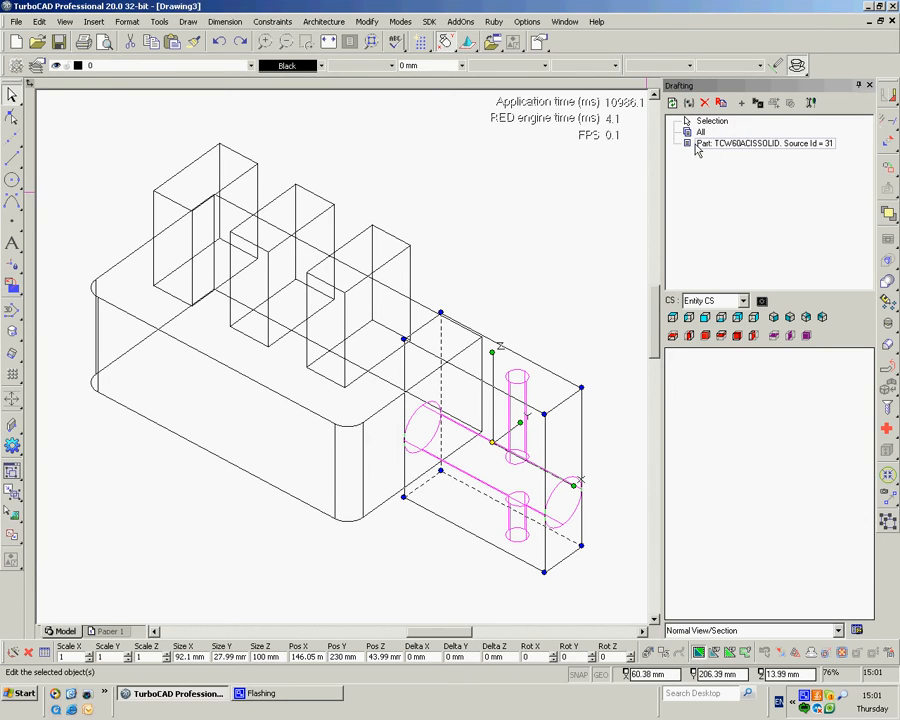
mouse_move(744, 140)
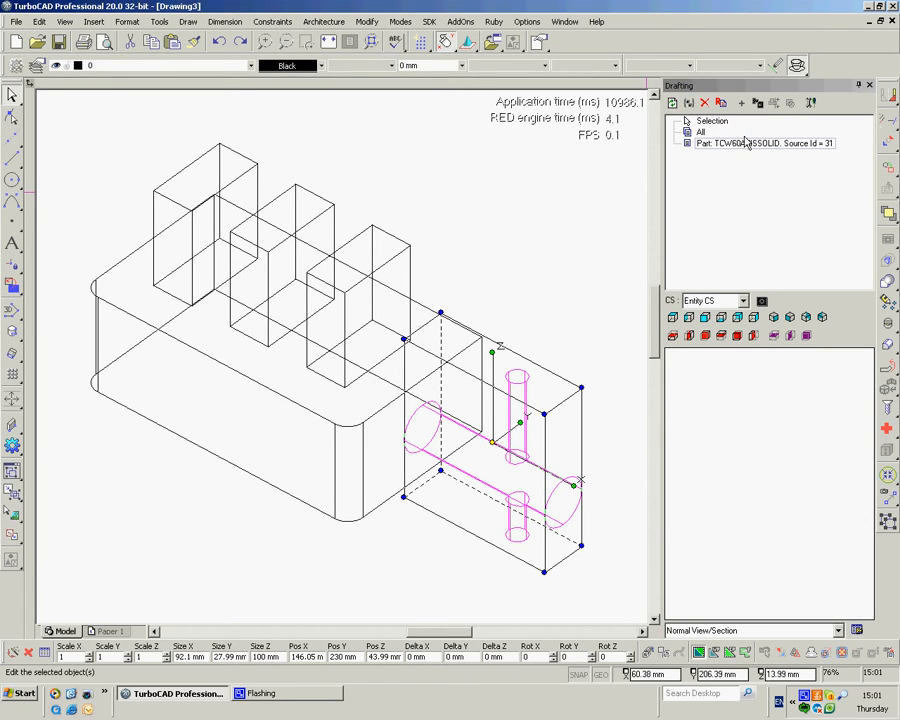
click(720, 104)
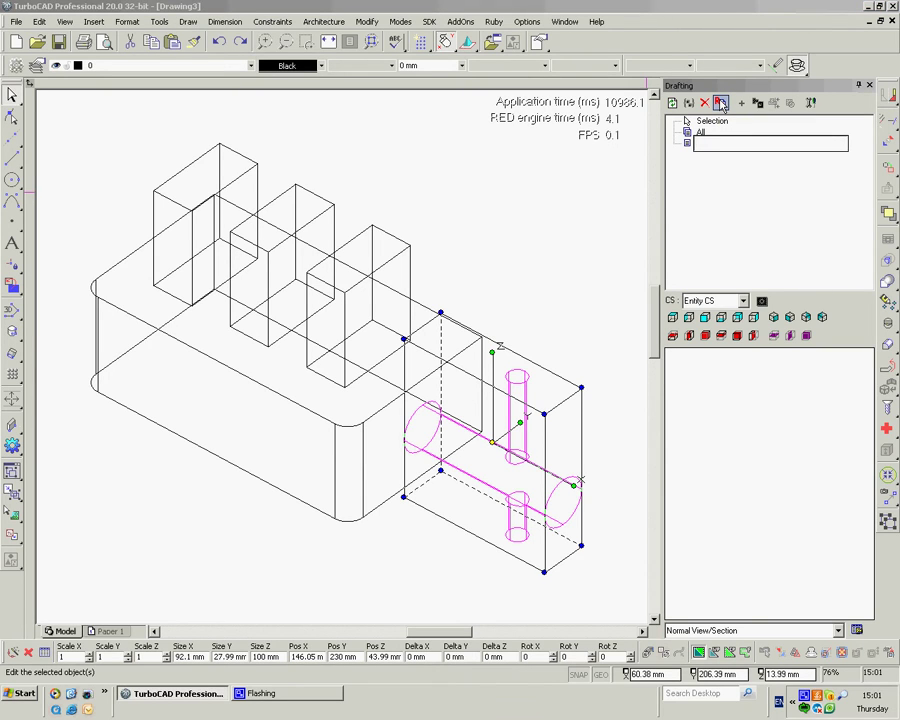
text(end)
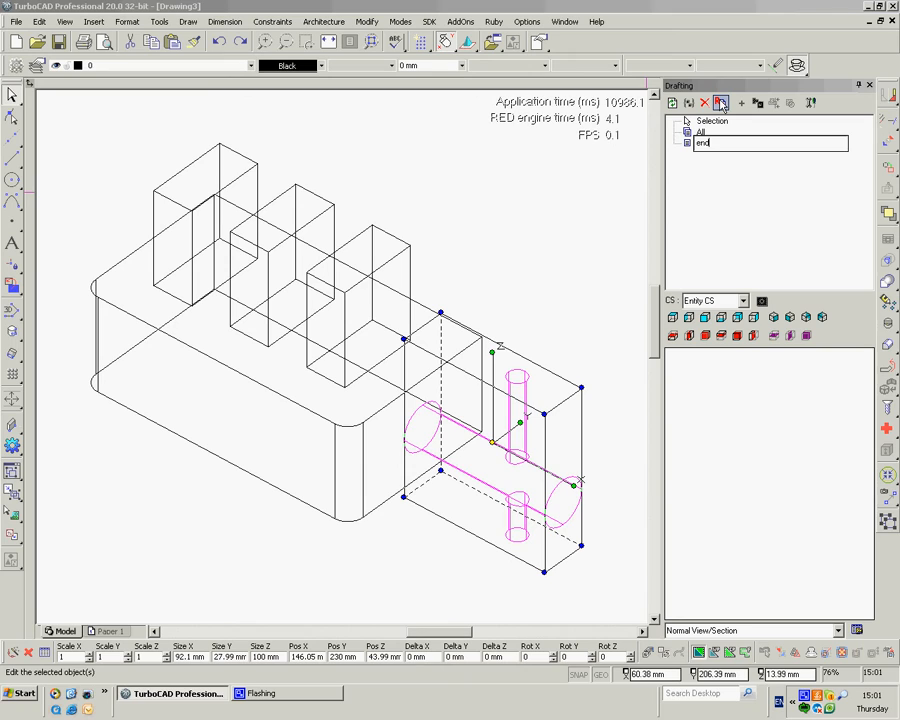
text(bit)
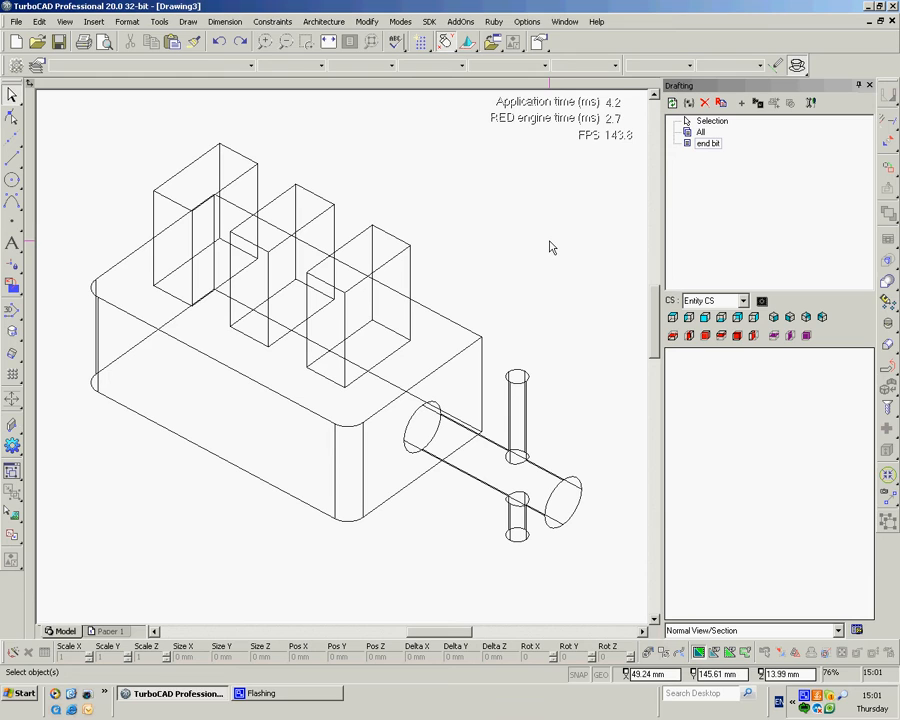
mouse_move(228, 272)
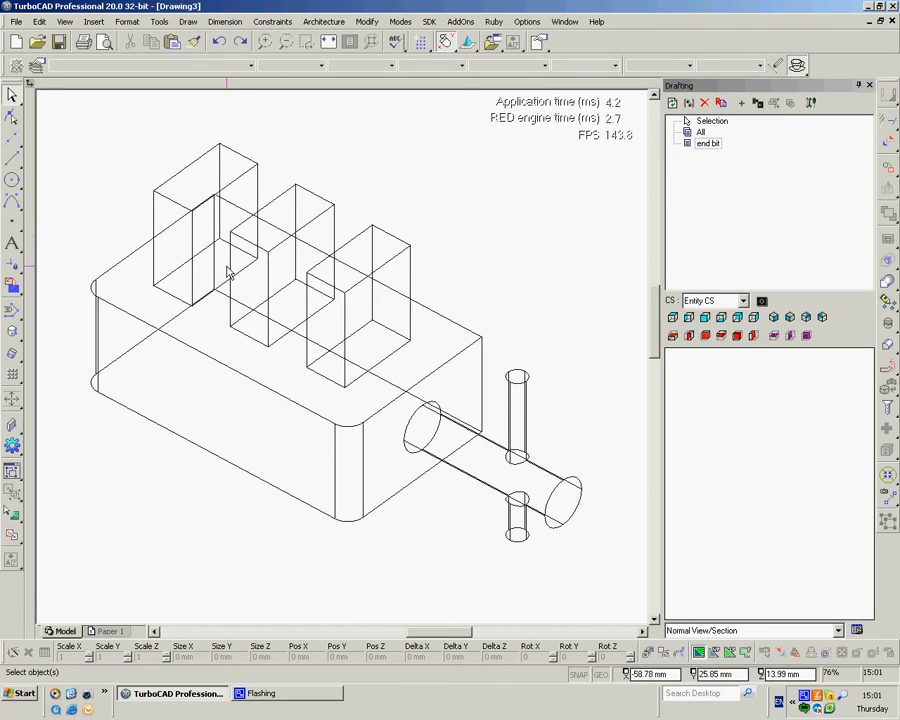
mouse_move(342, 336)
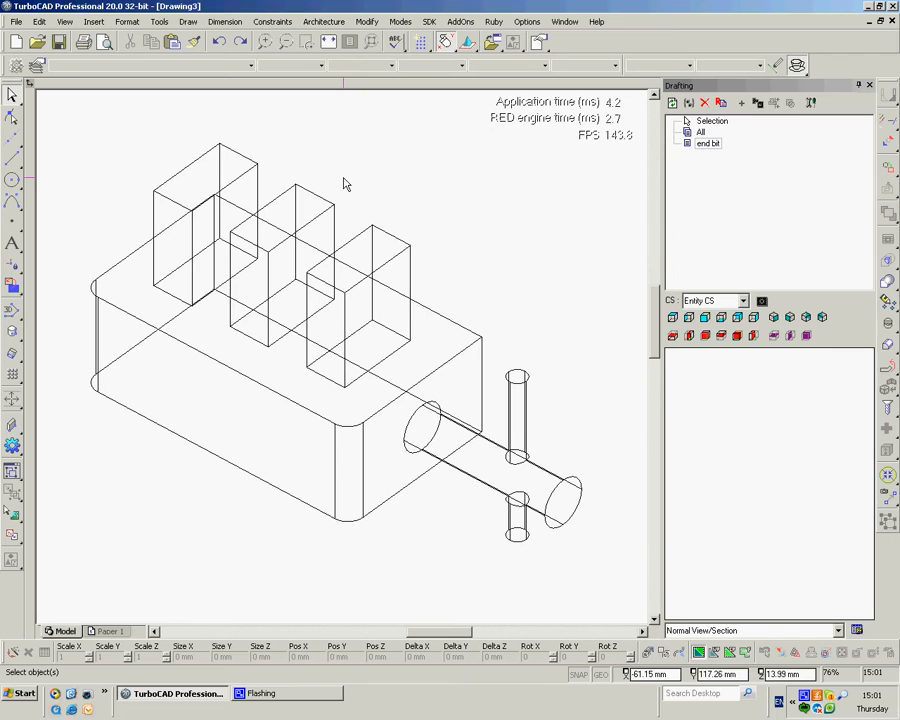
mouse_move(124, 100)
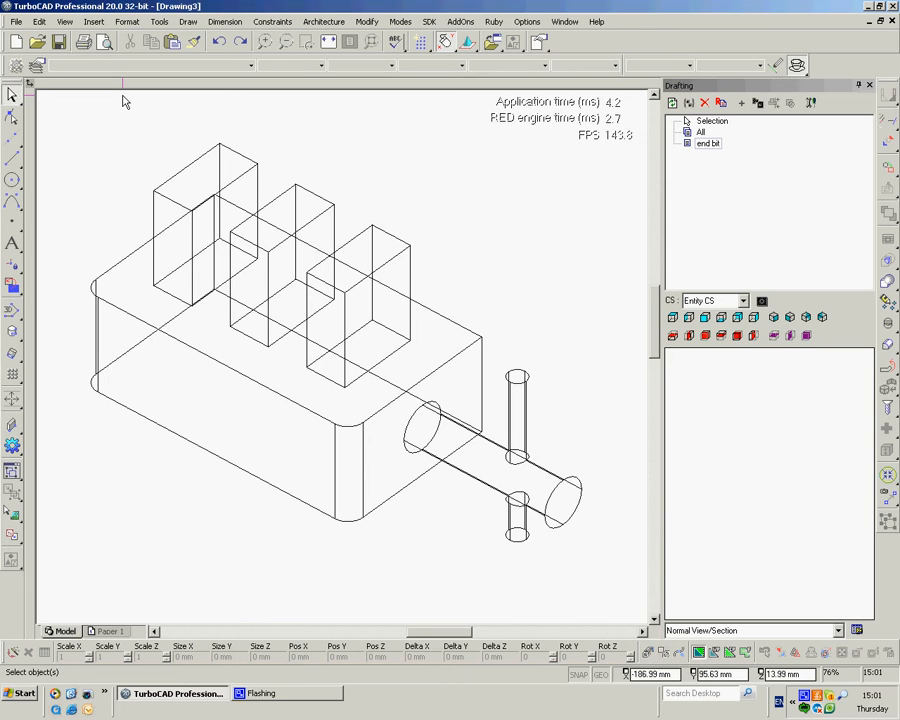
mouse_move(128, 120)
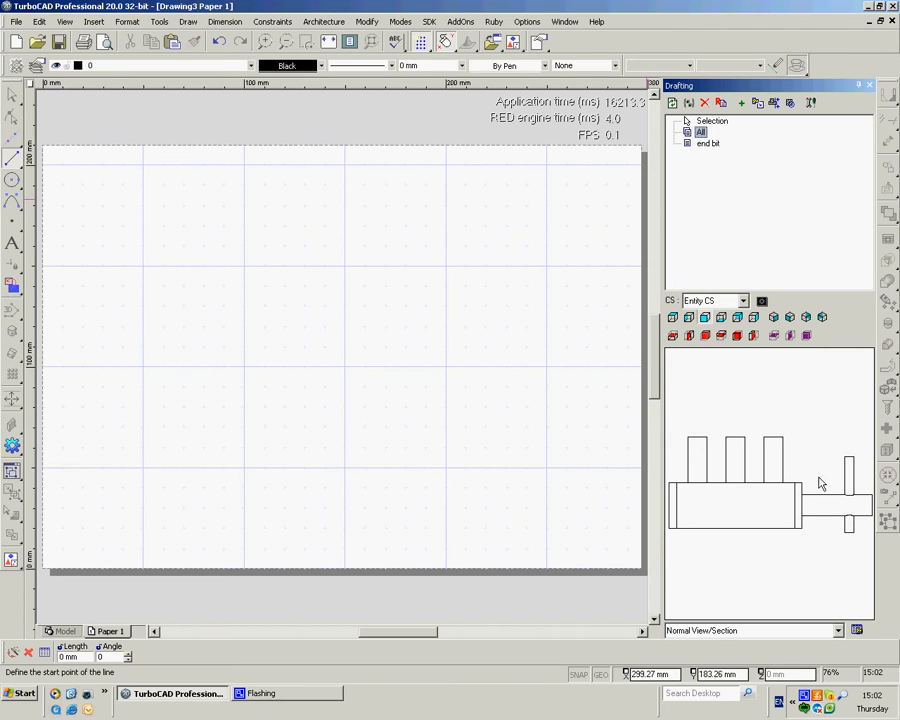
mouse_move(780, 164)
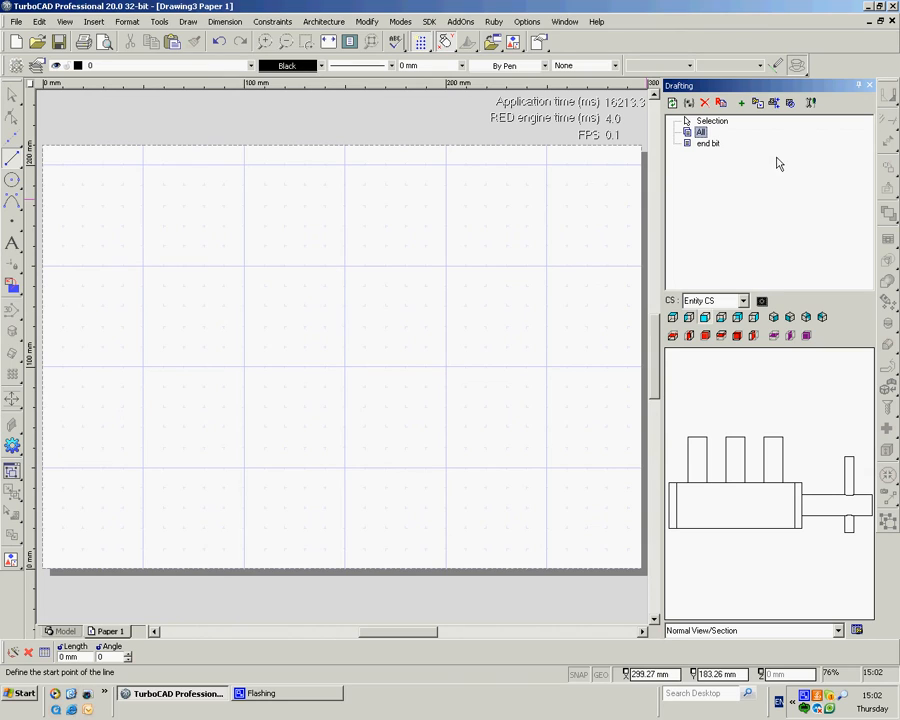
mouse_move(756, 104)
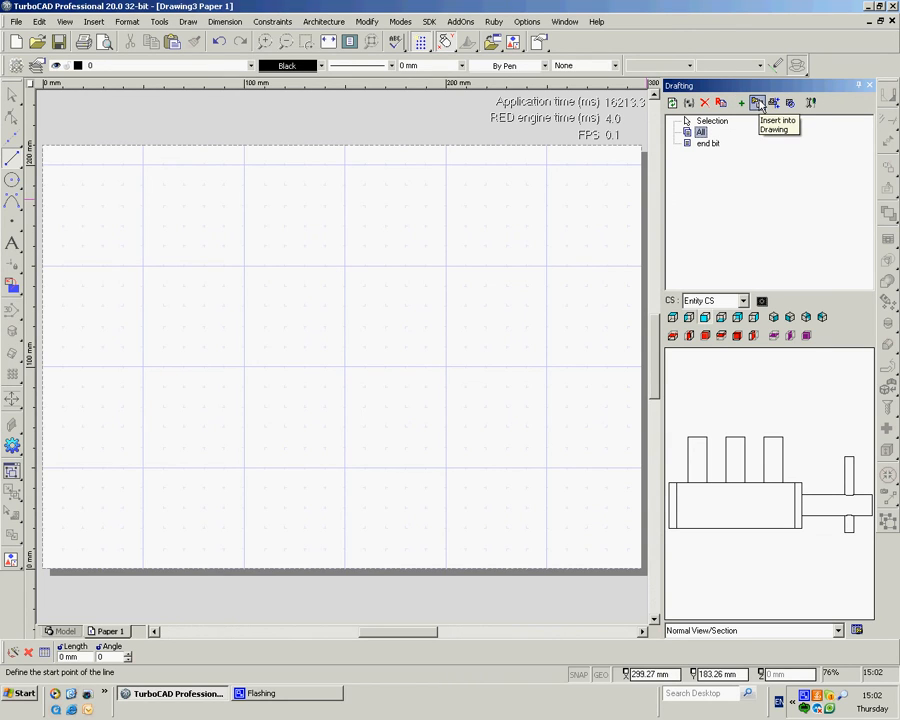
Step: Insert the front view of the 'All' assembly onto the paper sheet at the accepted scale
click(758, 102)
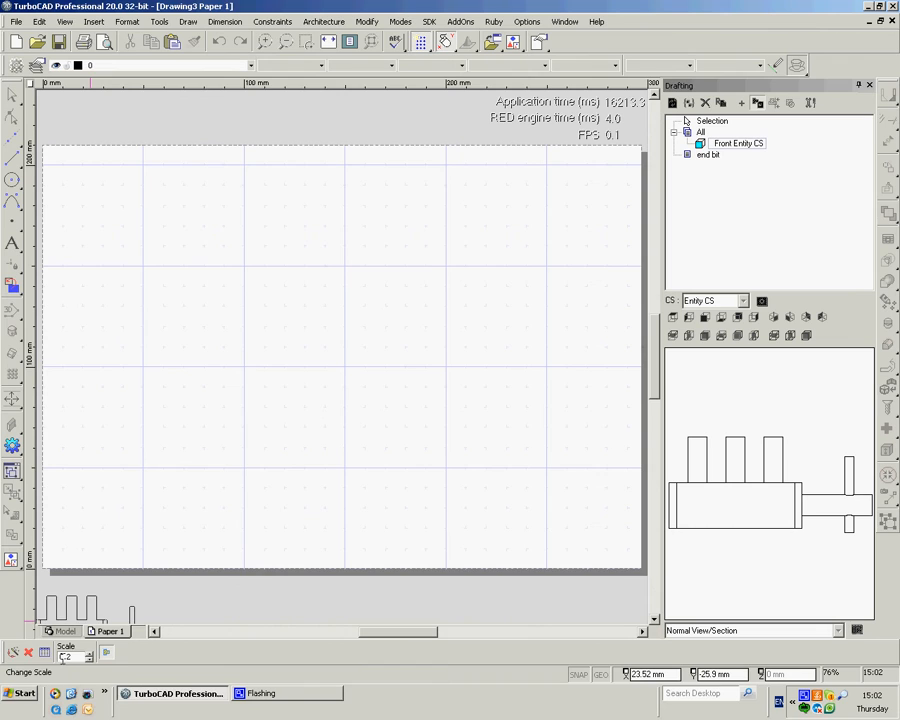
click(358, 316)
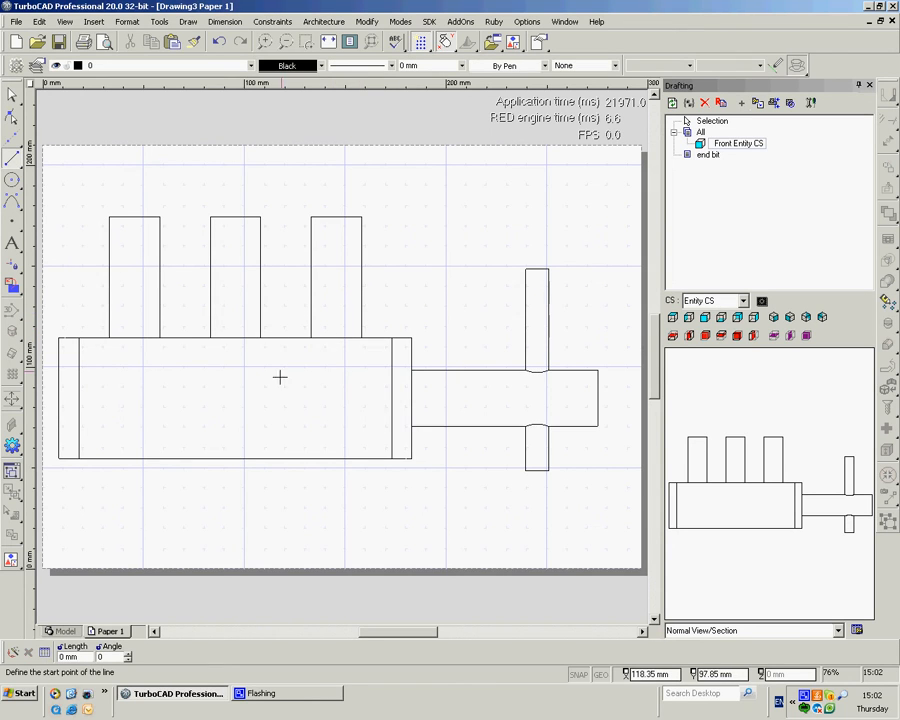
mouse_move(224, 476)
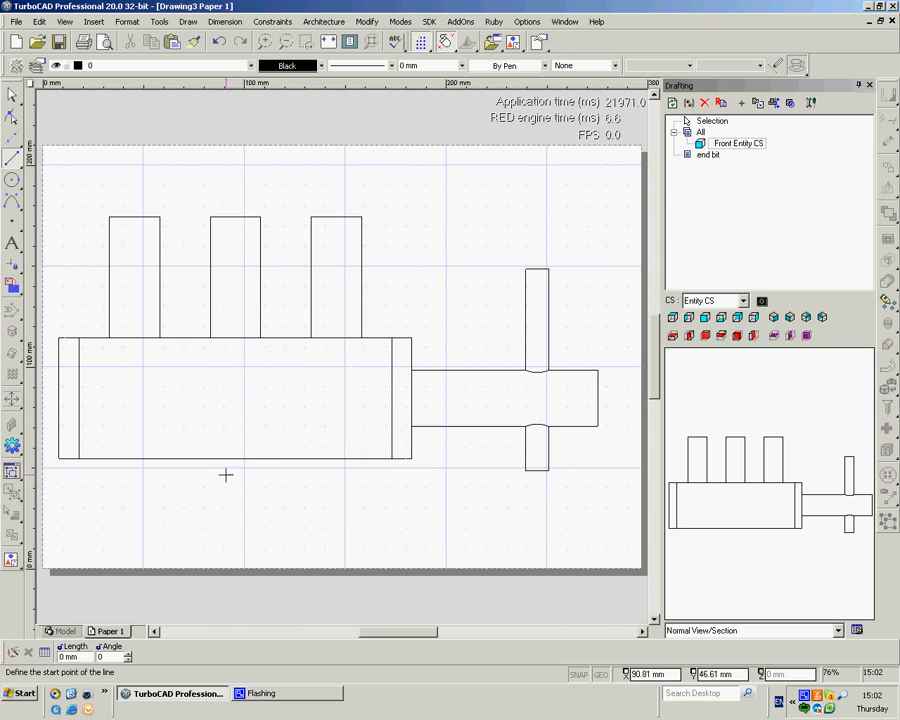
mouse_move(296, 356)
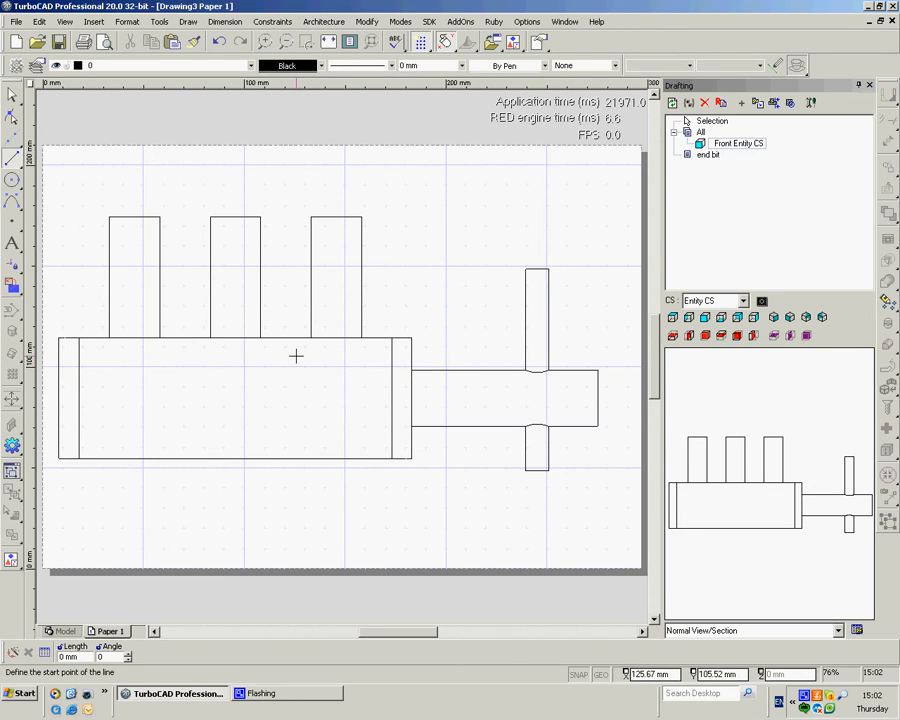
mouse_move(308, 348)
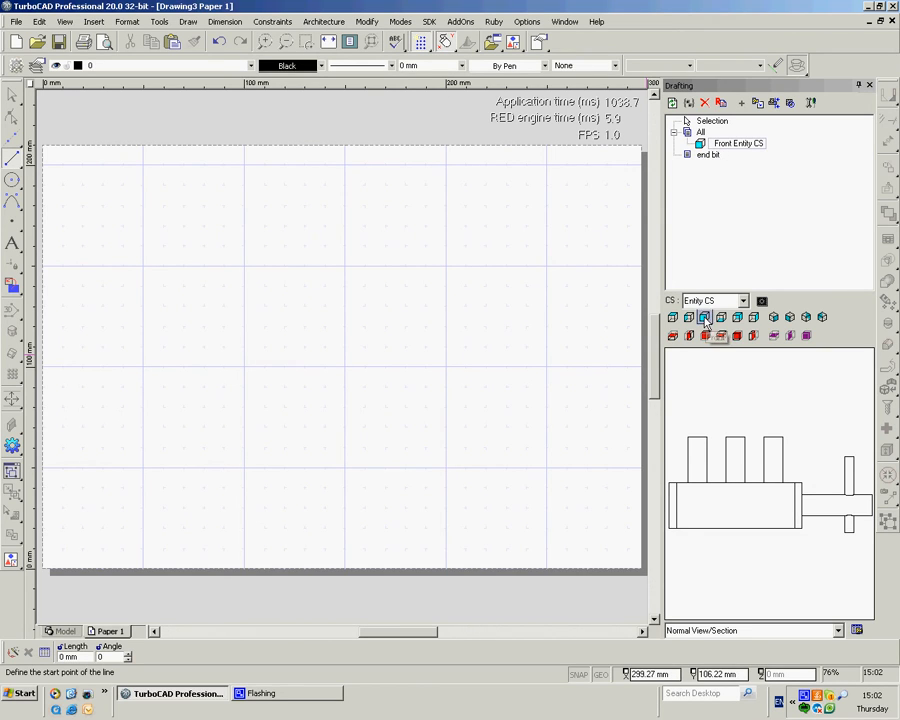
Step: Place the reduced-scale front view and move it to the sheet's top-left corner
click(738, 144)
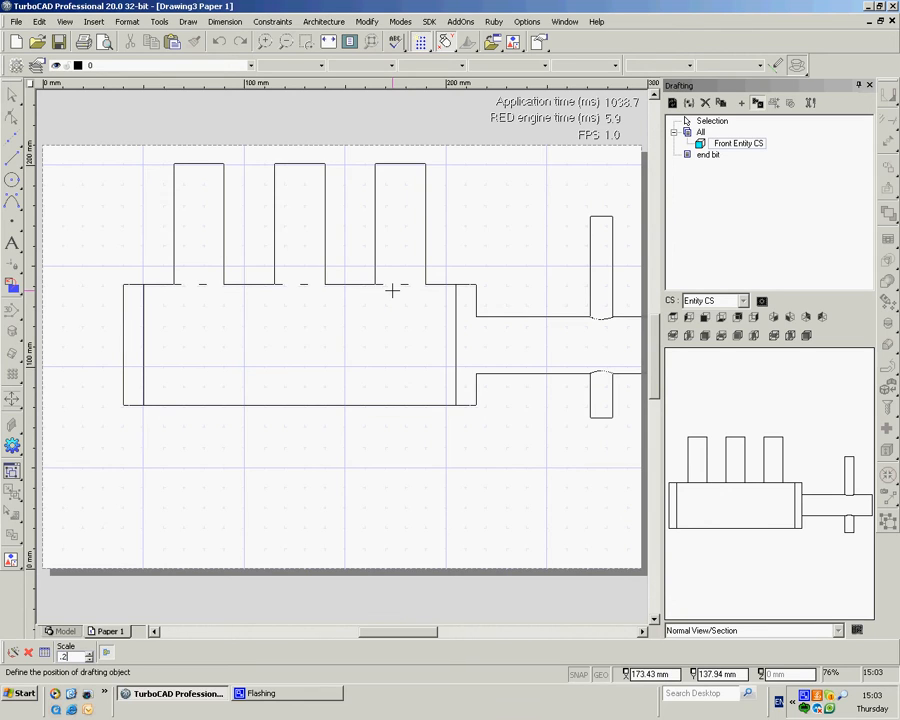
mouse_move(340, 340)
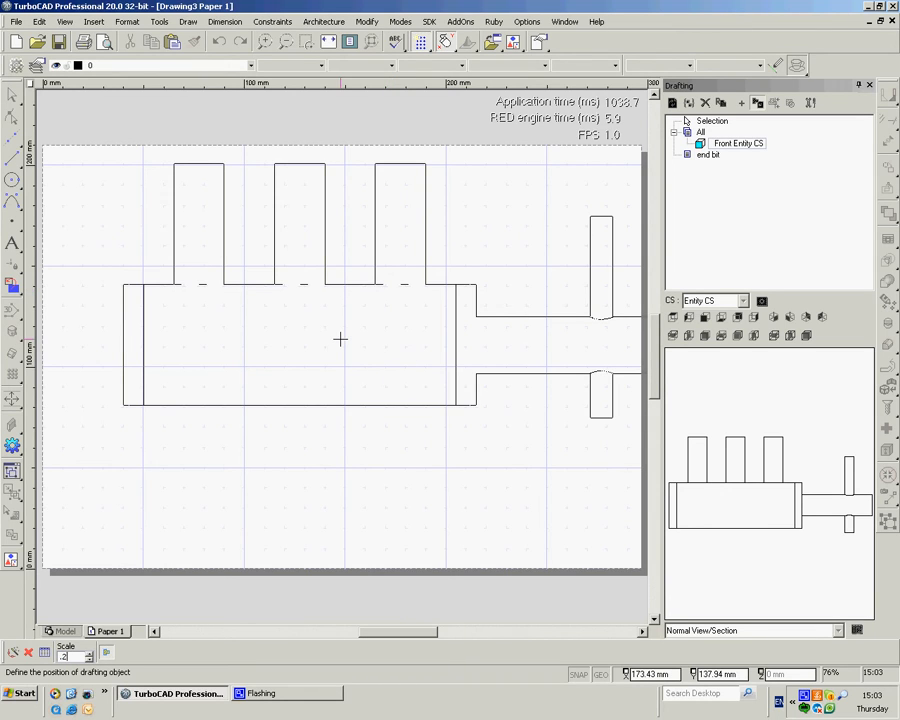
mouse_move(280, 400)
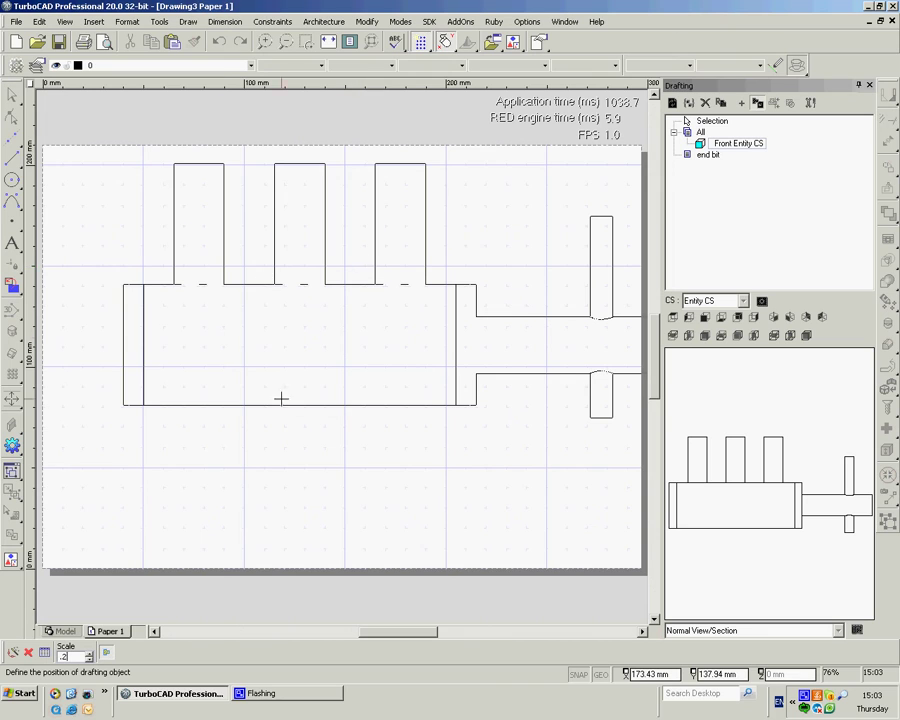
mouse_move(318, 326)
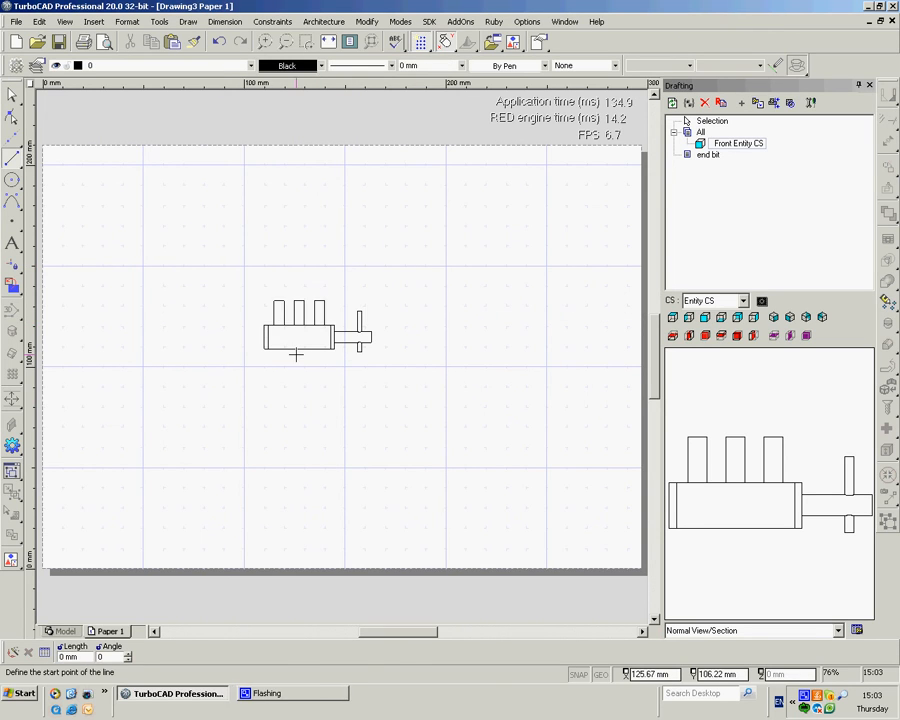
click(316, 330)
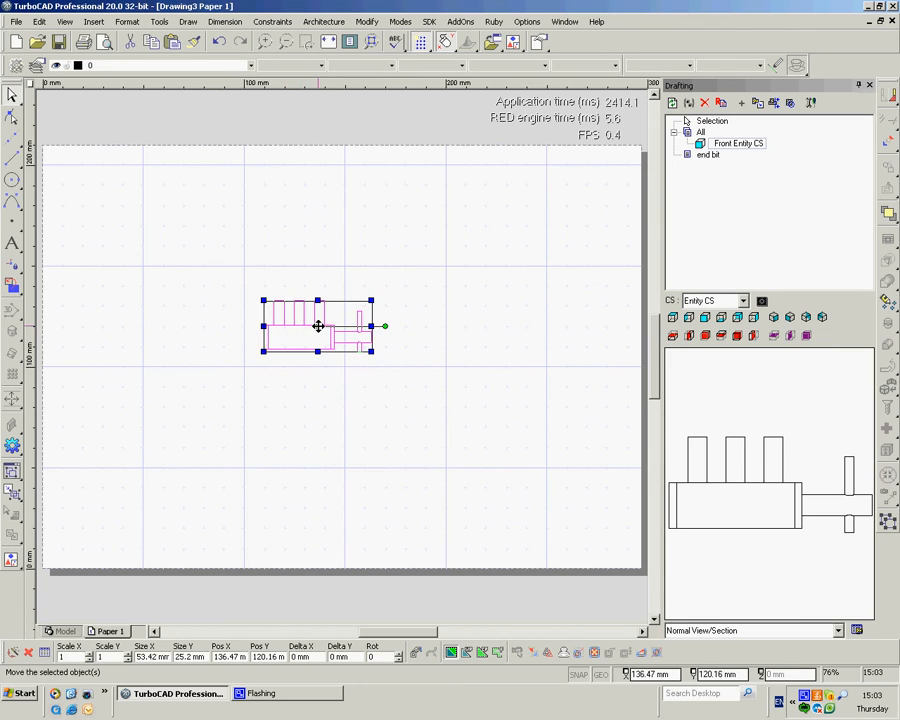
drag(318, 326, 150, 224)
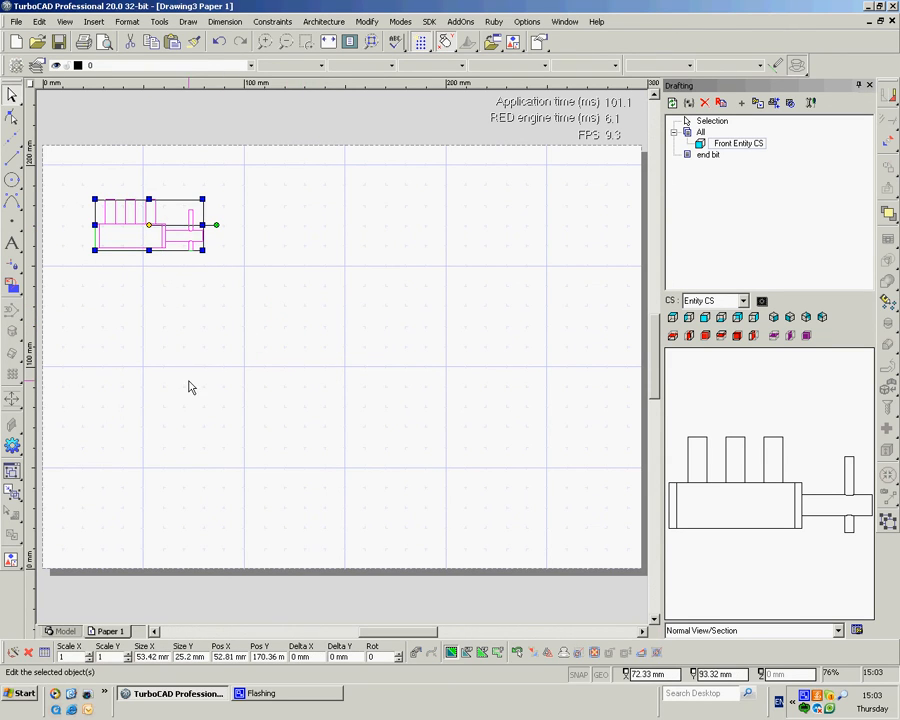
click(224, 370)
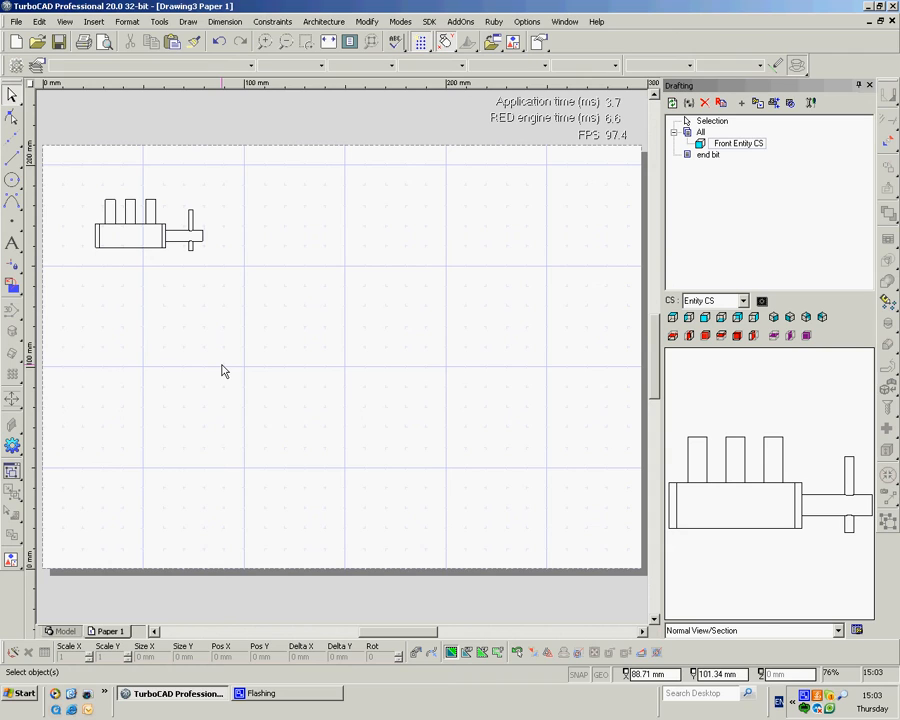
mouse_move(324, 368)
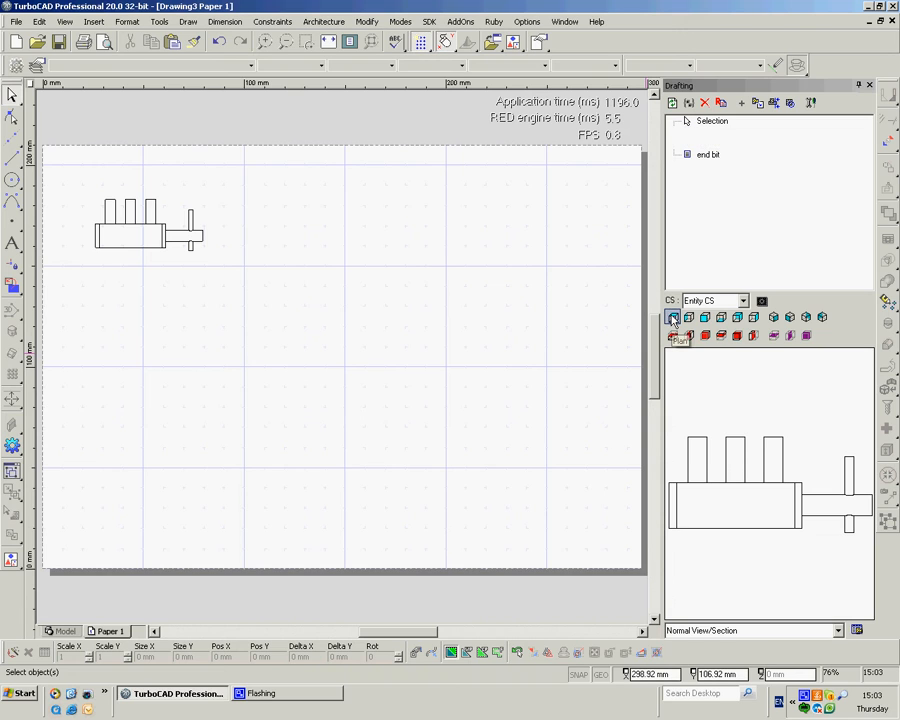
Step: Insert the Top (plan) view of the block directly below the front view
click(756, 104)
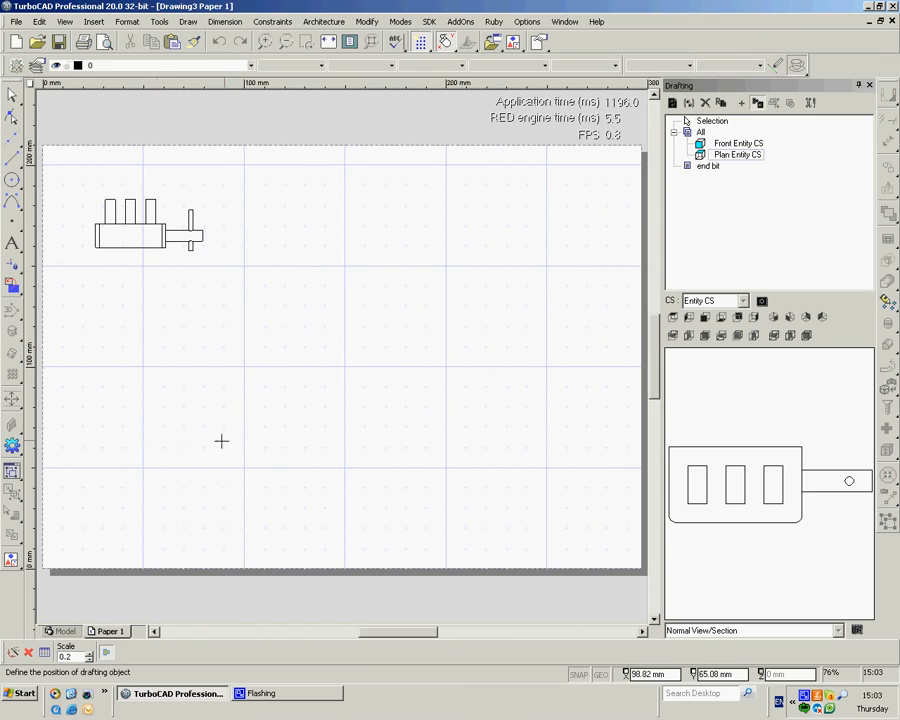
click(140, 308)
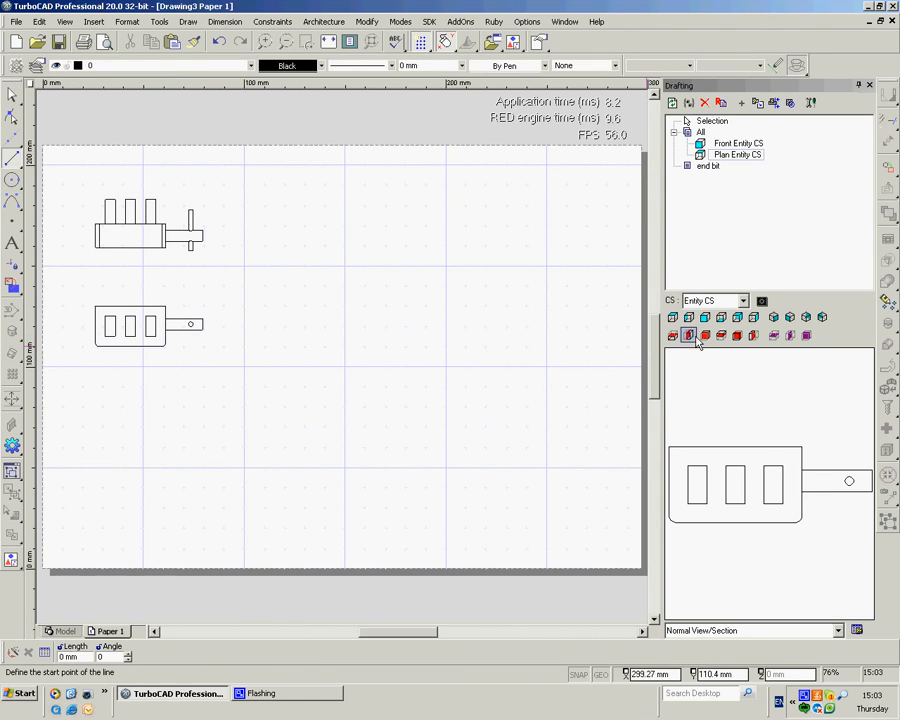
Step: Insert the Left side view of the block to the right of the front view
click(688, 316)
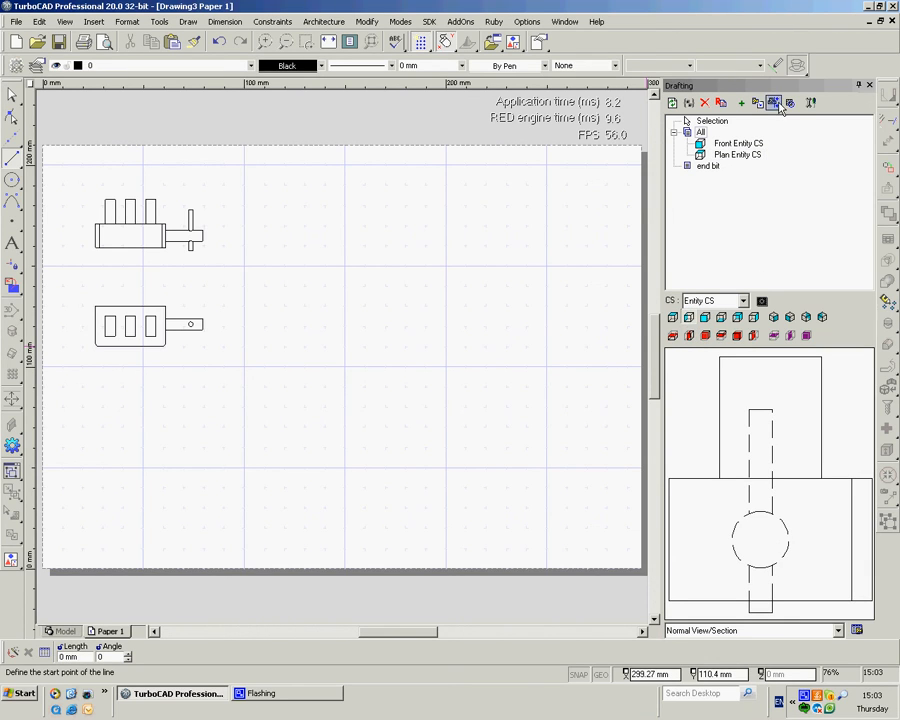
mouse_move(756, 104)
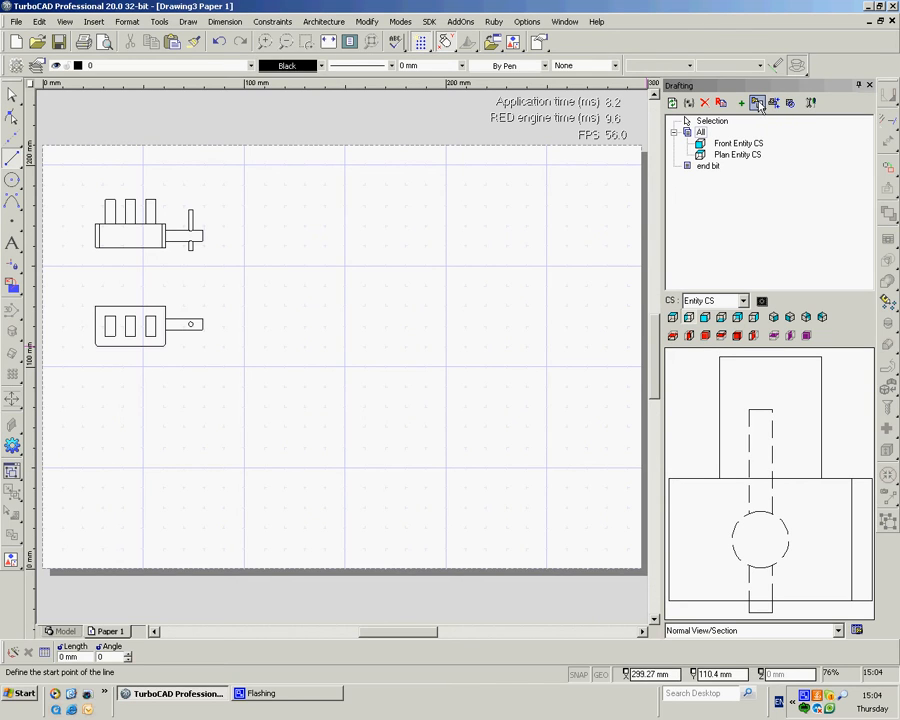
click(758, 102)
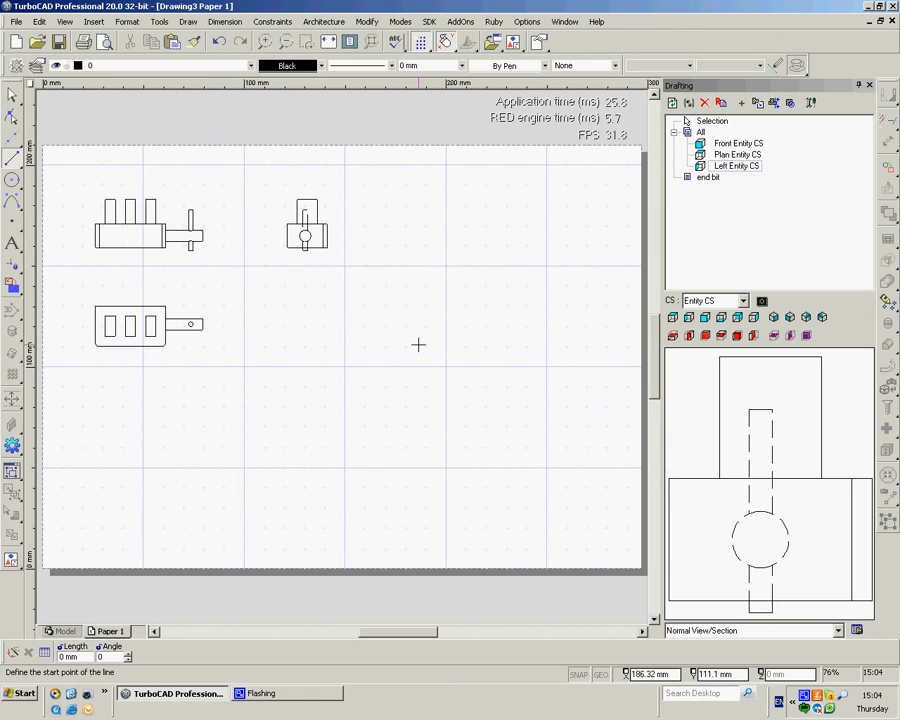
mouse_move(208, 248)
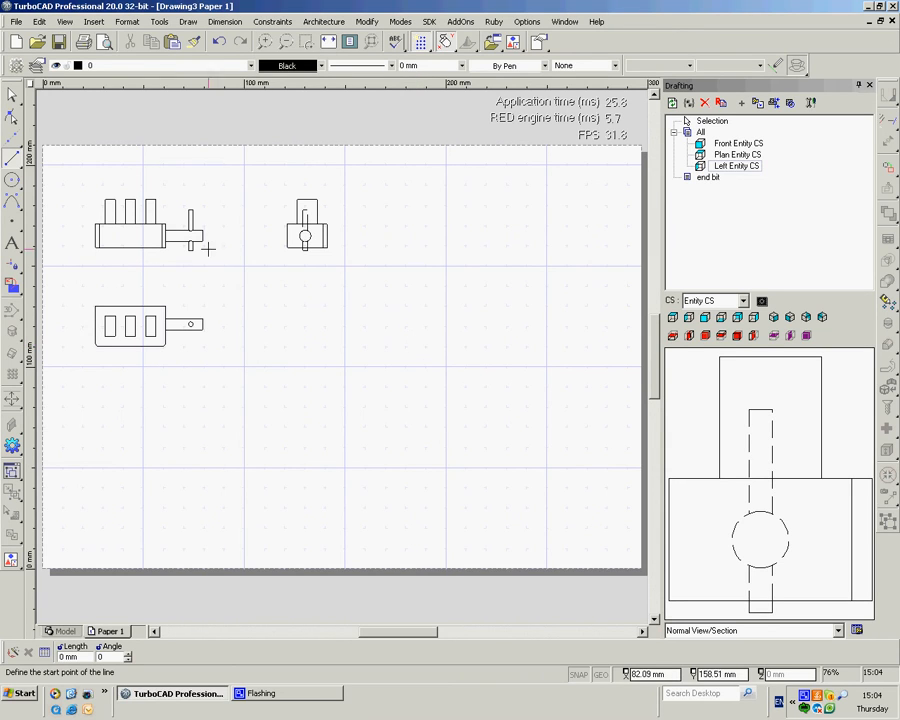
mouse_move(496, 234)
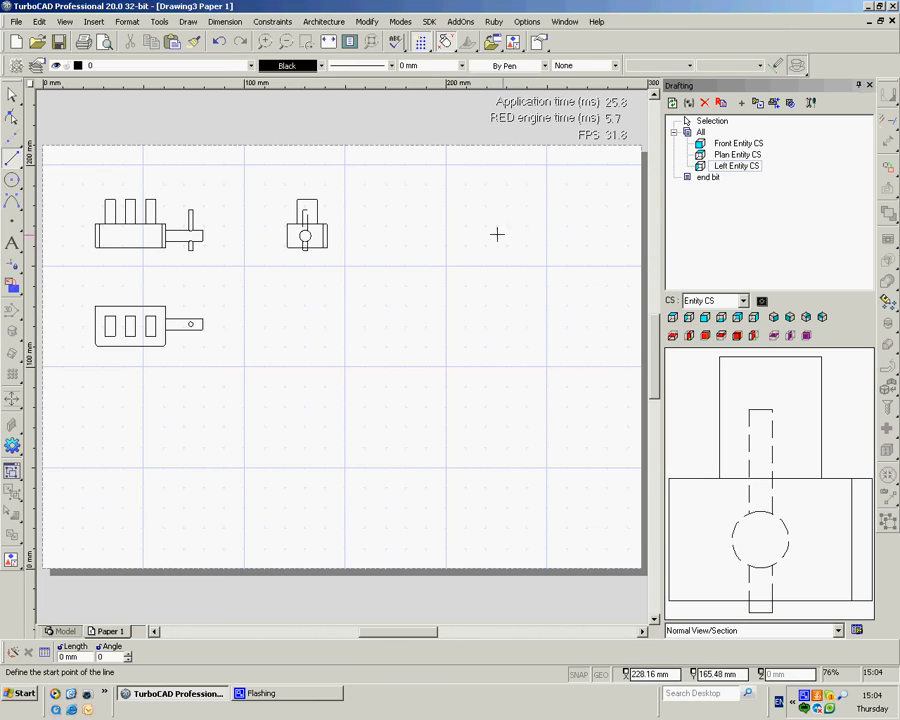
mouse_move(680, 200)
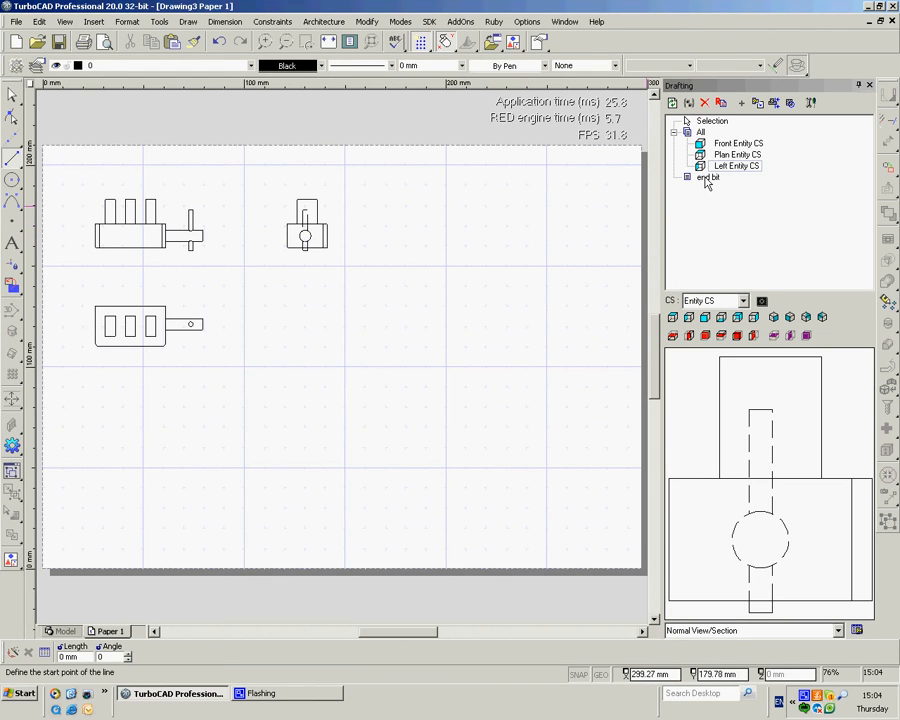
Step: For the 'end bit' group, insert Left and Back views beside the block's side view
click(708, 176)
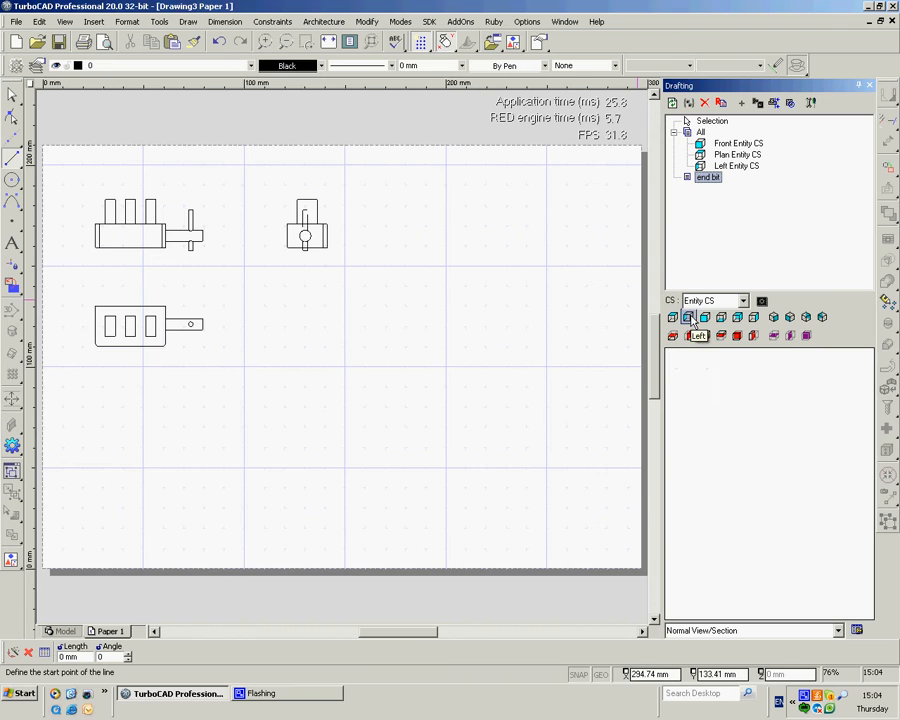
click(688, 318)
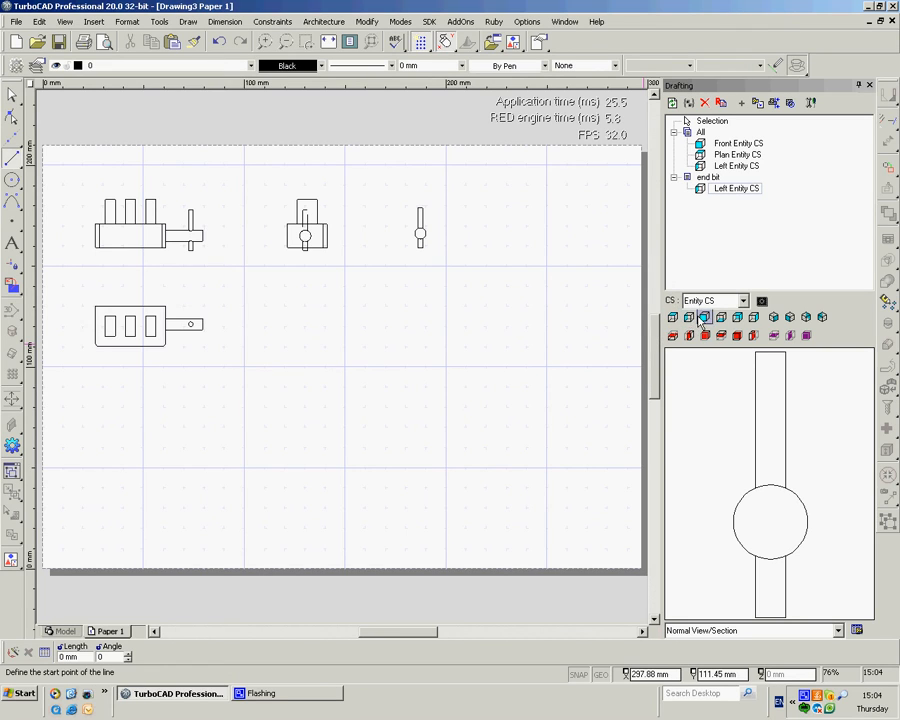
mouse_move(738, 318)
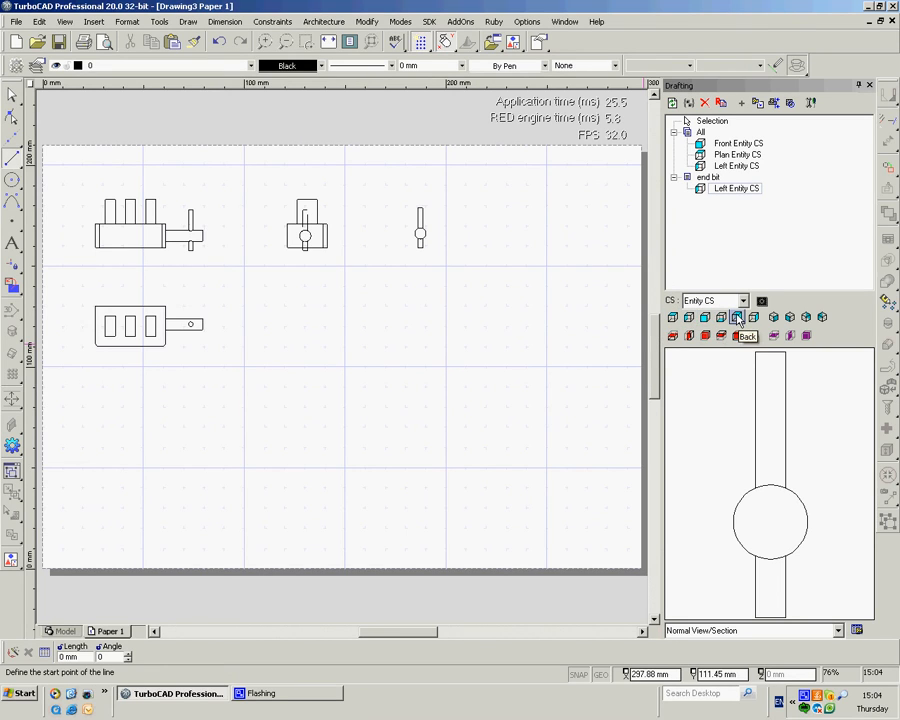
click(736, 336)
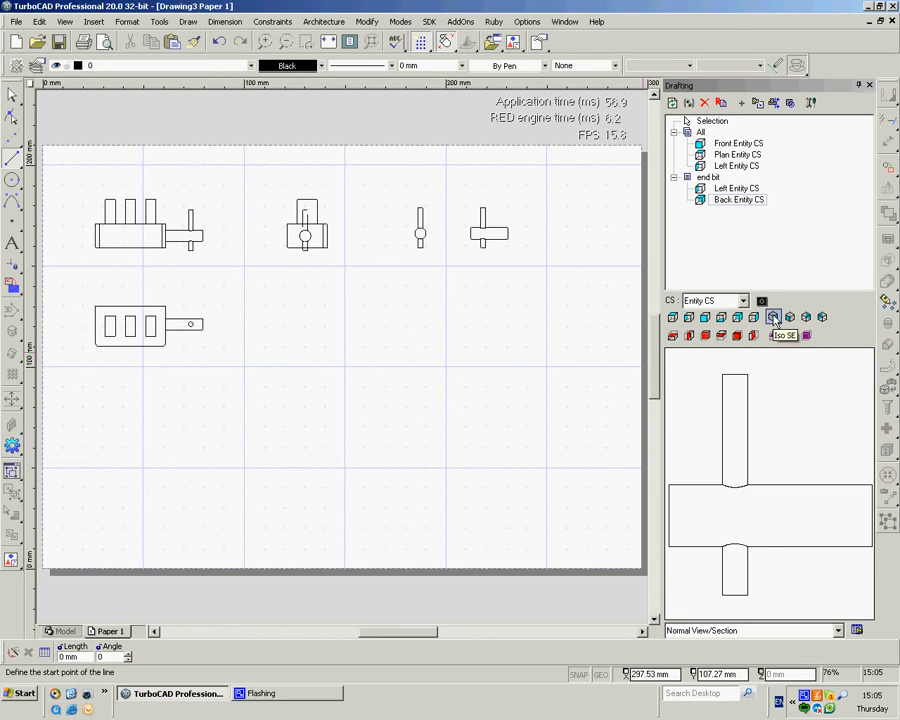
click(772, 336)
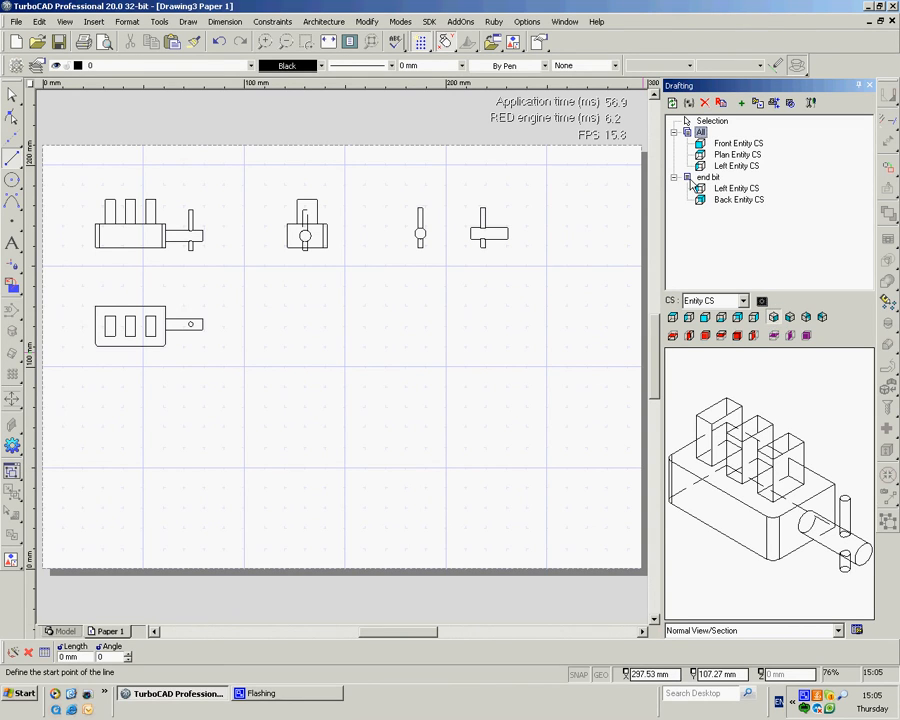
mouse_move(758, 104)
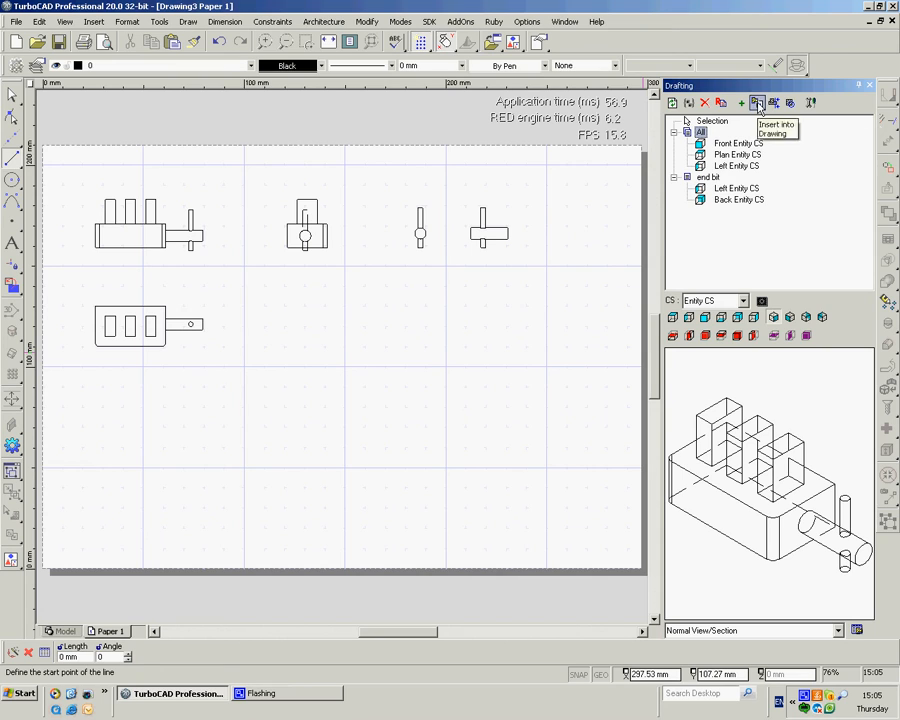
Step: Insert the Iso SE view of the block-and-shaft assembly at the sheet's lower left
click(760, 104)
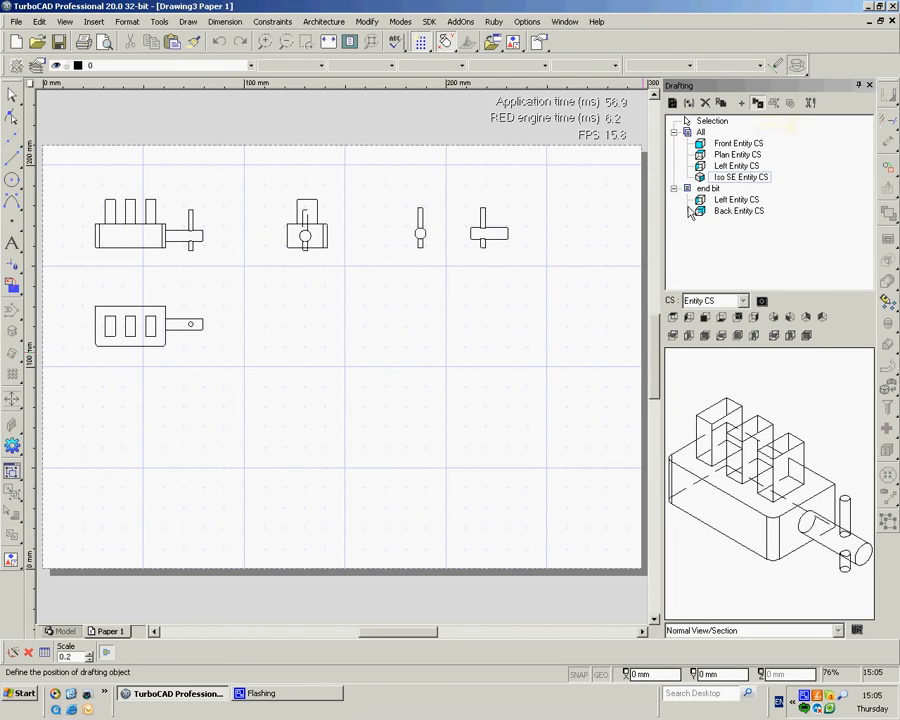
click(150, 460)
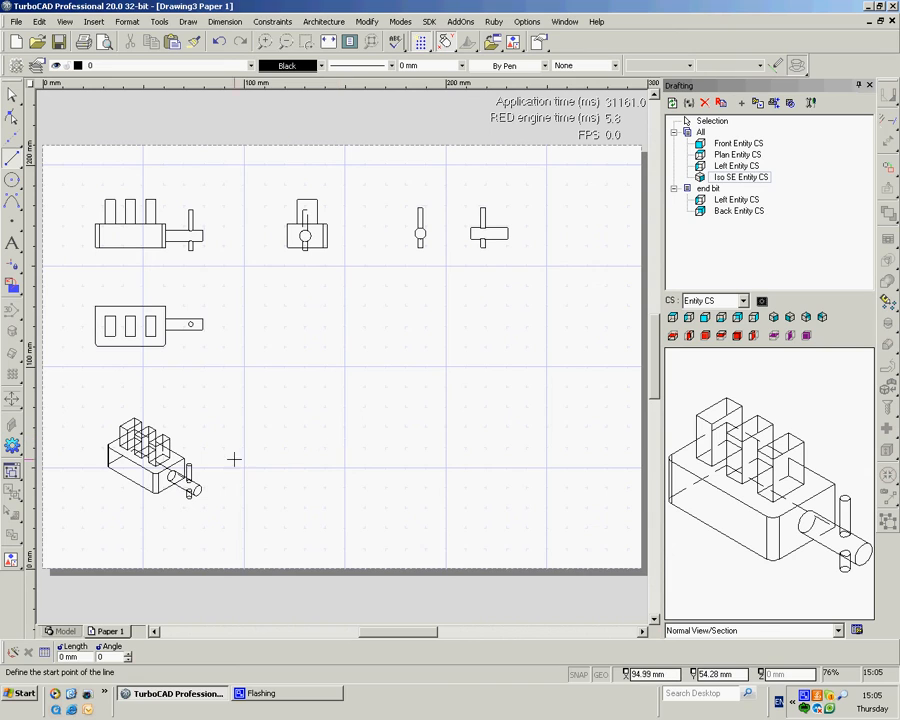
mouse_move(394, 270)
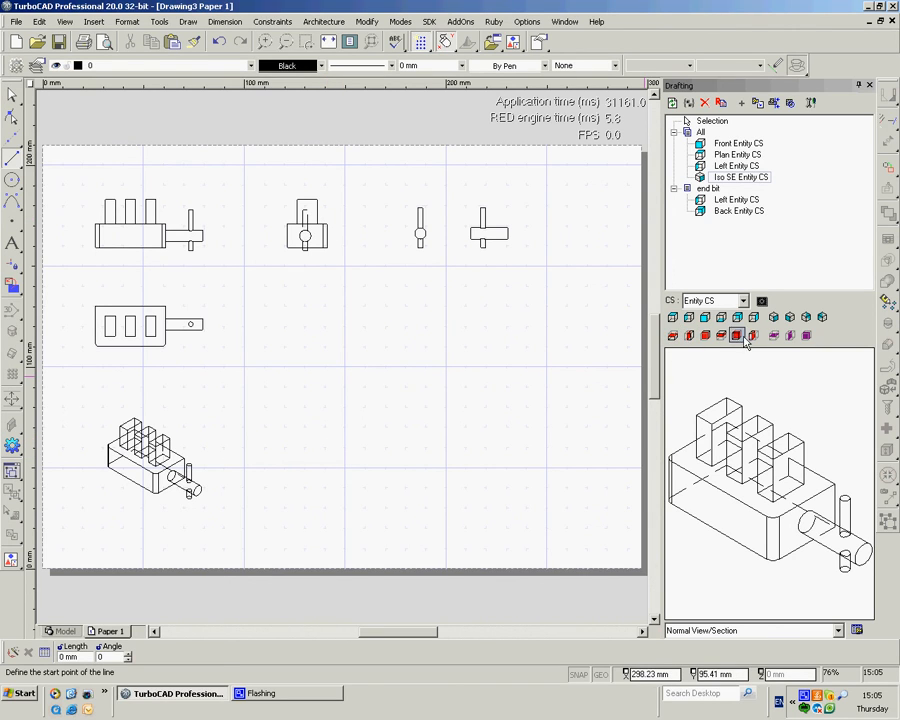
mouse_move(720, 336)
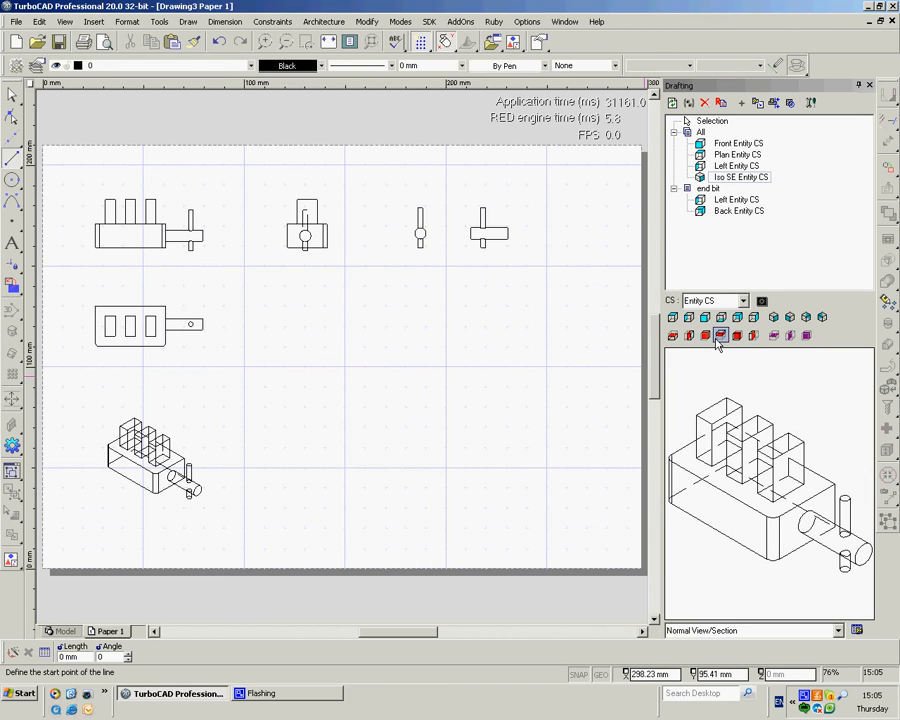
mouse_move(720, 336)
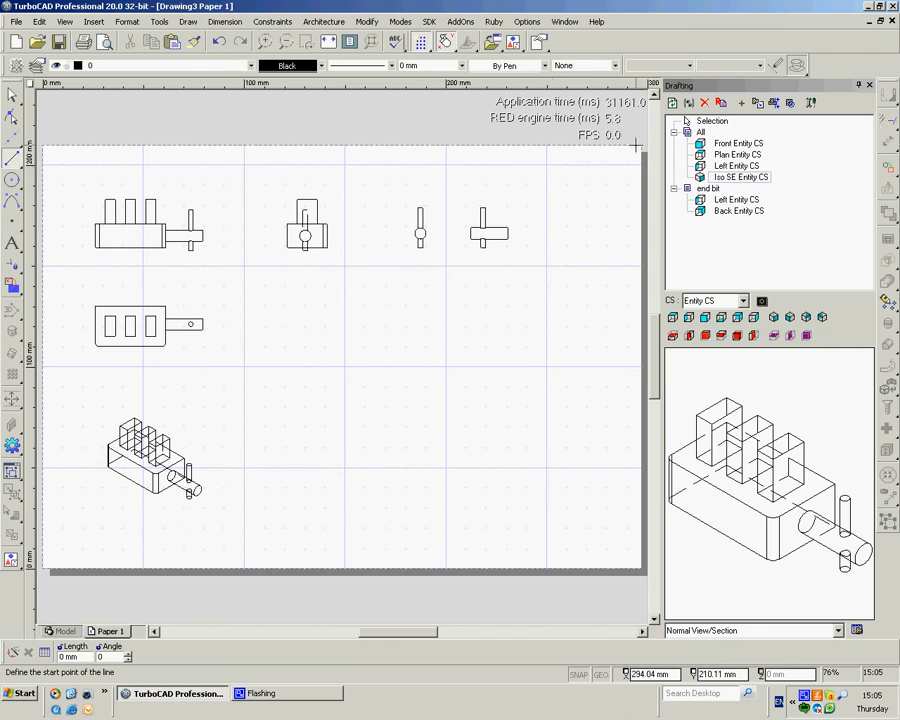
mouse_move(774, 104)
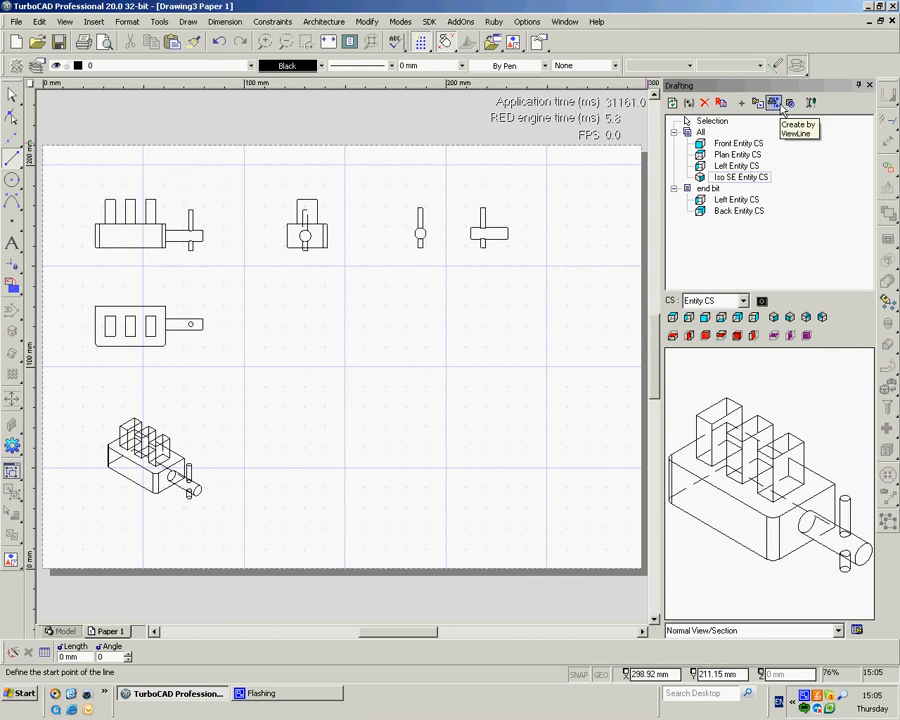
Step: Create an Aligned Sectional View by view line through the top-middle view and set its direction
right_click(380, 184)
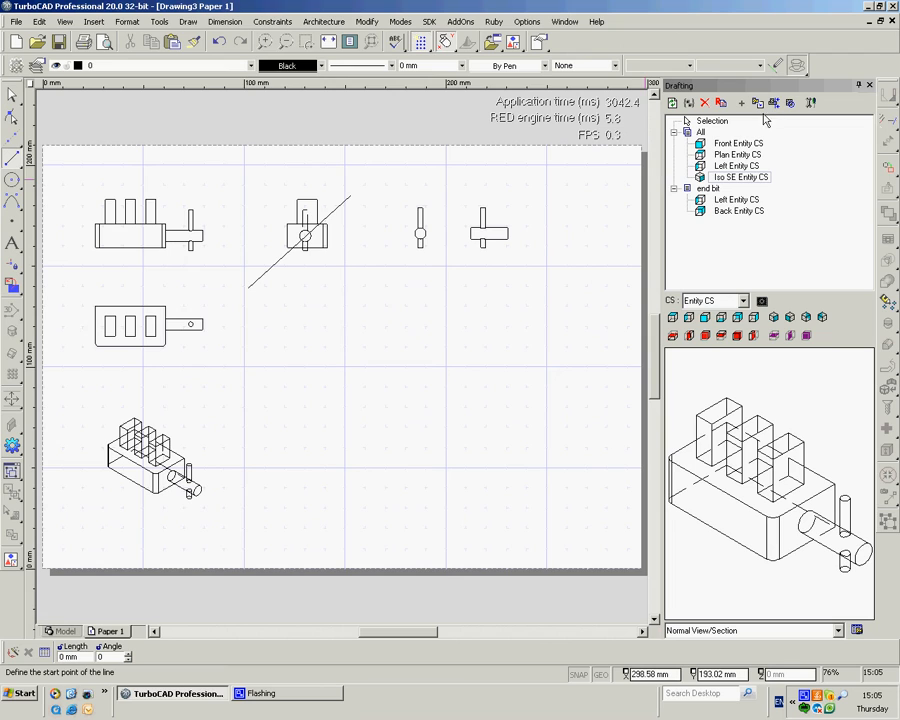
mouse_move(776, 104)
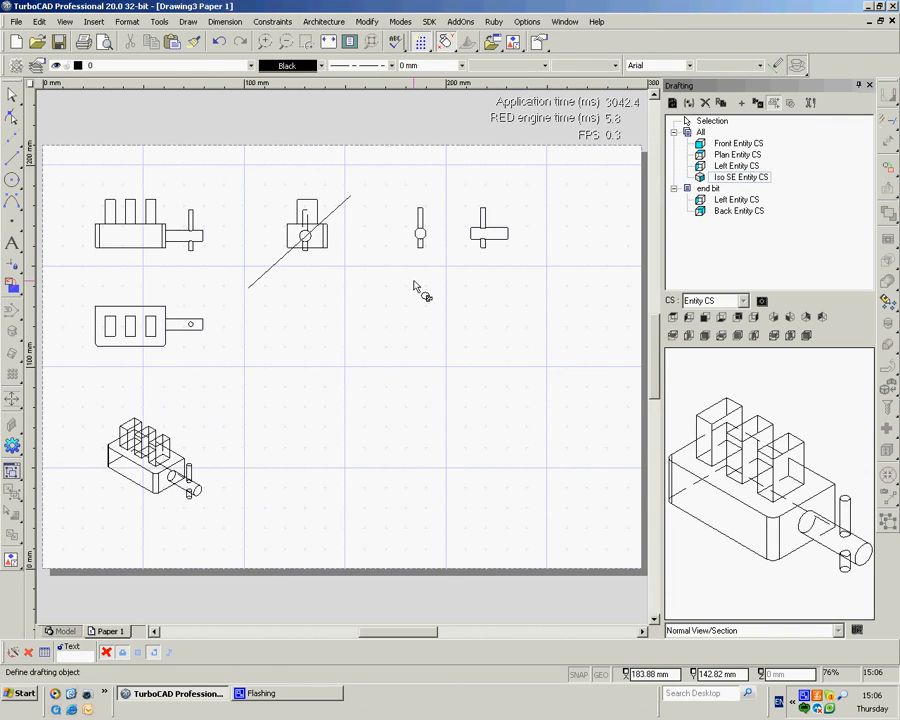
mouse_move(336, 252)
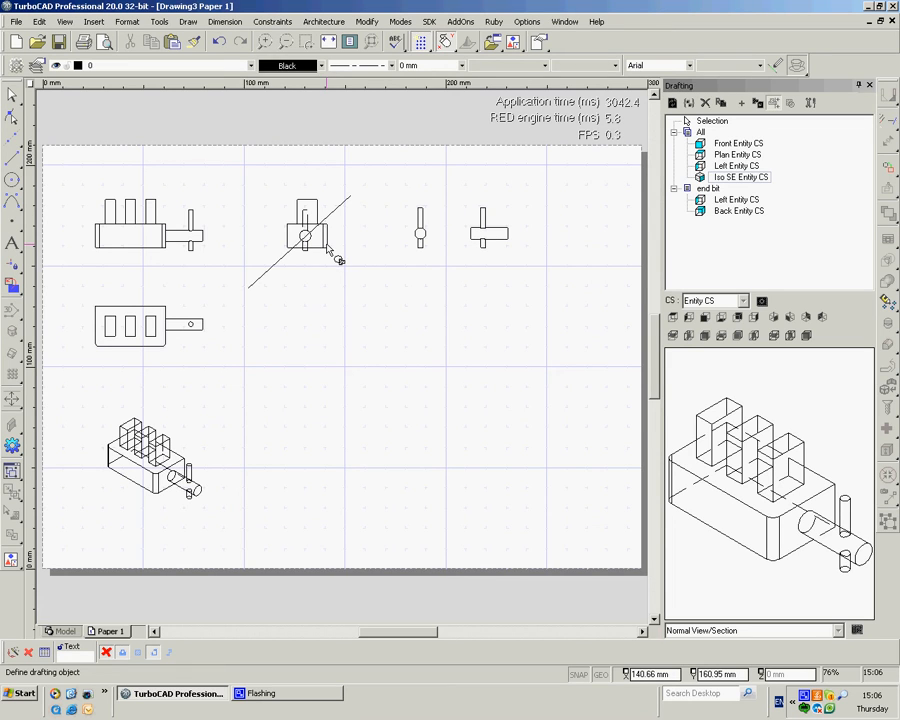
click(304, 230)
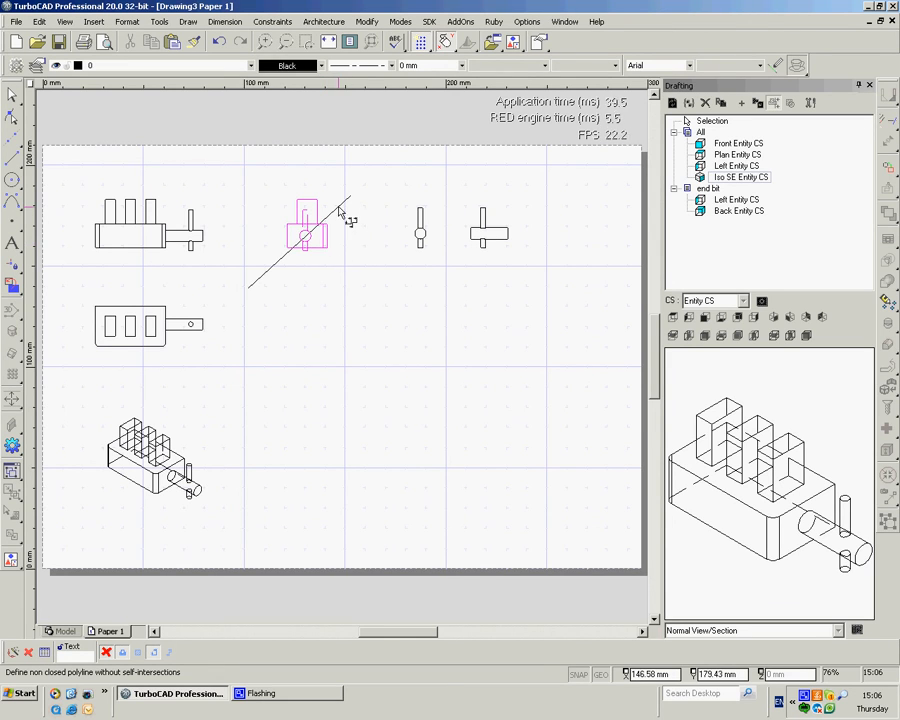
mouse_move(350, 210)
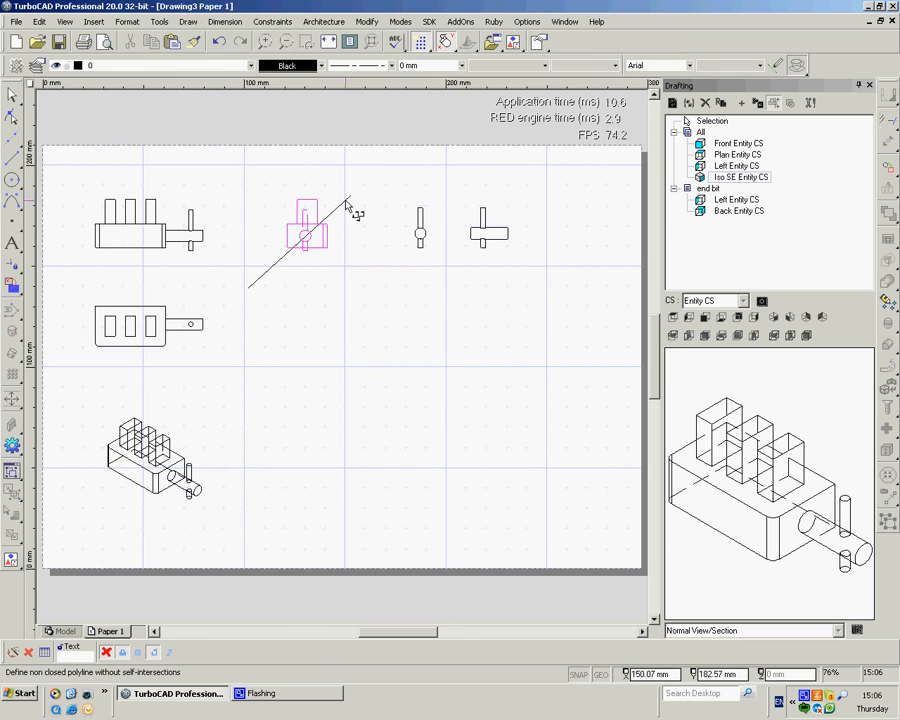
click(300, 200)
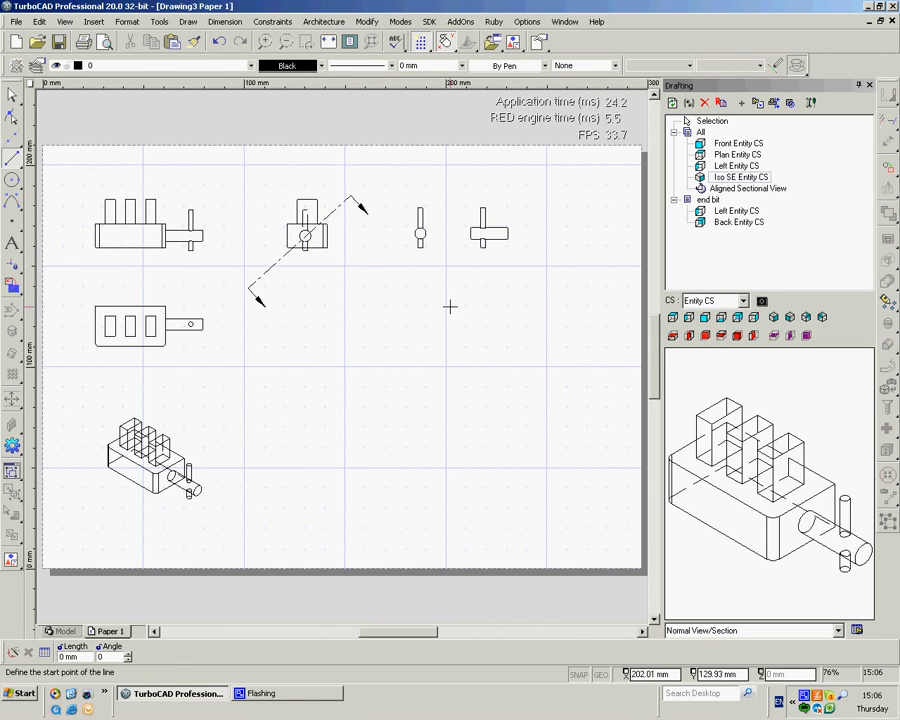
mouse_move(436, 298)
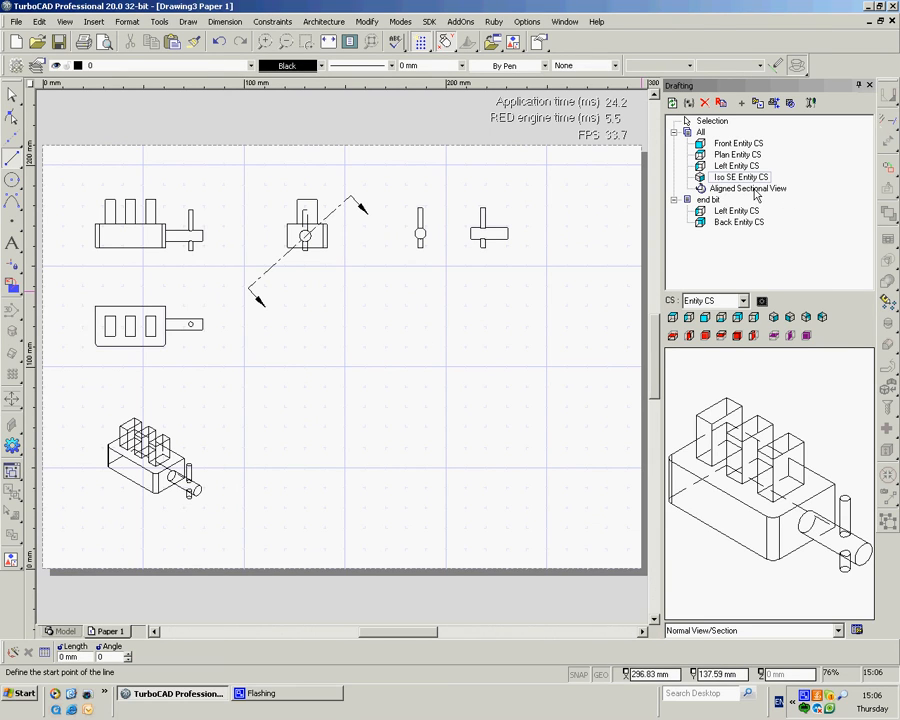
click(748, 188)
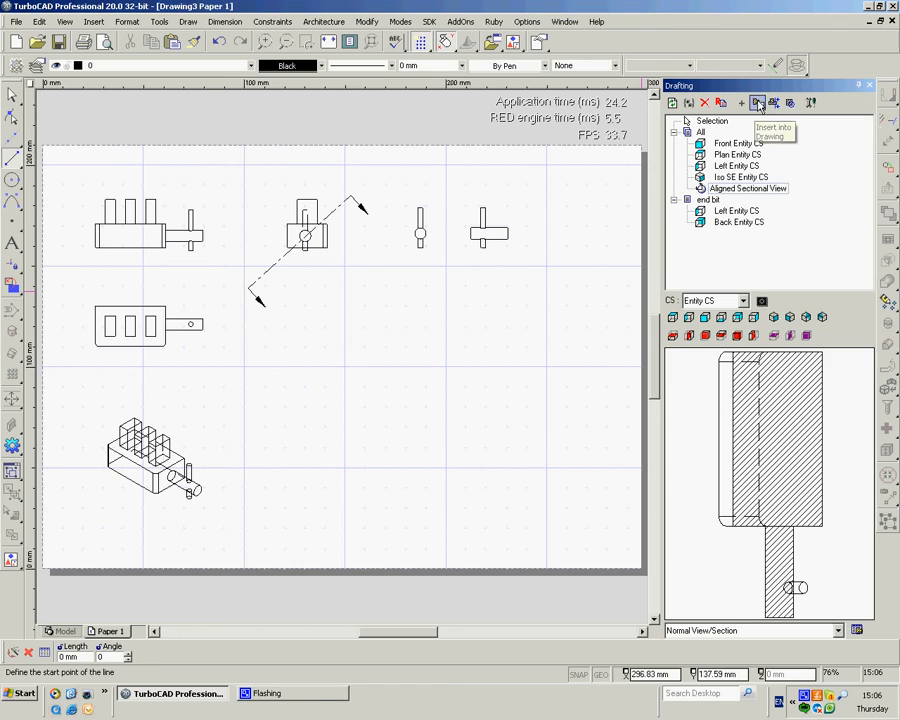
Step: Insert the hatched Aligned Sectional View onto the sheet below the sectioned side view
click(758, 104)
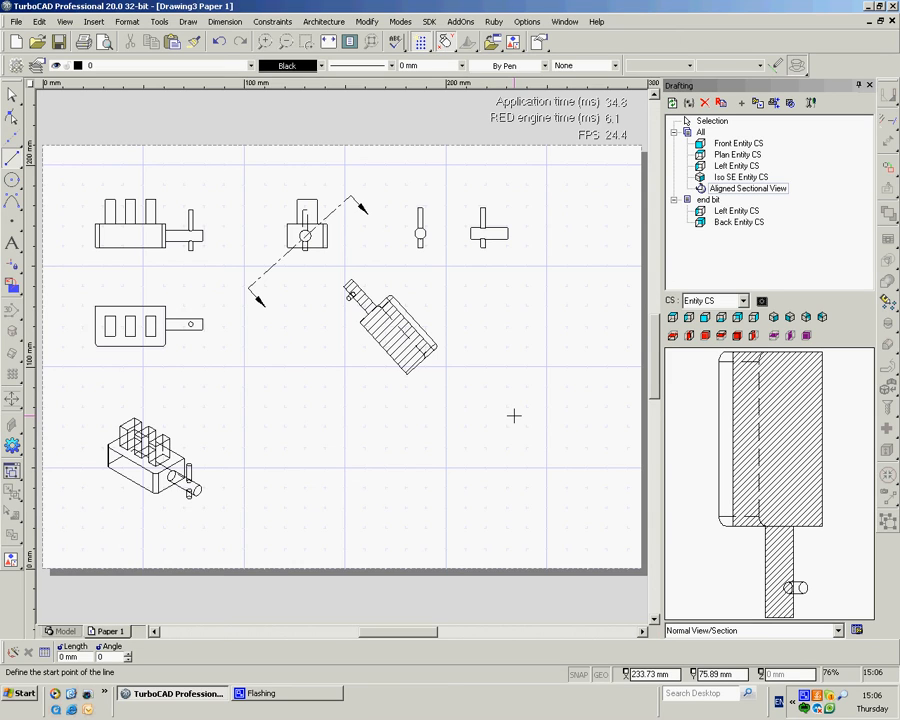
mouse_move(352, 352)
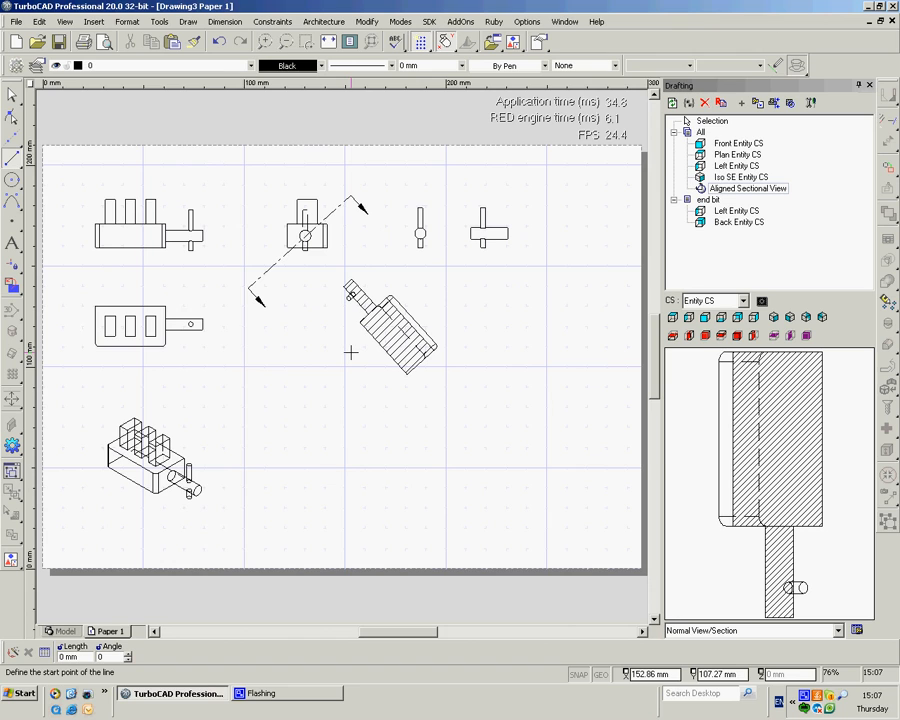
mouse_move(222, 102)
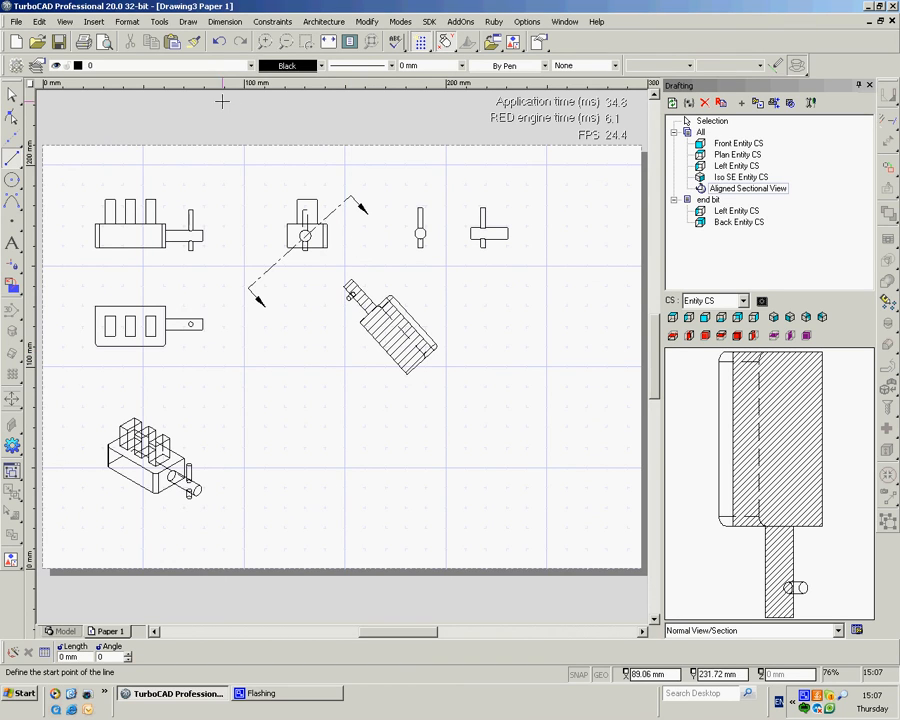
Step: Create a shaded 3D viewport of the block model on Paper 1 showing named view View_0
click(64, 20)
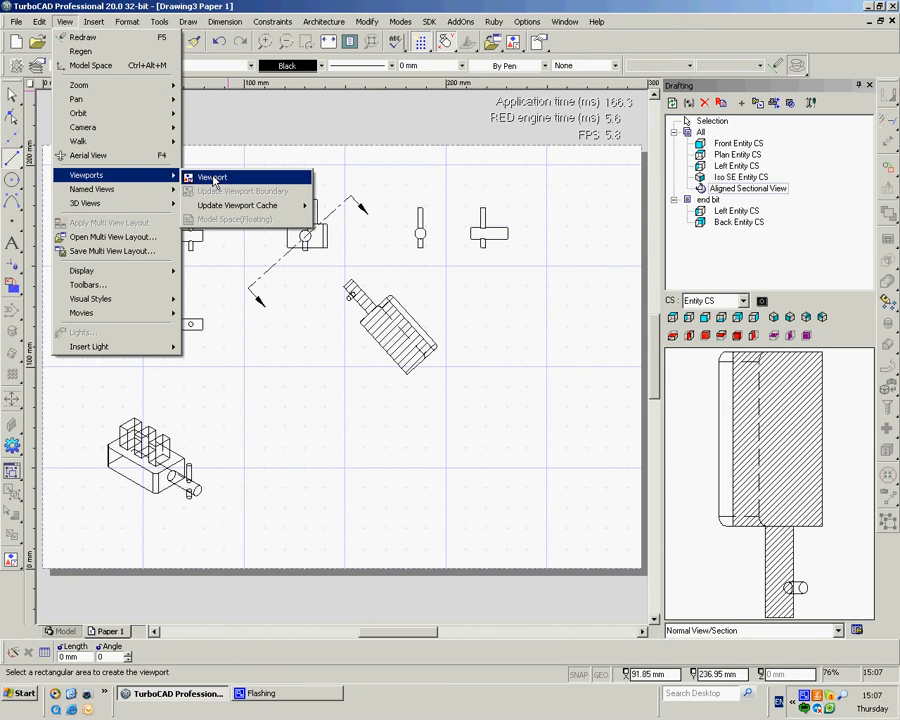
click(212, 176)
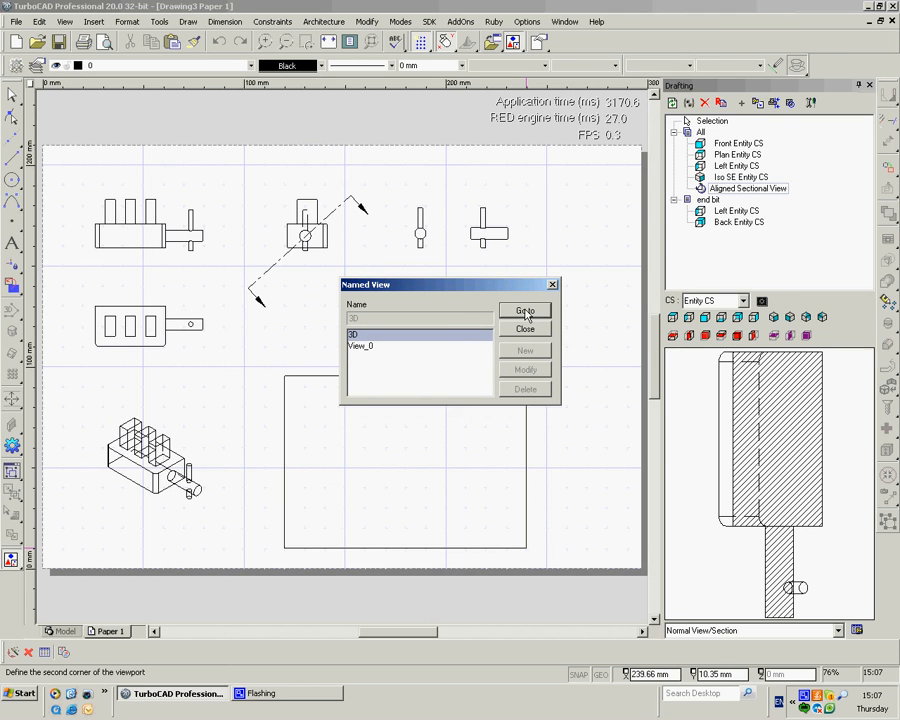
click(524, 312)
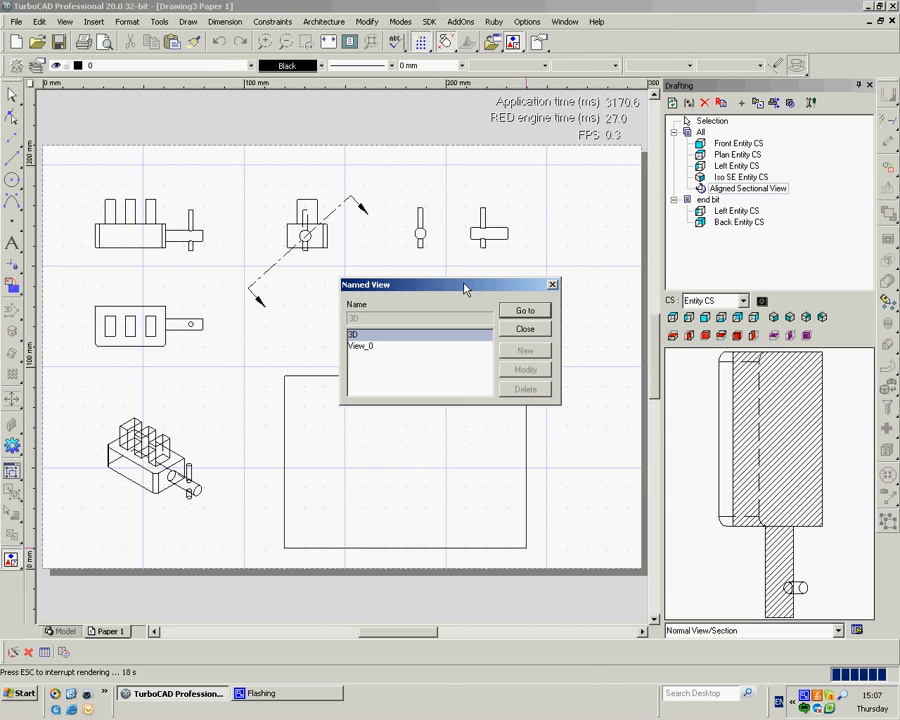
click(524, 310)
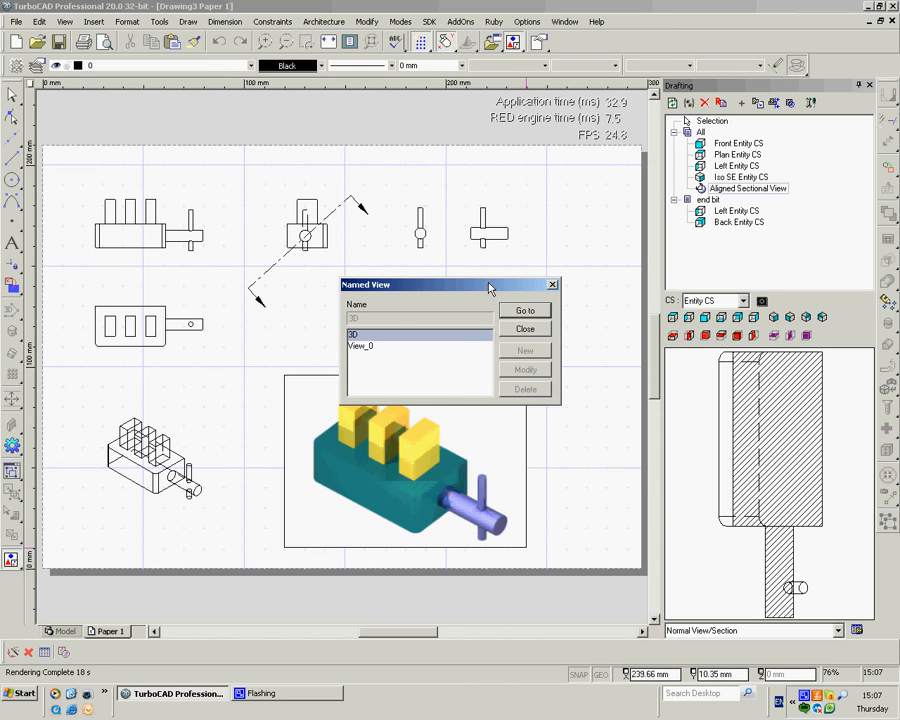
Step: Select the 3D viewport and bring up its Properties
click(524, 310)
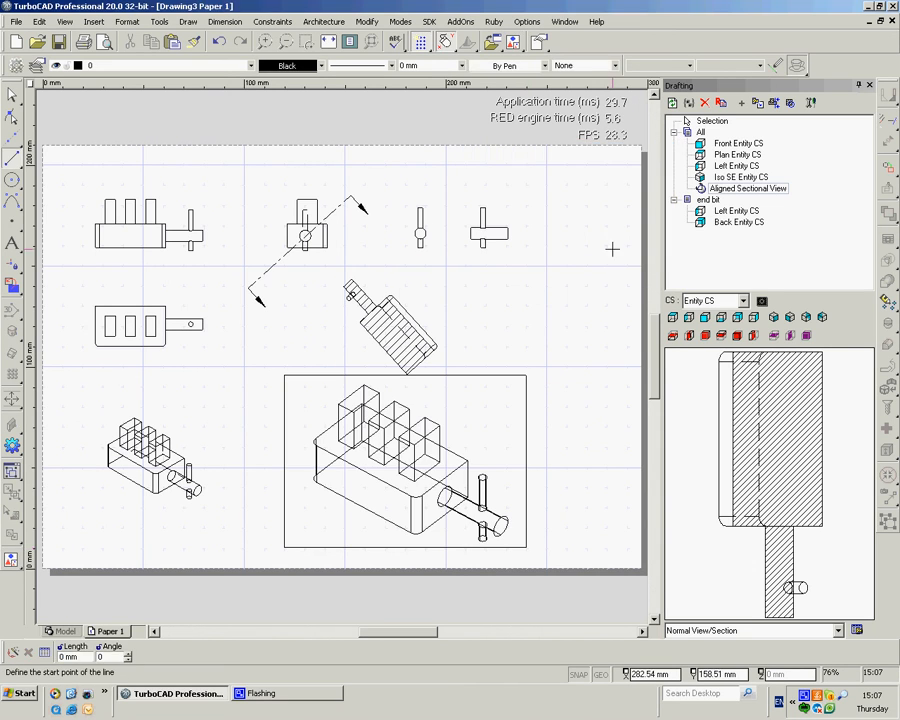
mouse_move(474, 428)
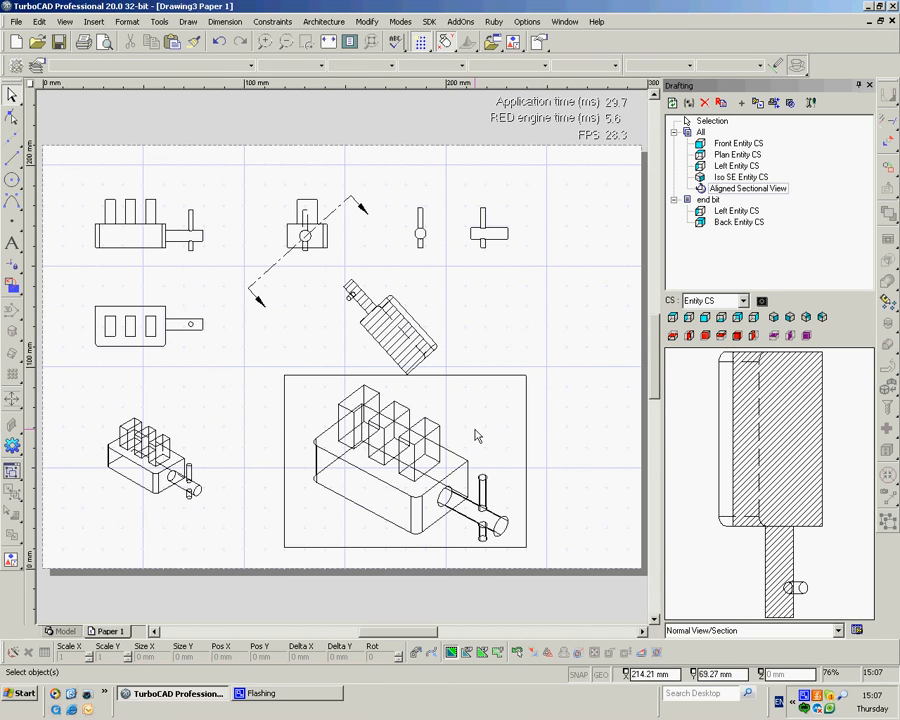
click(400, 460)
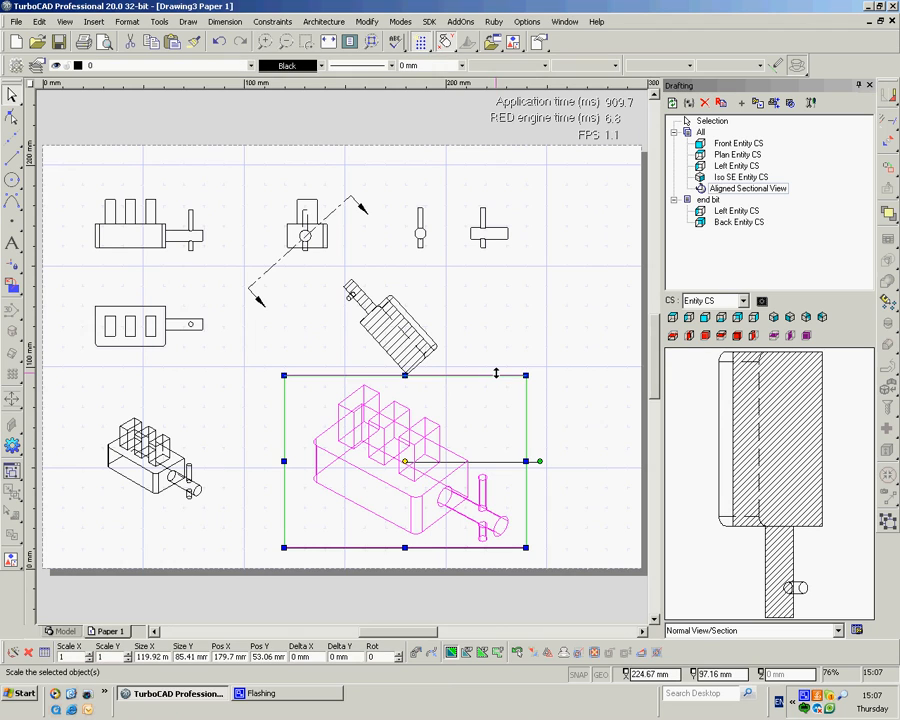
right_click(510, 300)
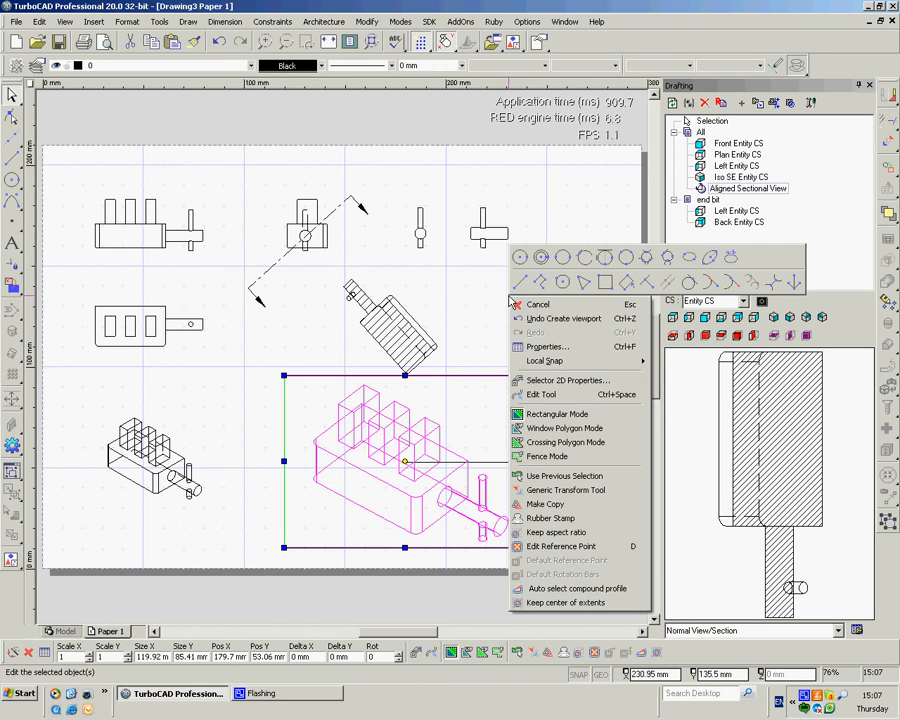
click(548, 346)
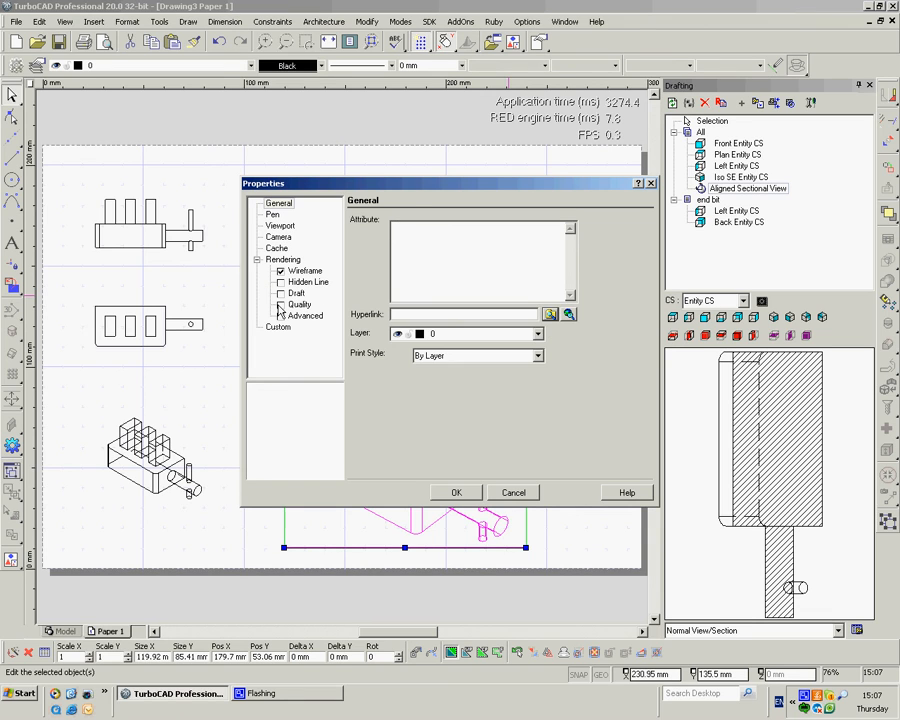
Step: Set Rendering Quality to Lightworks and turn off the viewport's Visible Box frame
click(300, 304)
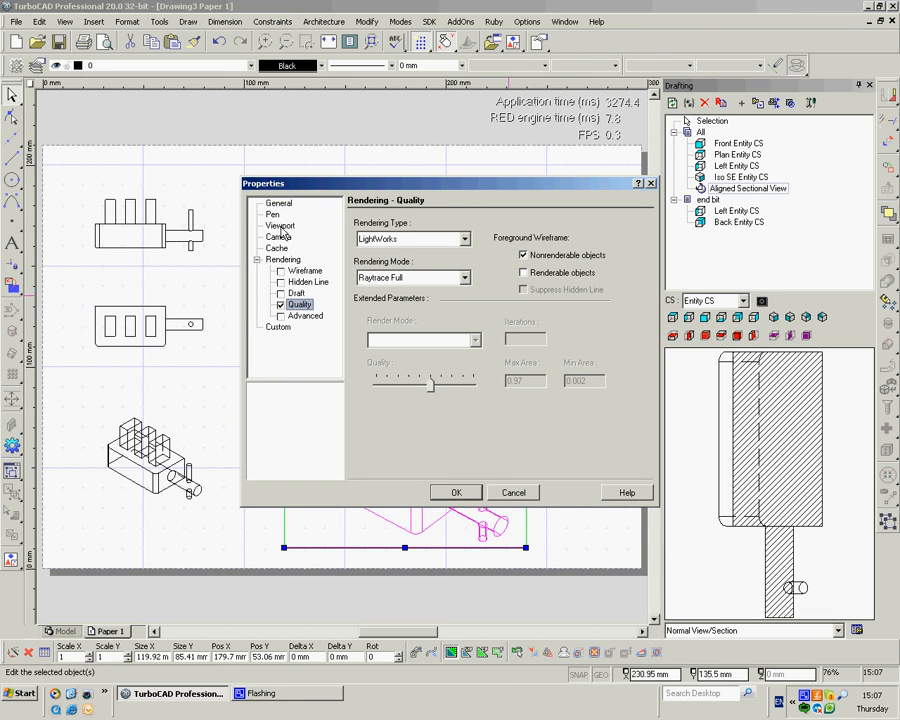
mouse_move(322, 224)
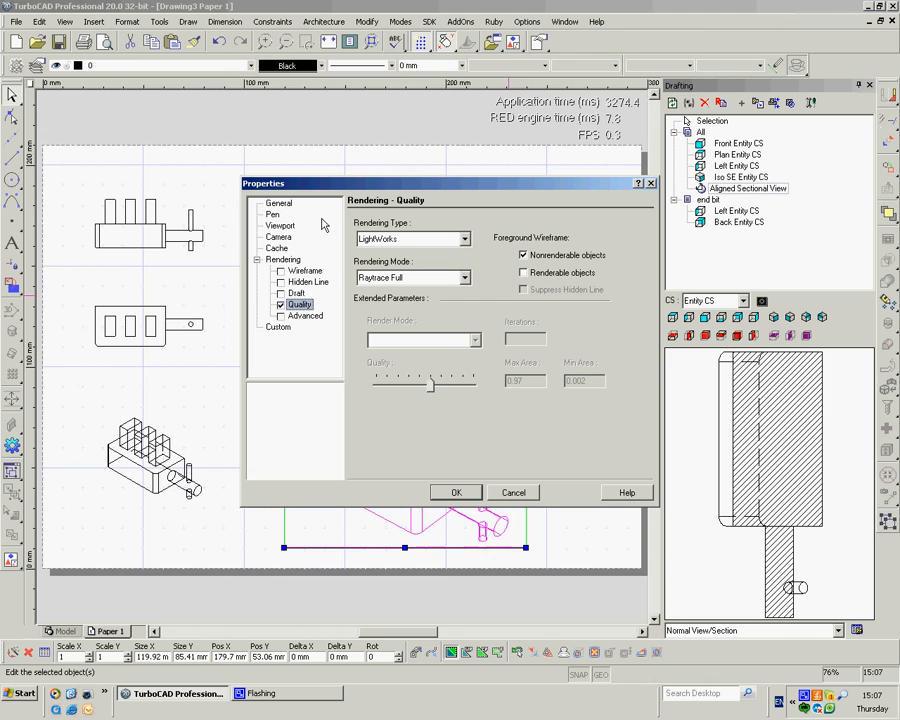
click(280, 224)
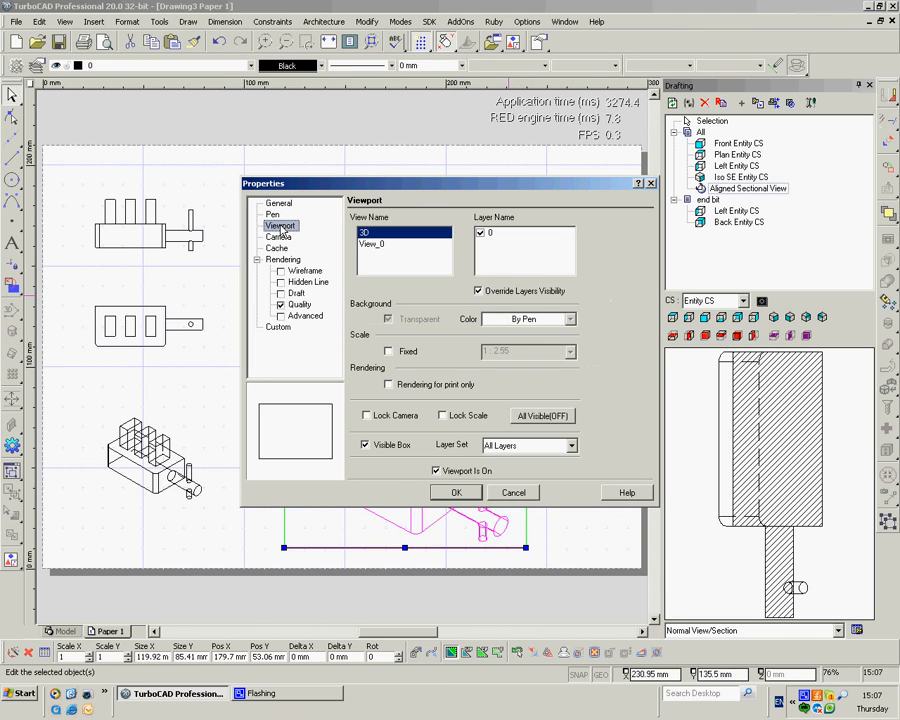
click(366, 444)
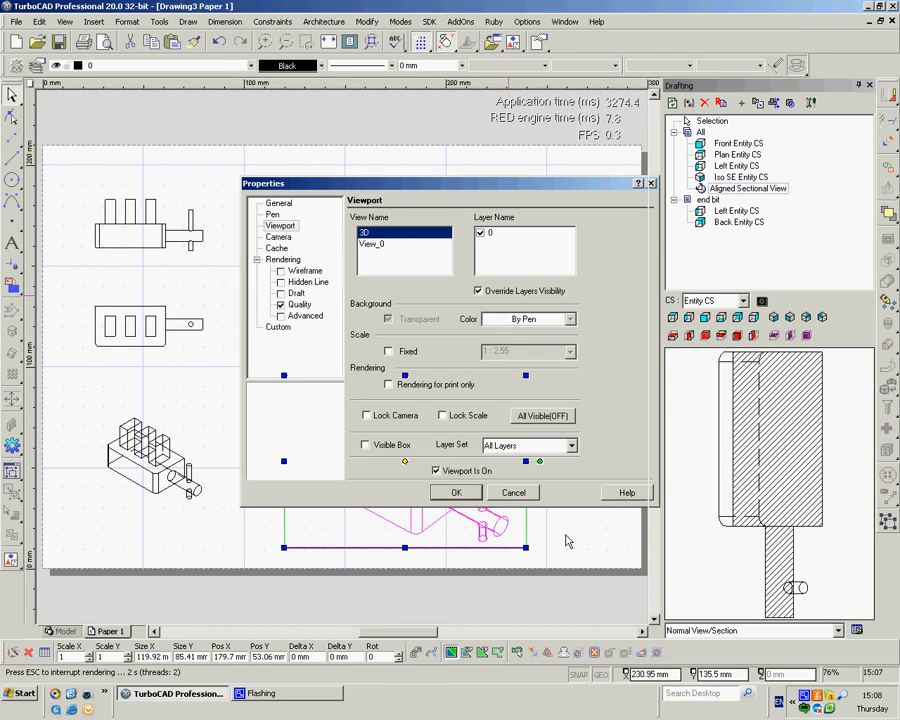
click(456, 492)
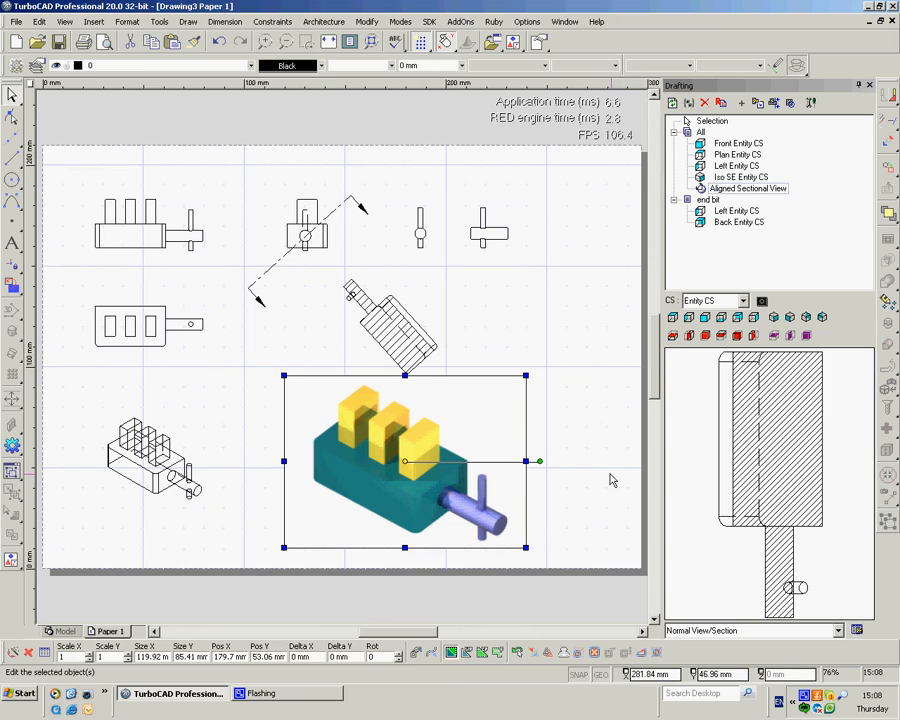
Step: Deselect the viewport so the shaded block render sits unframed on the sheet
click(604, 470)
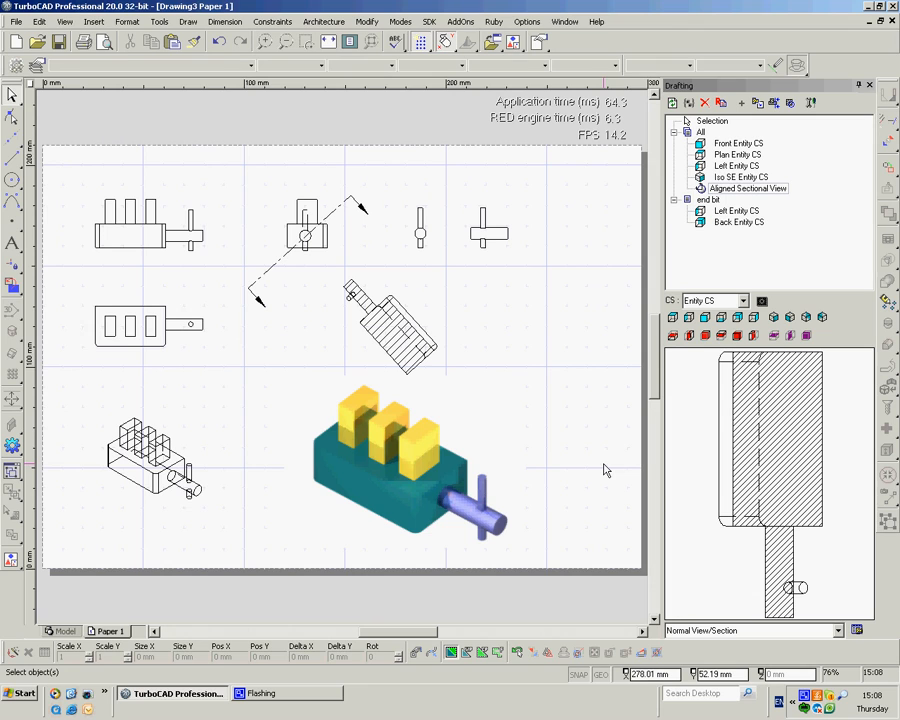
mouse_move(296, 436)
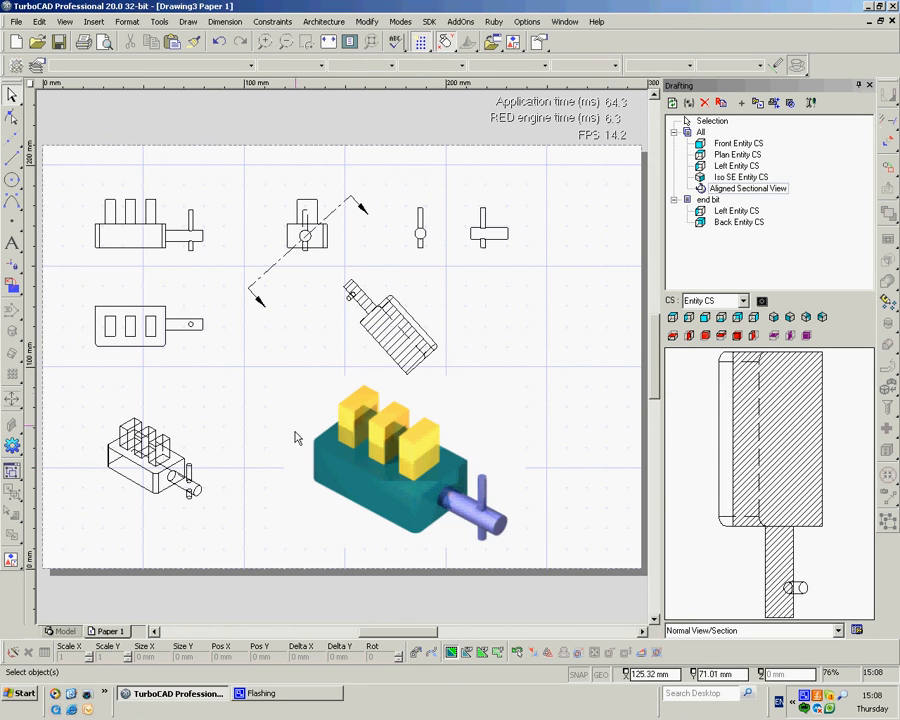
mouse_move(338, 512)
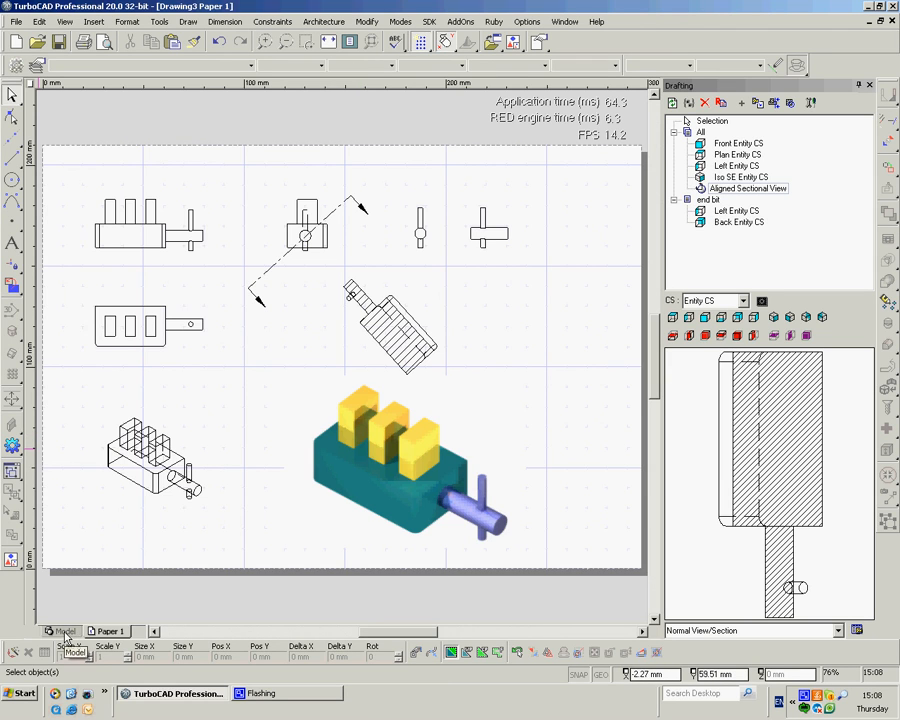
Step: Switch to model space and select one upright block for deletion
click(66, 632)
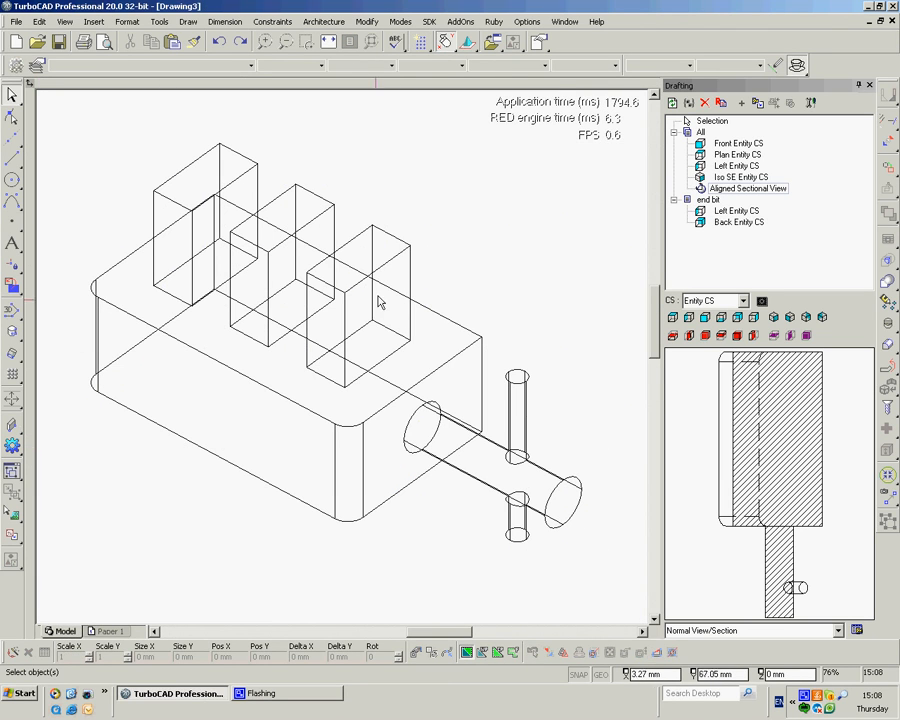
click(360, 300)
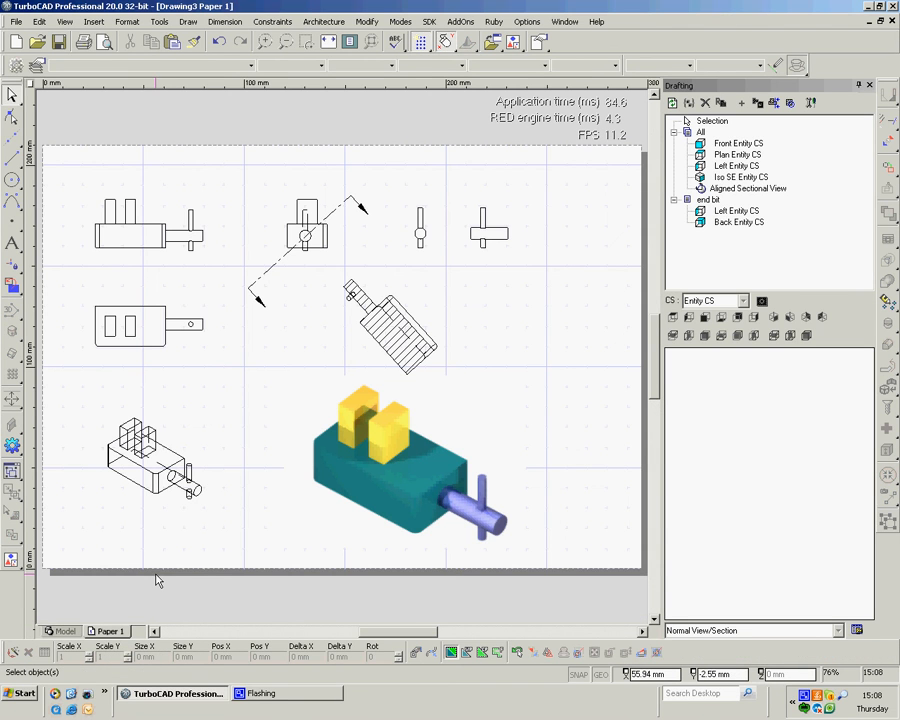
mouse_move(156, 276)
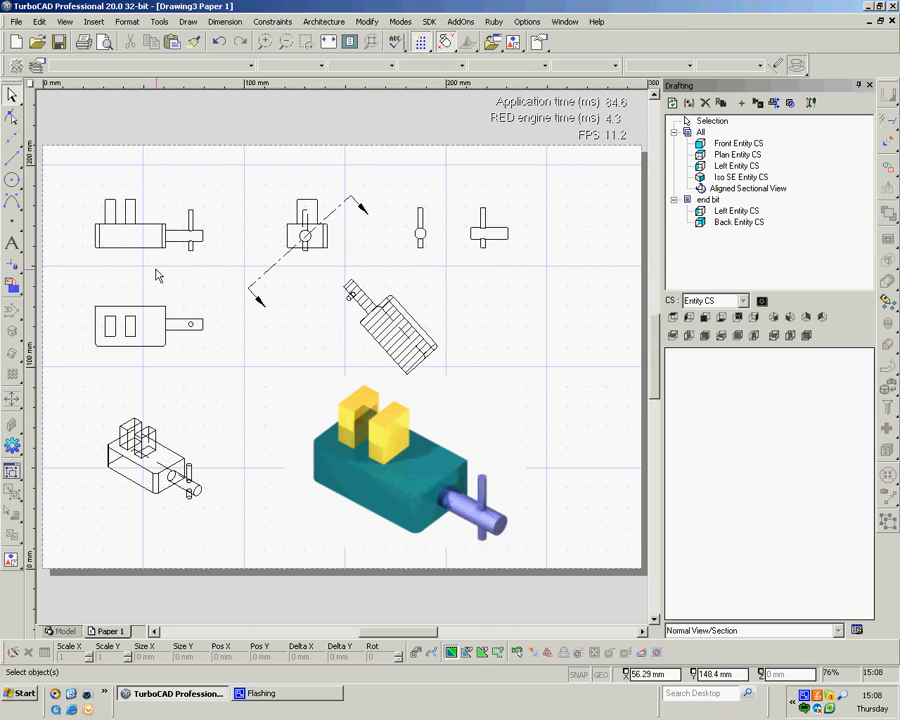
mouse_move(146, 340)
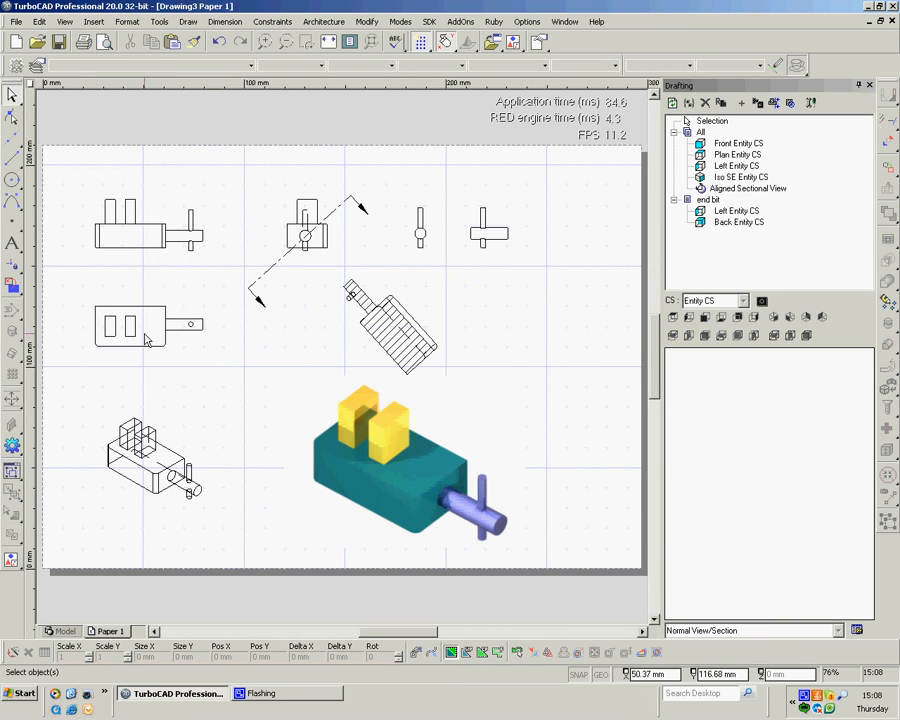
mouse_move(378, 222)
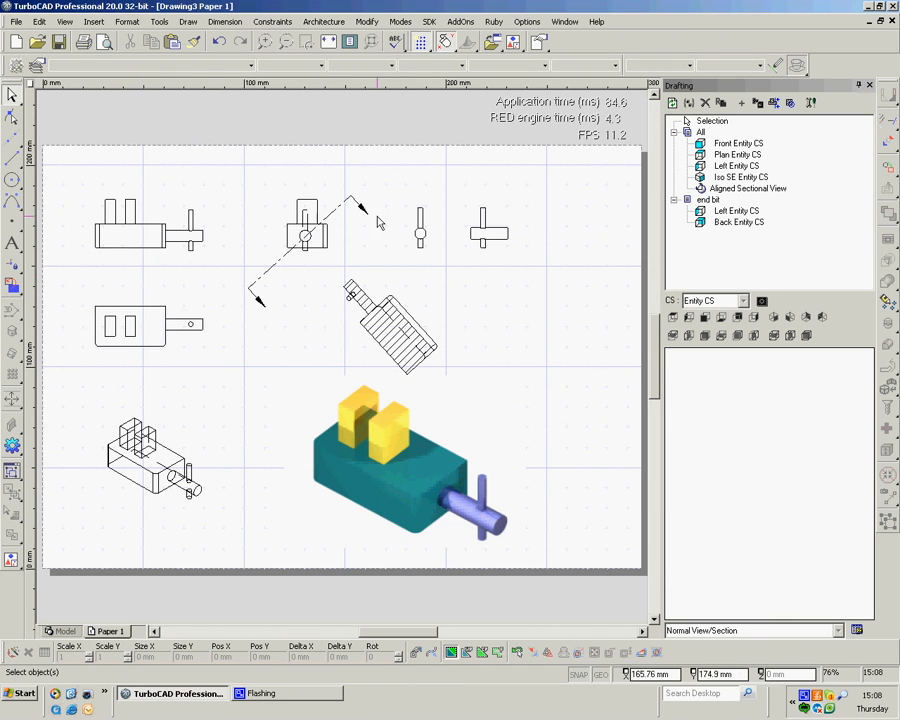
mouse_move(144, 268)
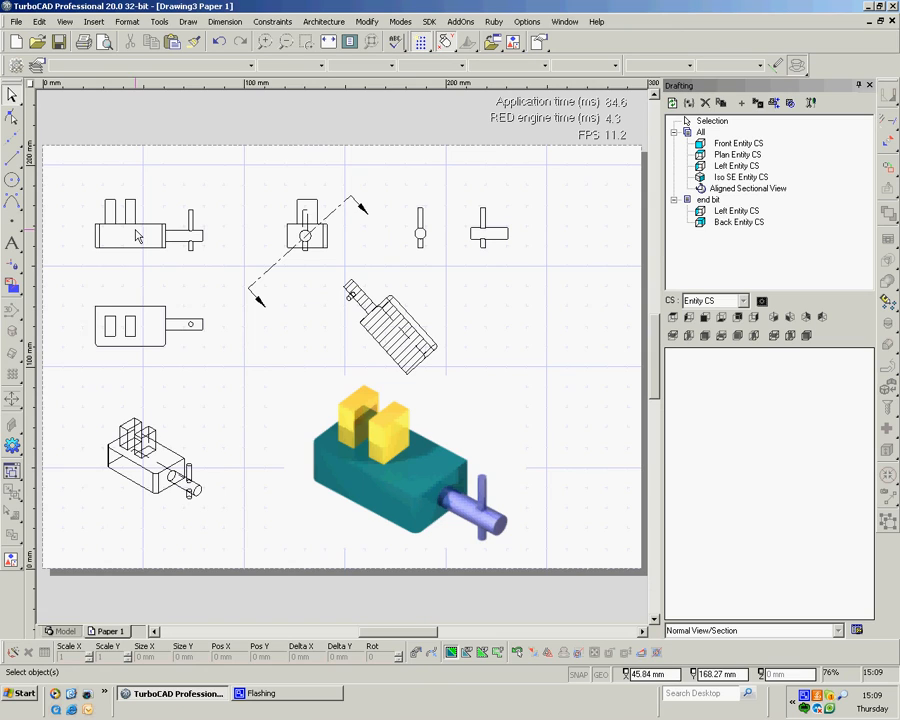
mouse_move(128, 232)
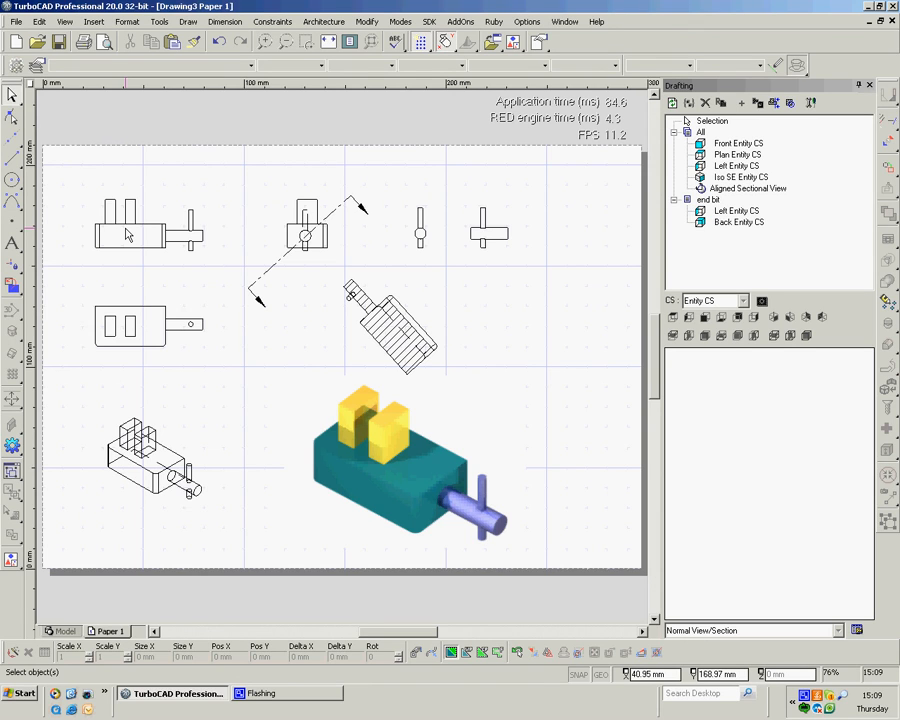
mouse_move(150, 218)
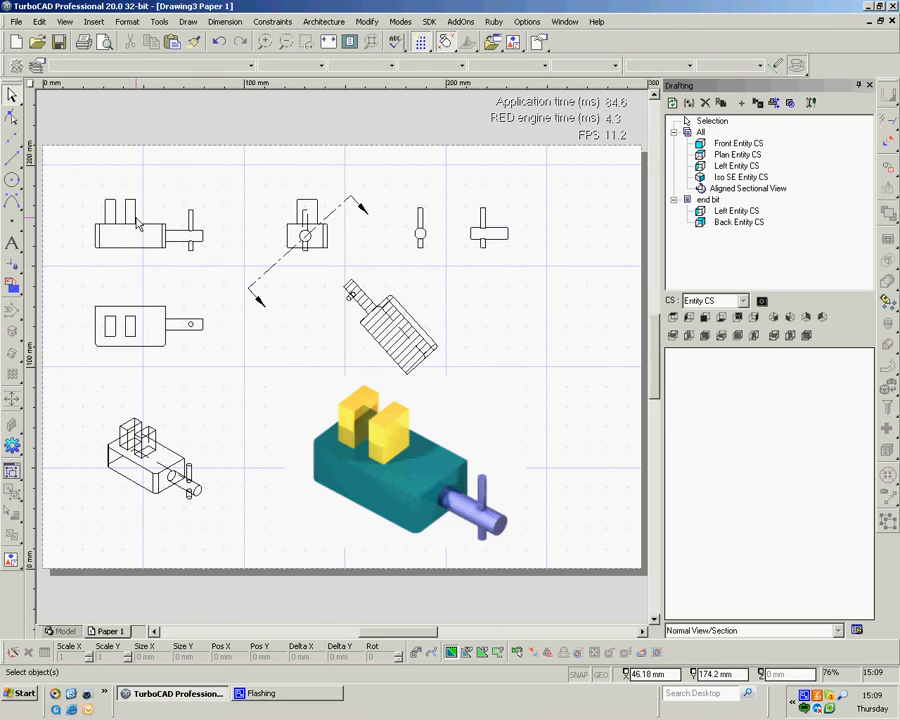
mouse_move(324, 264)
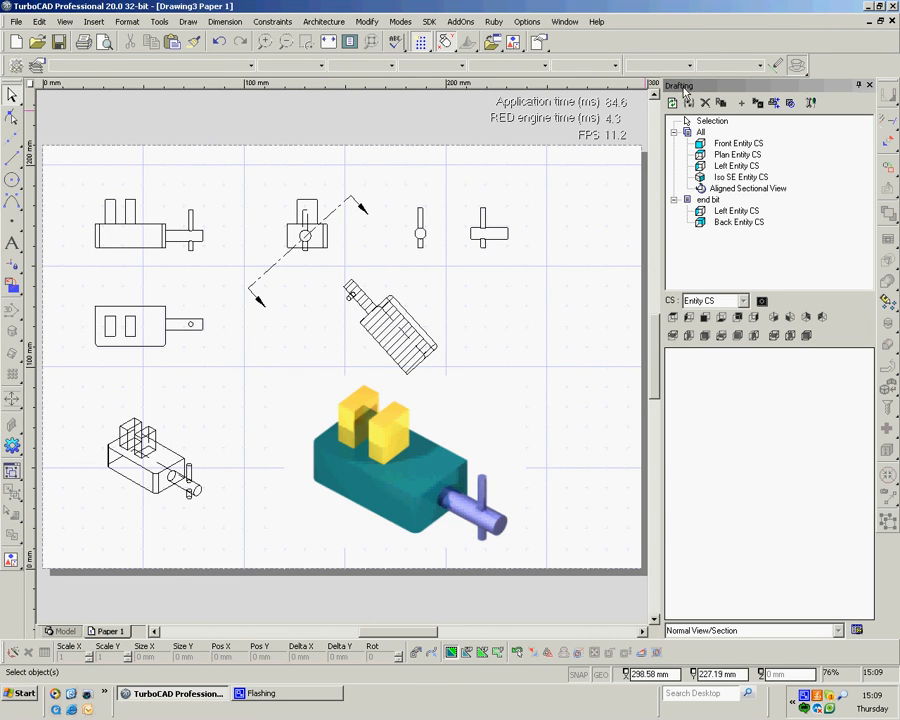
mouse_move(128, 22)
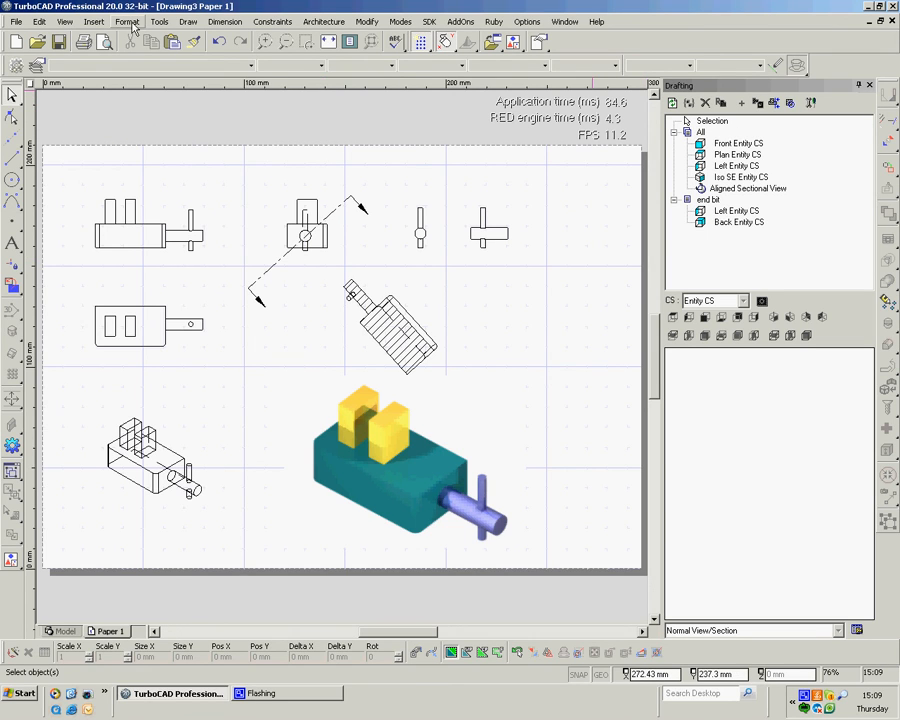
Step: Hide the Drafting palette and zoom out to see the whole sheet
click(158, 20)
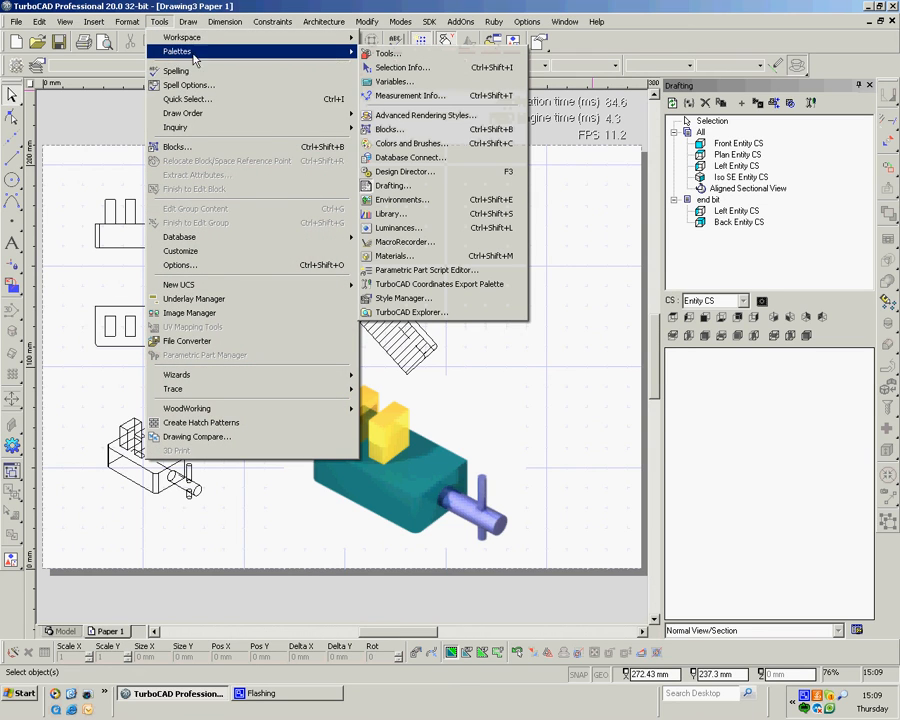
mouse_move(536, 218)
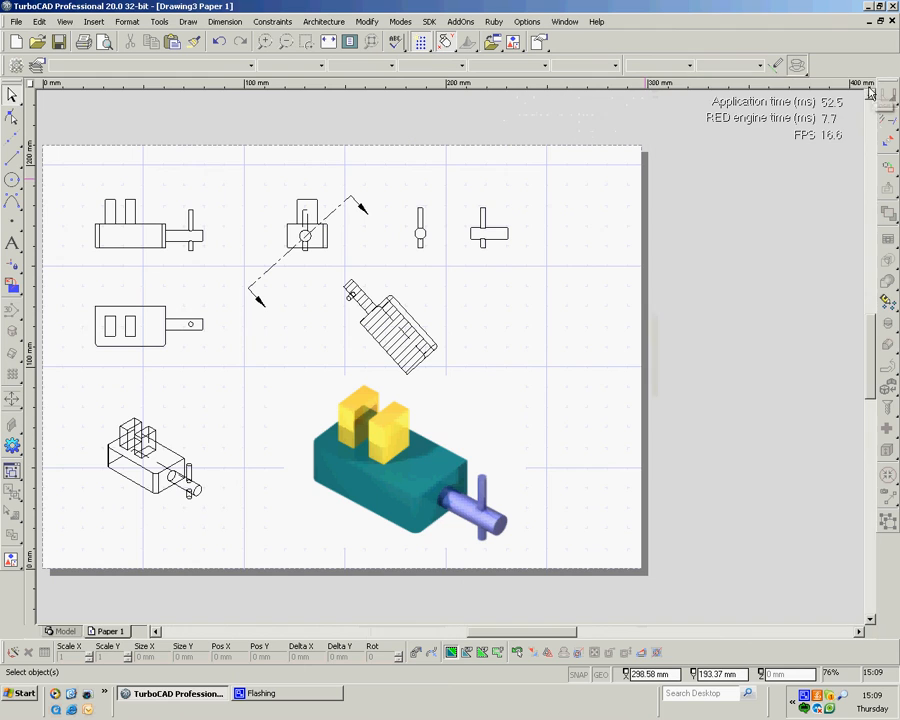
scroll(down, 3)
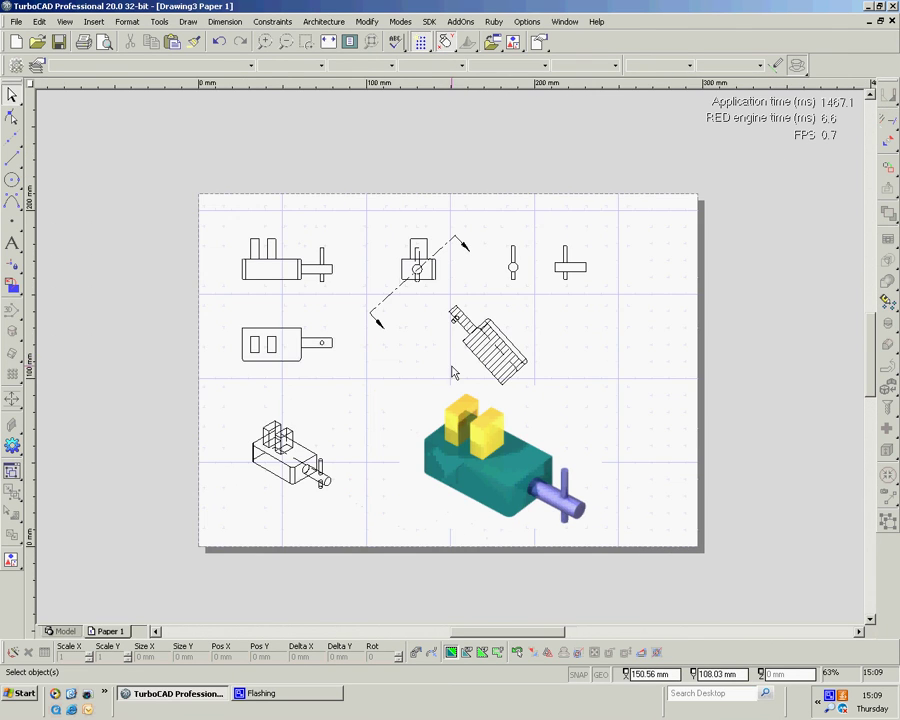